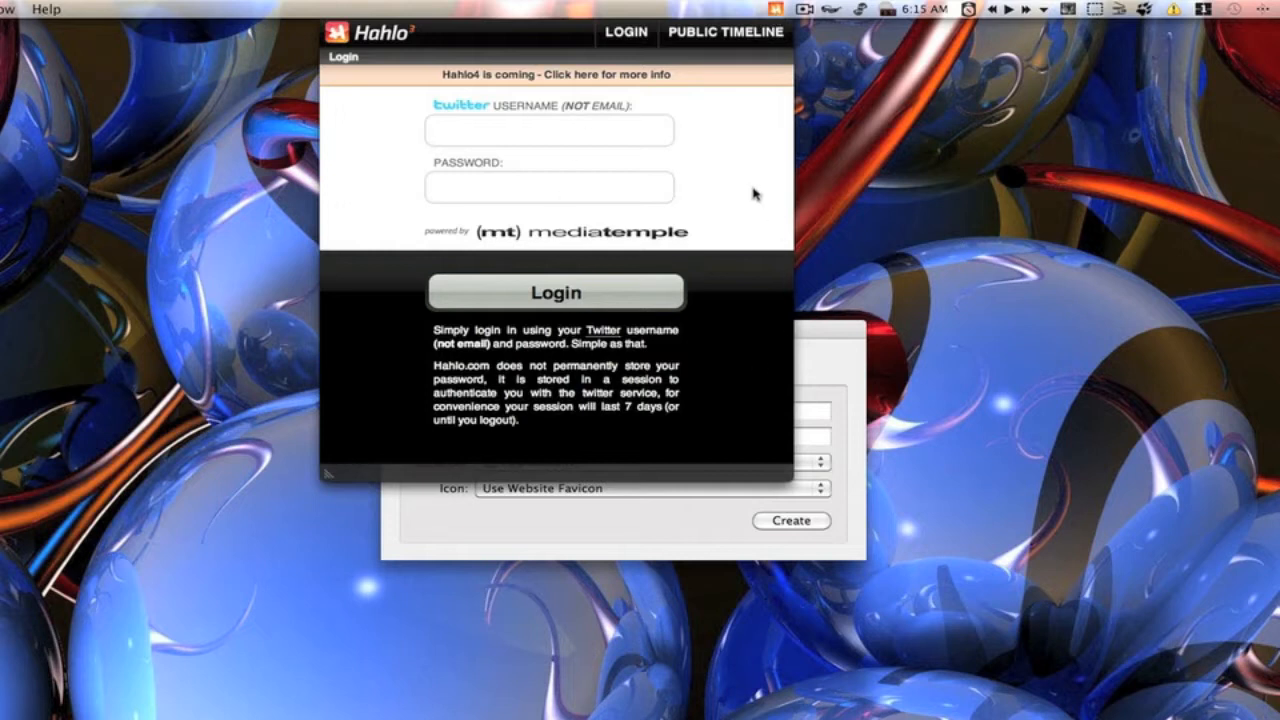
pyautogui.moveTo(775, 18)
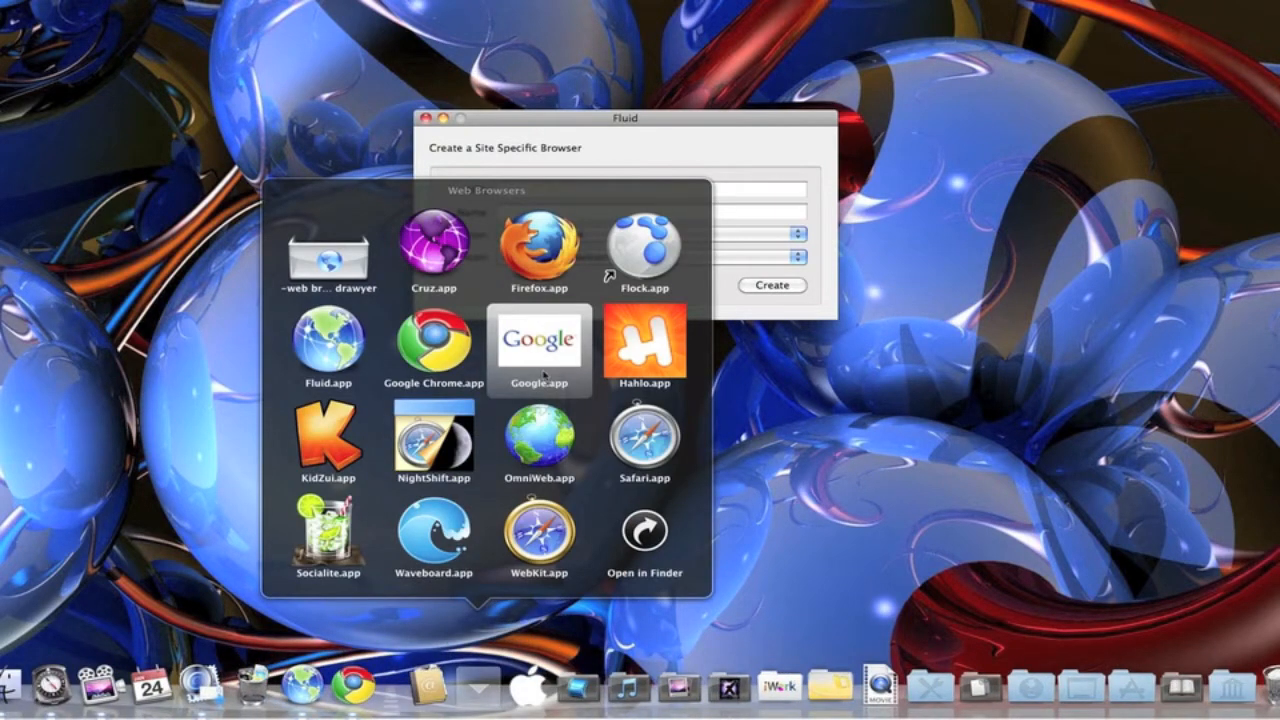
# Launch Fluid.app from the Web Browsers Dock stack to show the empty creation form.
pyautogui.click(327, 347)
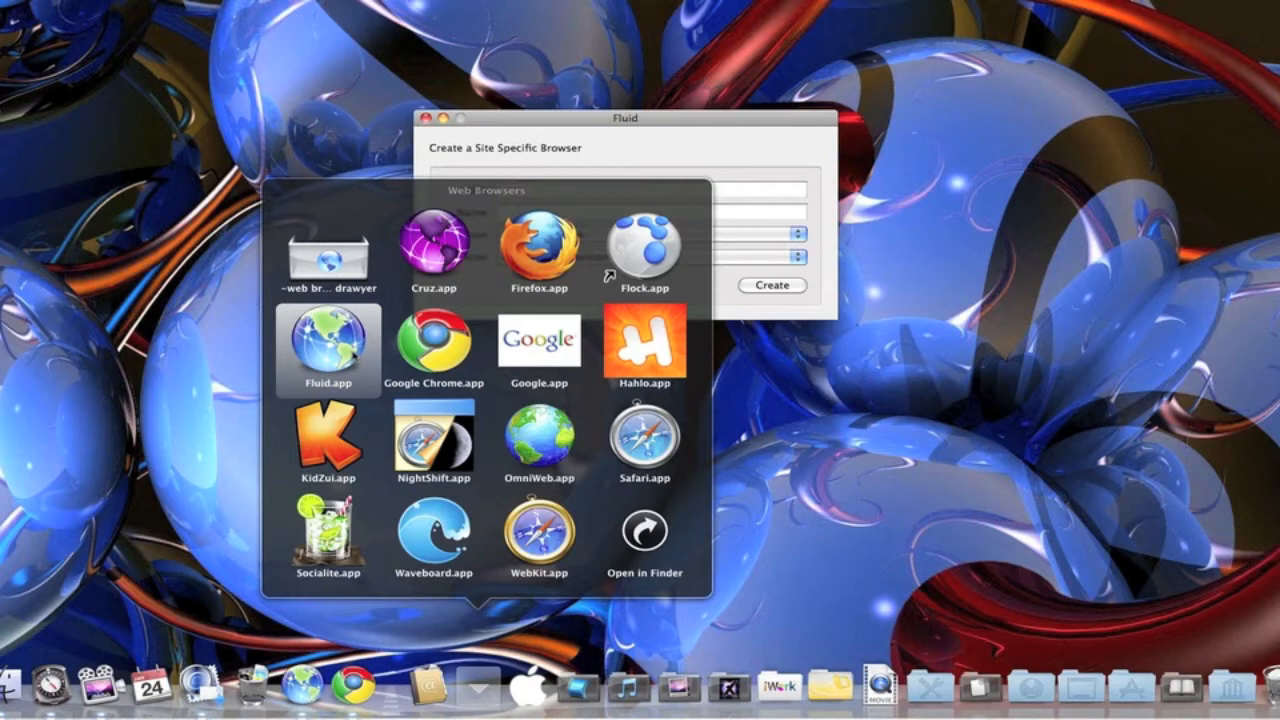
pyautogui.moveTo(371, 356)
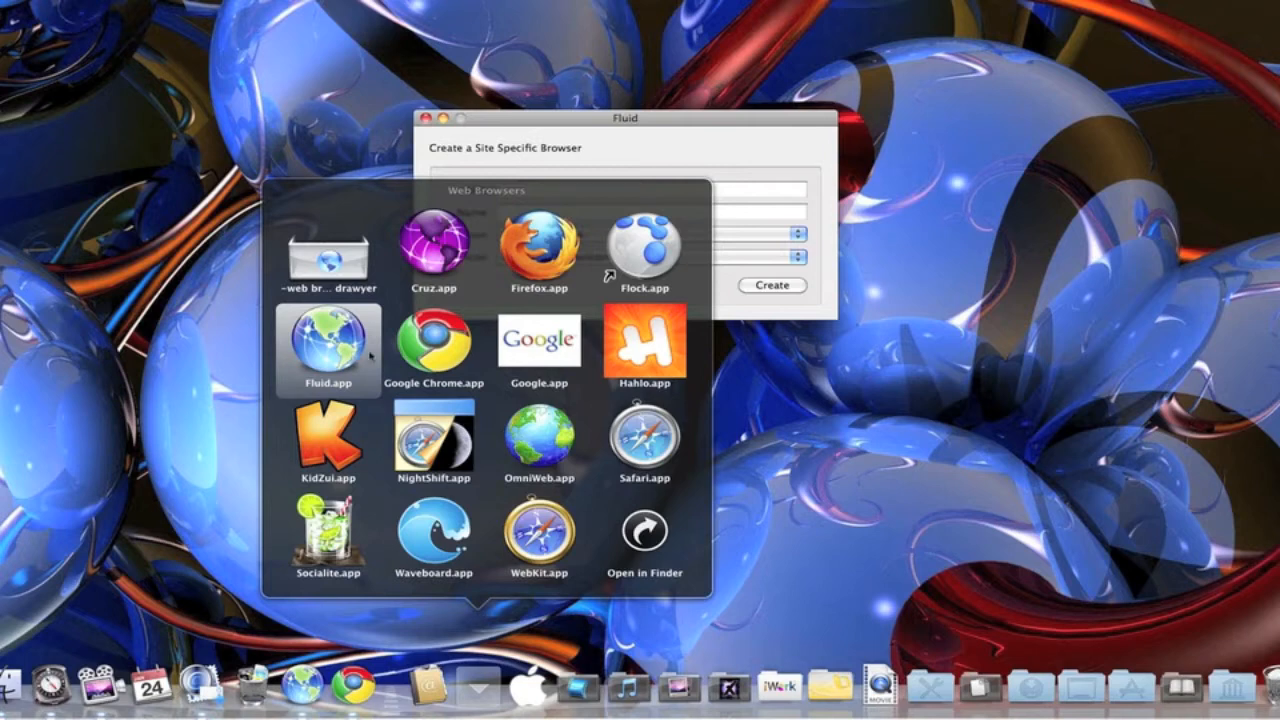
pyautogui.click(433, 242)
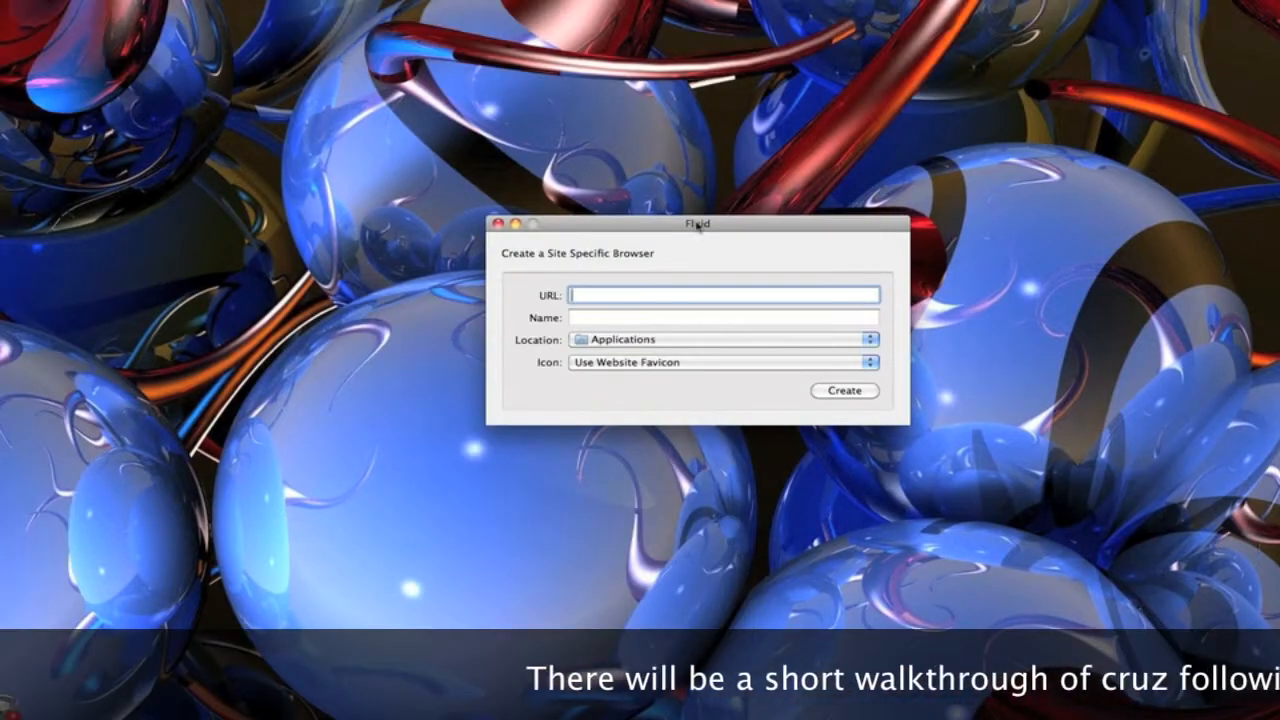
# Enter URL facebook.com and name Facebook, keeping Applications location and website favicon icon.
pyautogui.write('faceboo')
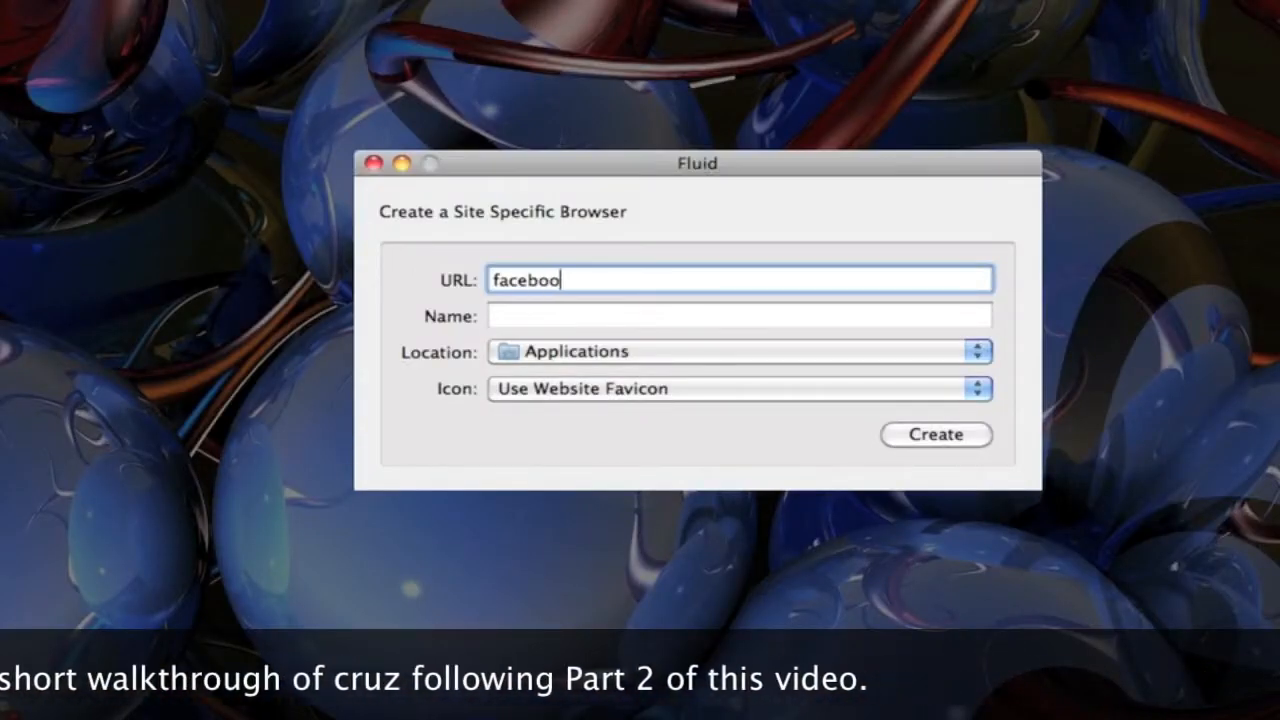
pyautogui.write('k.com')
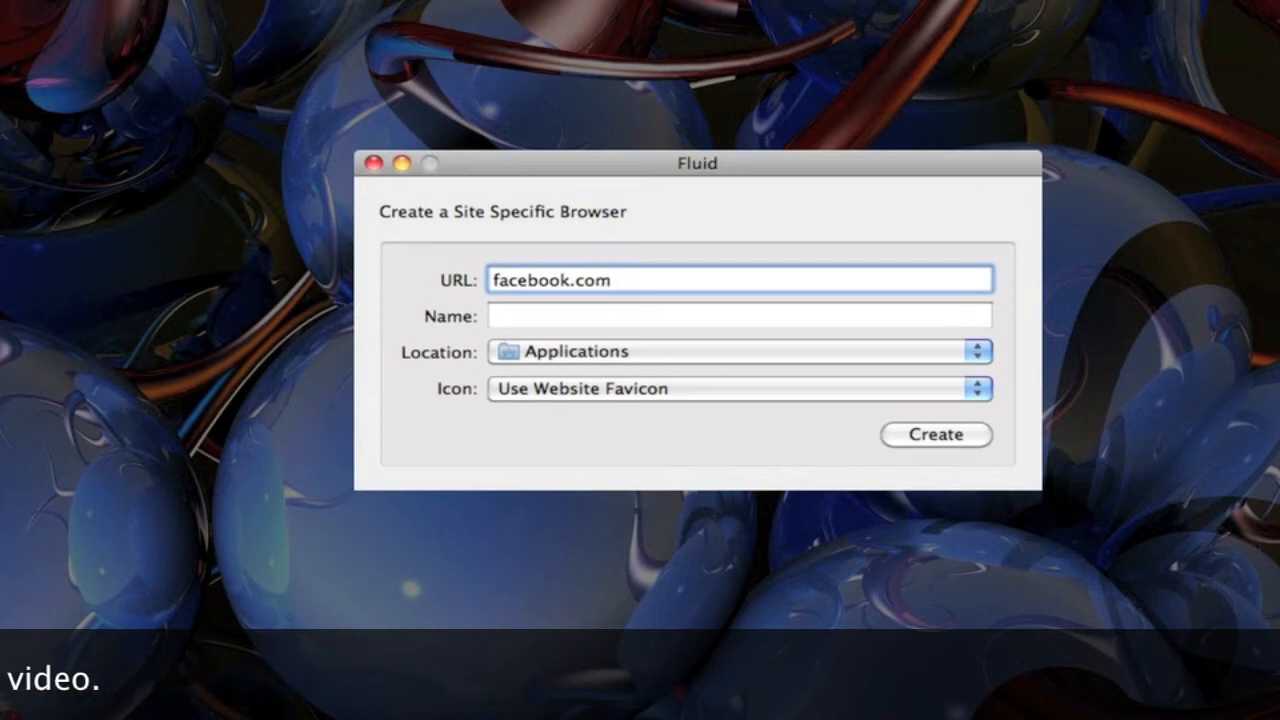
pyautogui.click(738, 315)
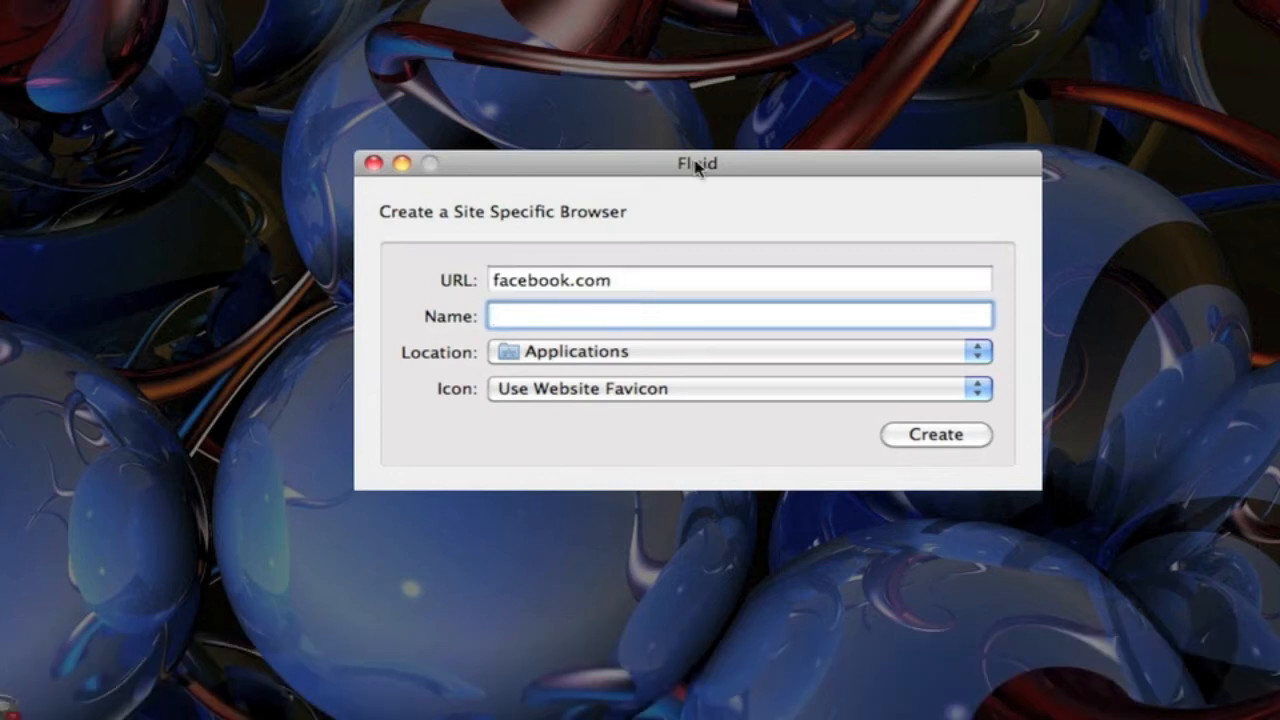
pyautogui.write('Facebook')
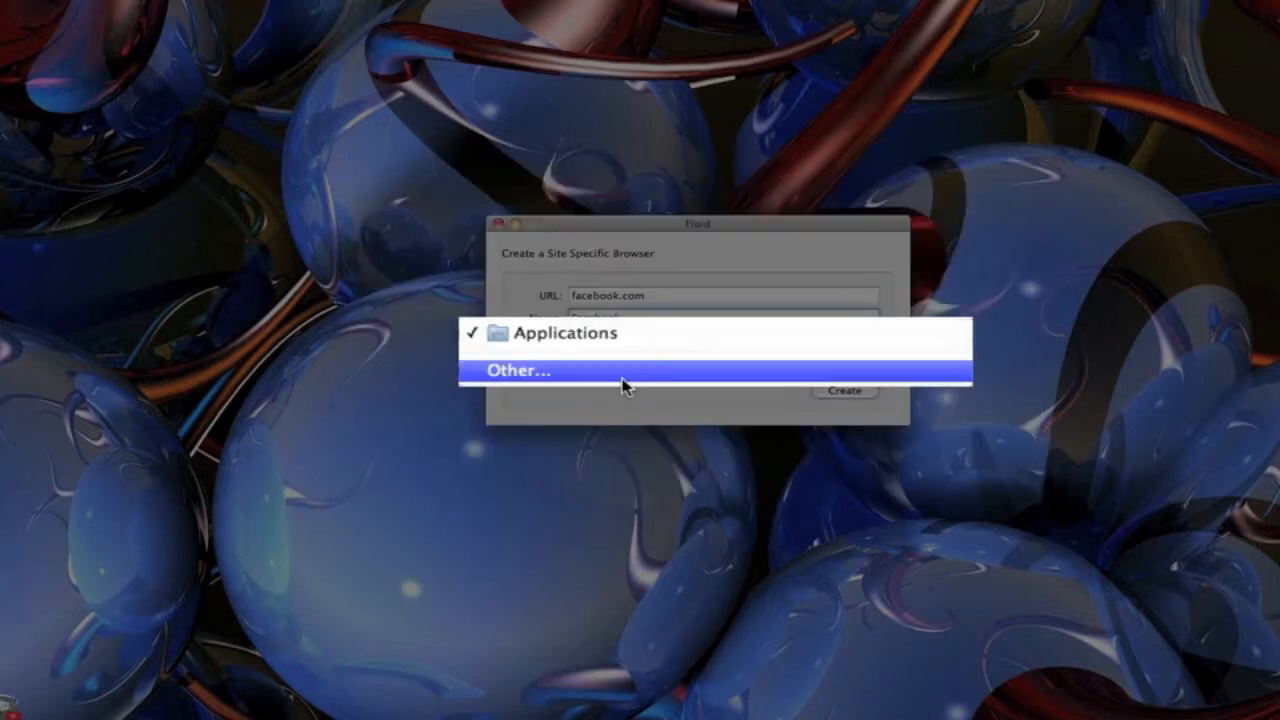
pyautogui.click(567, 333)
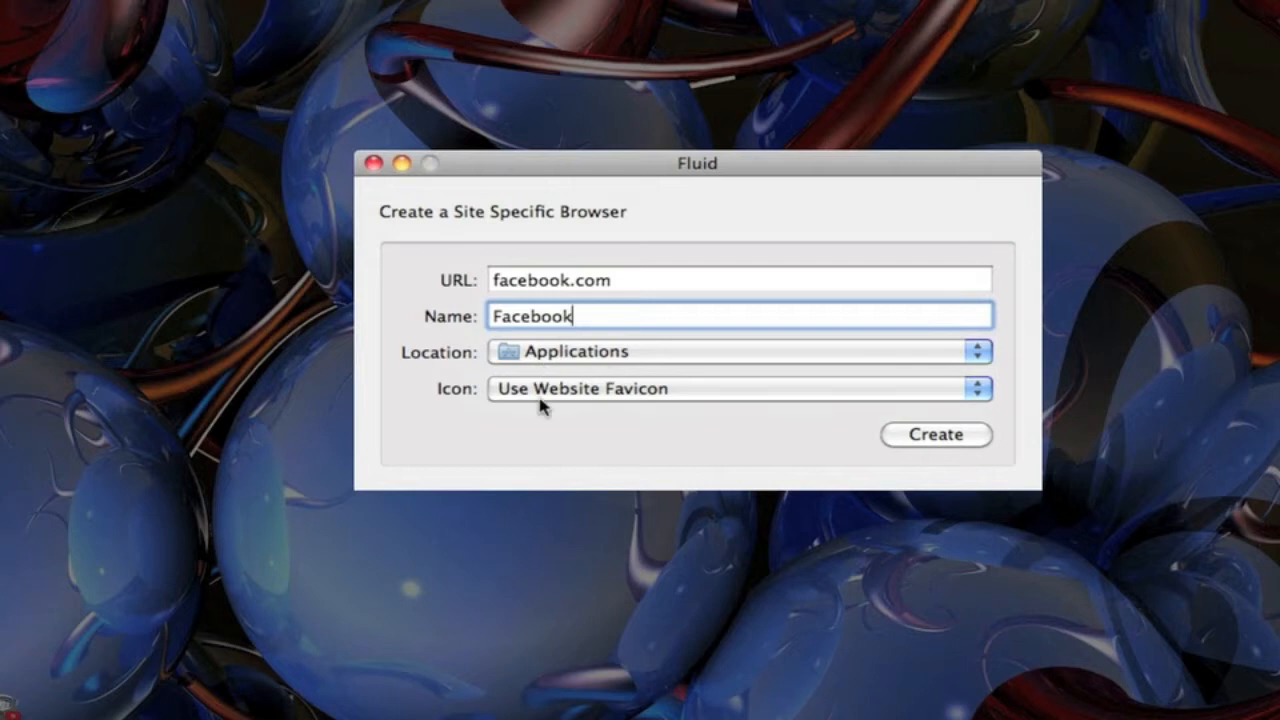
pyautogui.moveTo(611, 420)
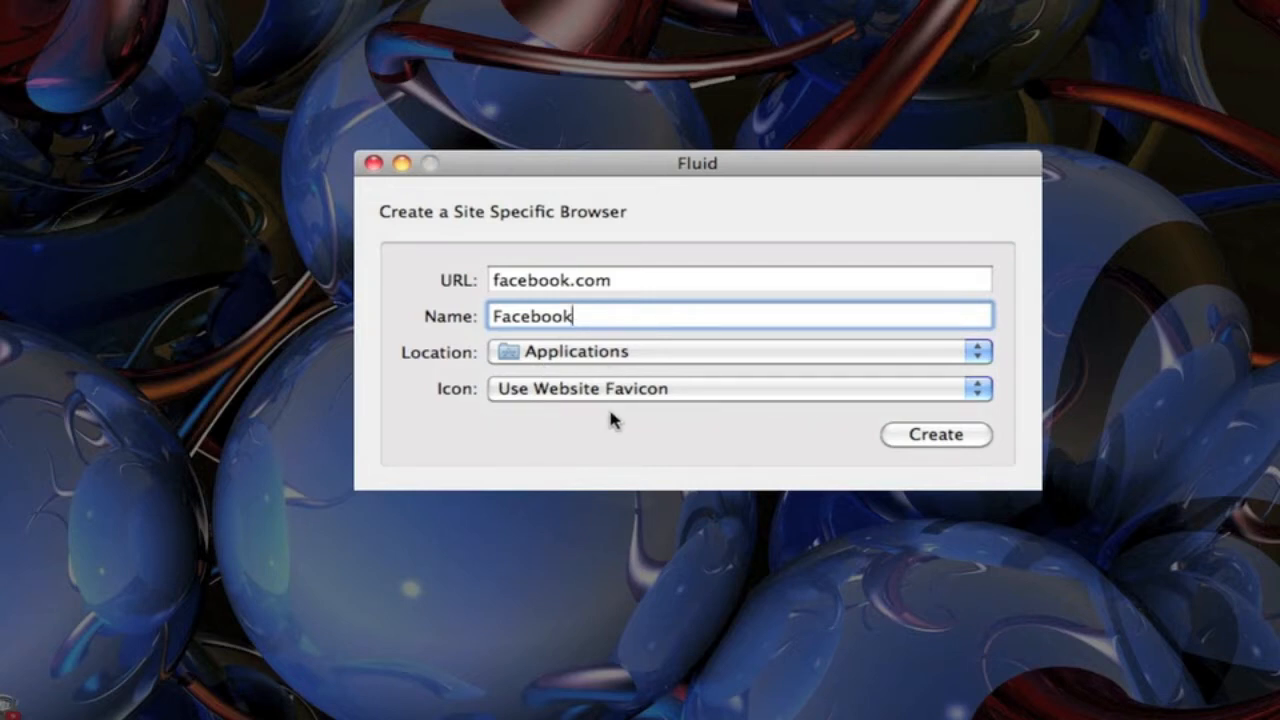
pyautogui.moveTo(585, 295)
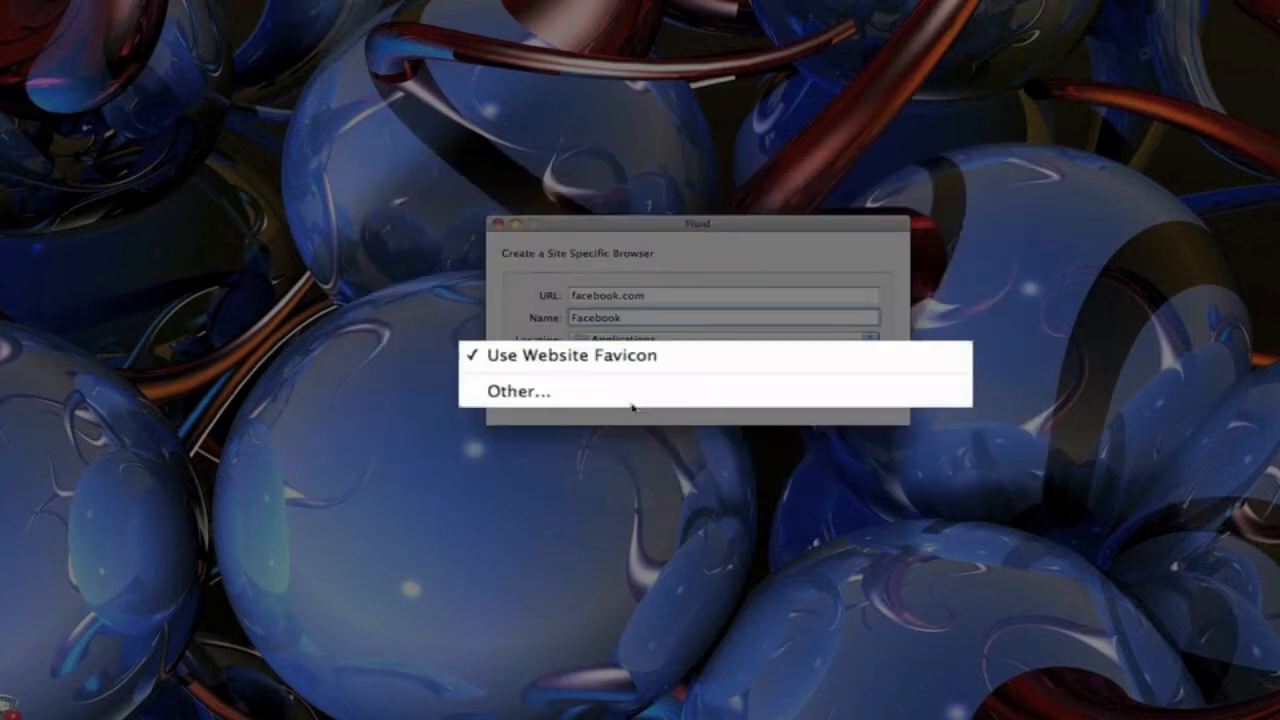
pyautogui.click(567, 356)
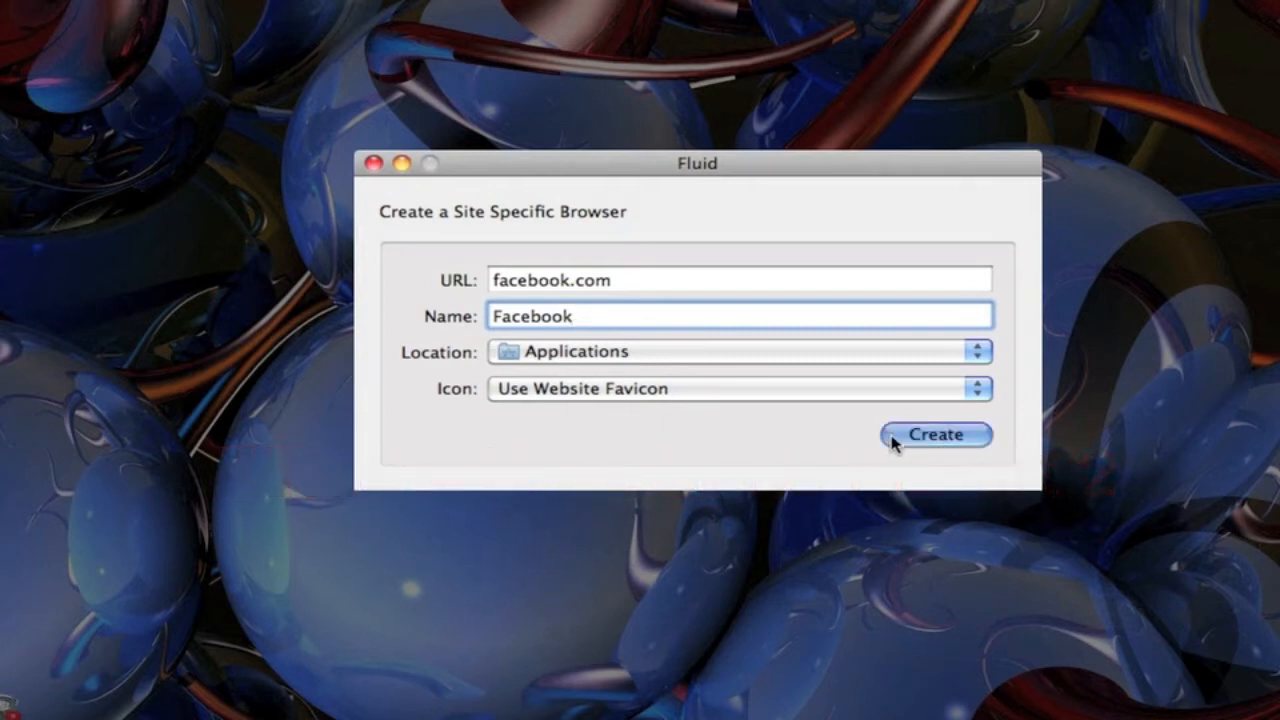
# Build the Facebook site browser and launch it on the Welcome to Facebook page.
pyautogui.click(935, 434)
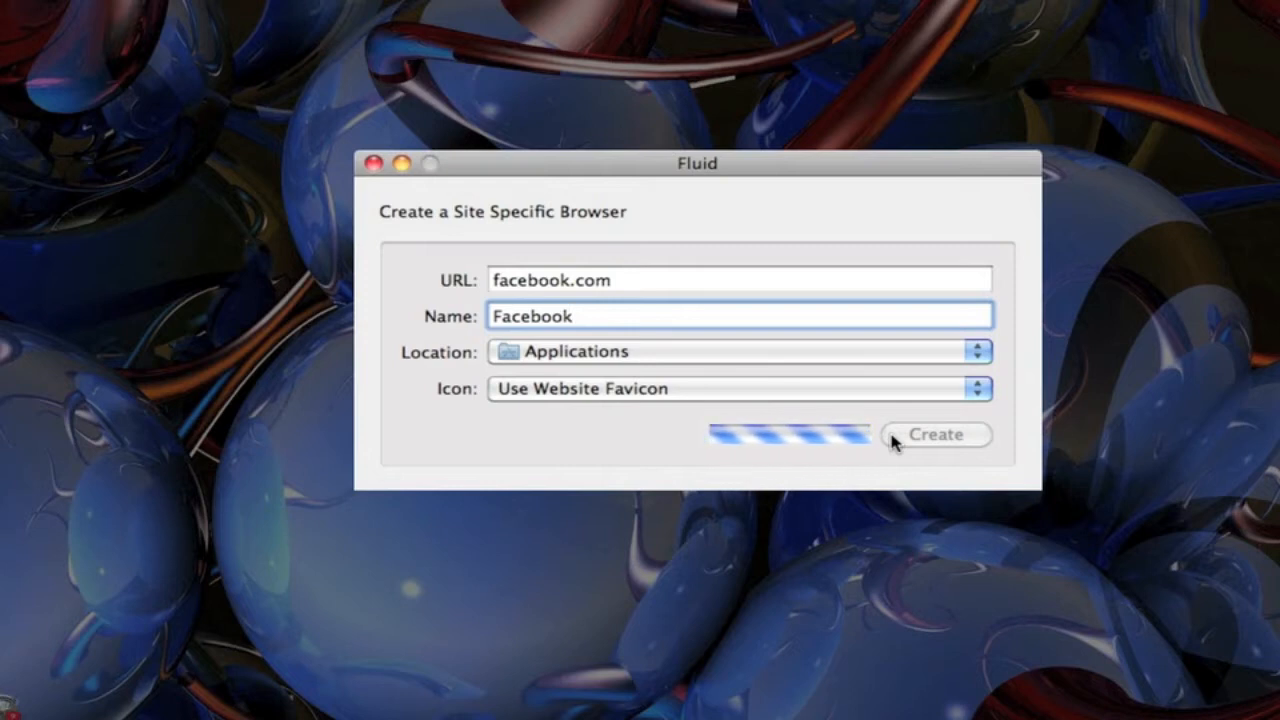
pyautogui.click(934, 434)
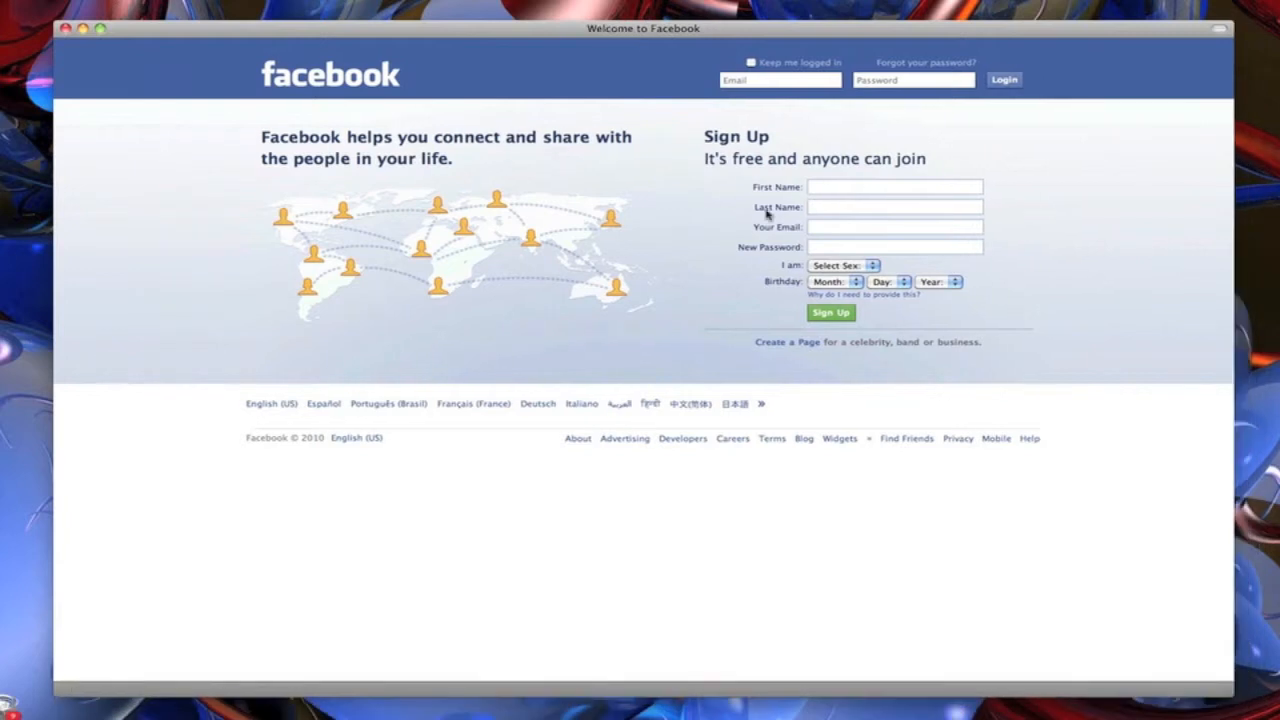
pyautogui.moveTo(1220, 32)
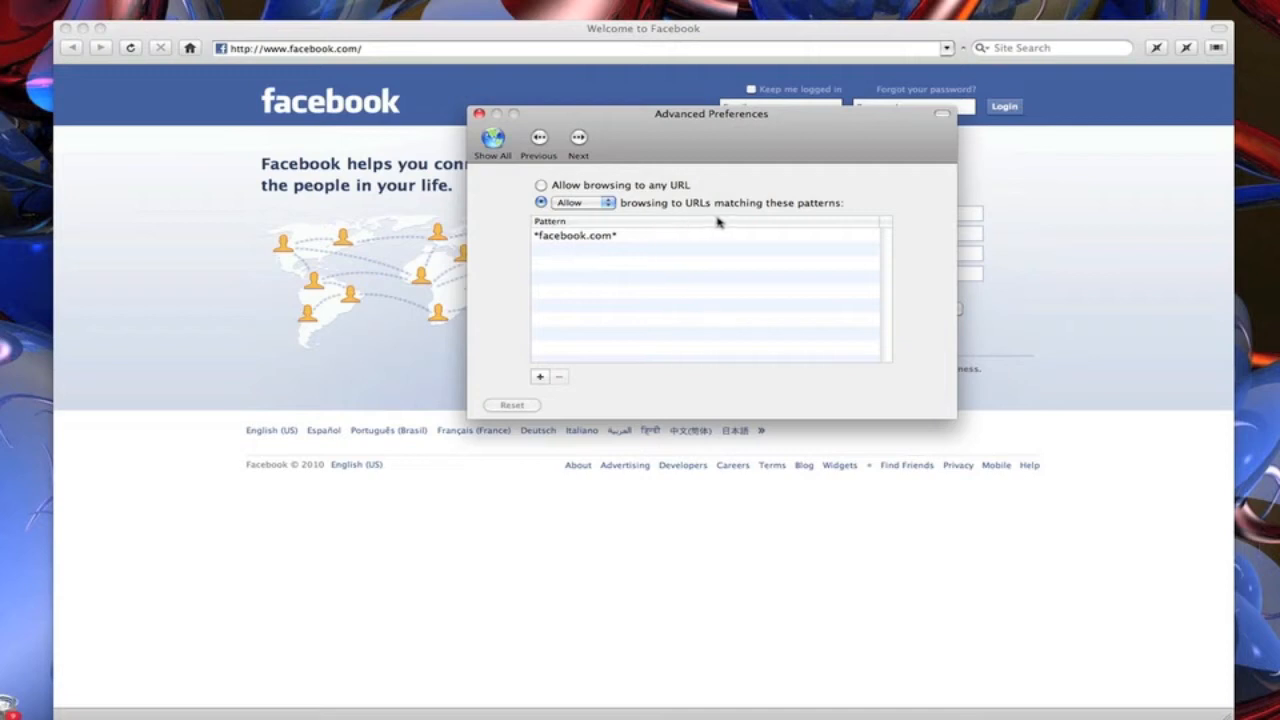
pyautogui.moveTo(600, 277)
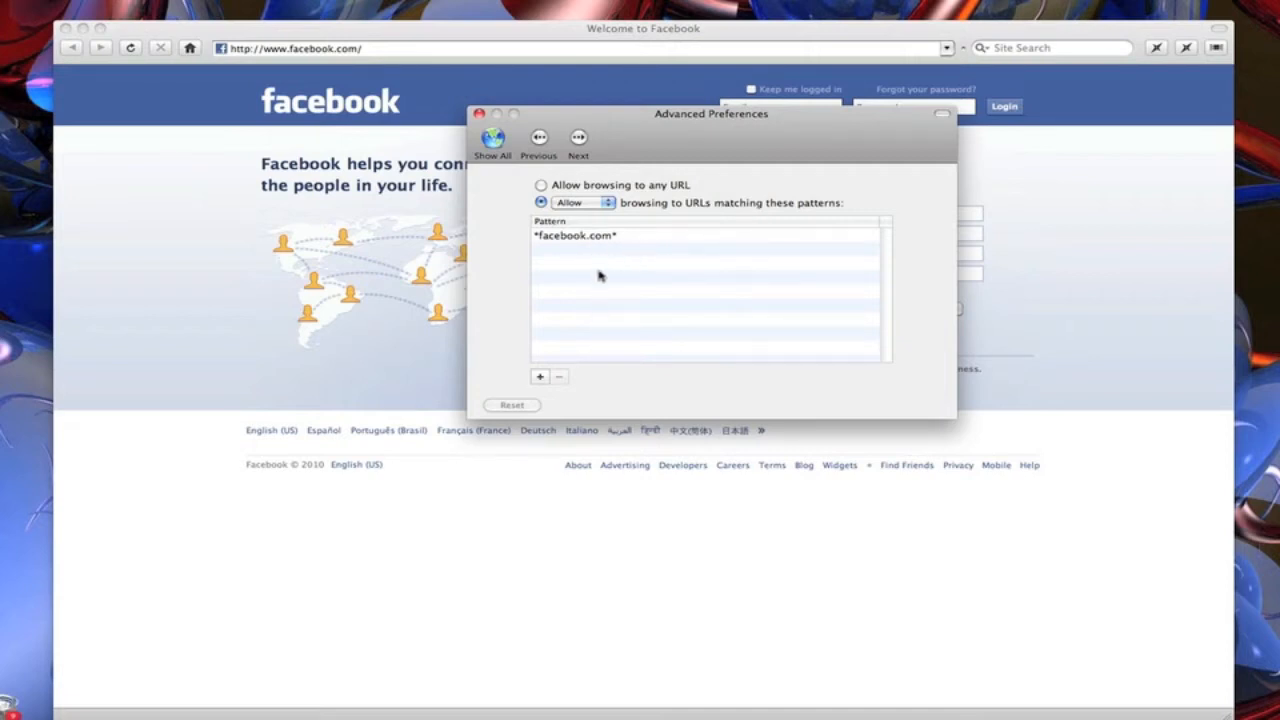
pyautogui.moveTo(567, 372)
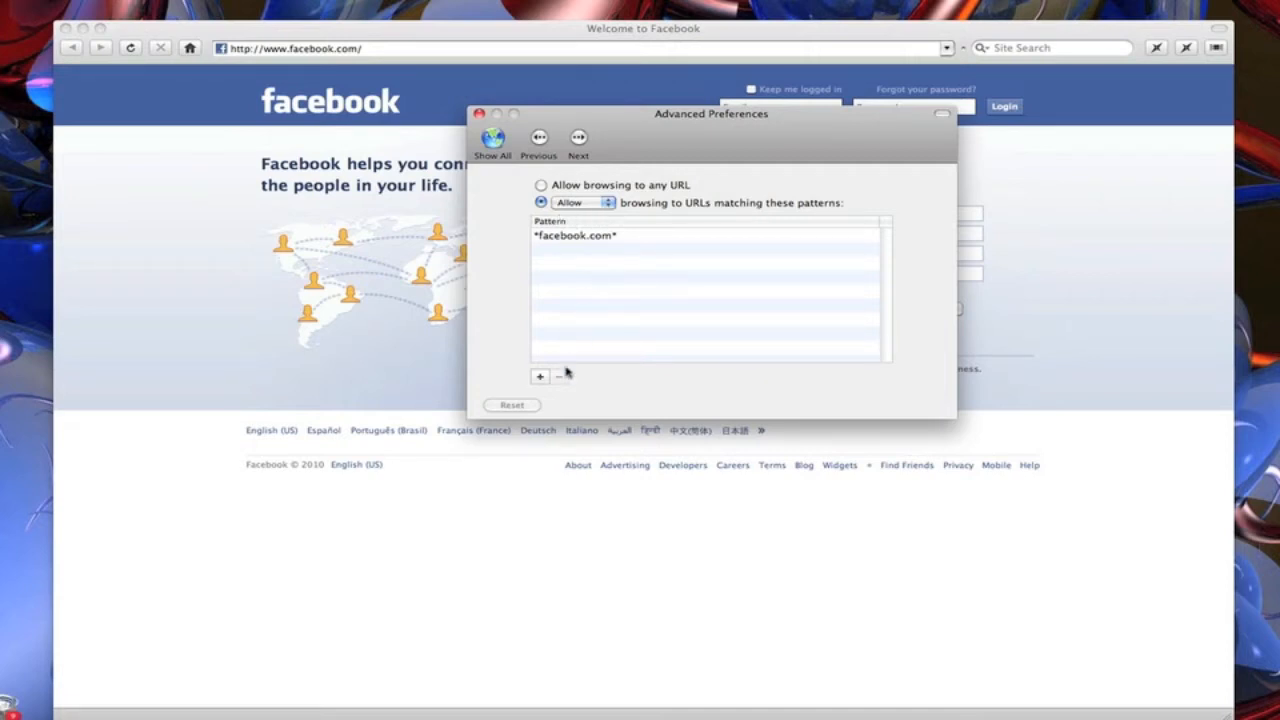
# Add a Disallow myspace.com* URL pattern, allow browsing to any URL, then close Advanced Preferences.
pyautogui.click(540, 376)
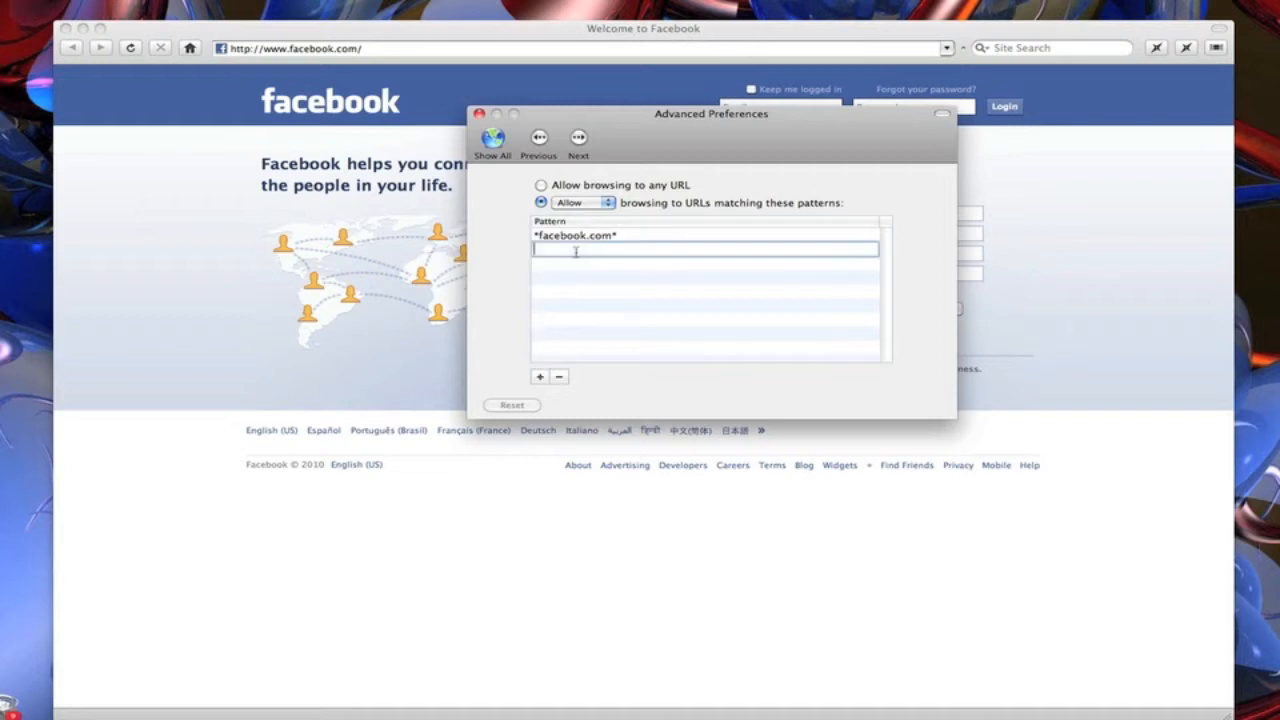
pyautogui.write('myspace')
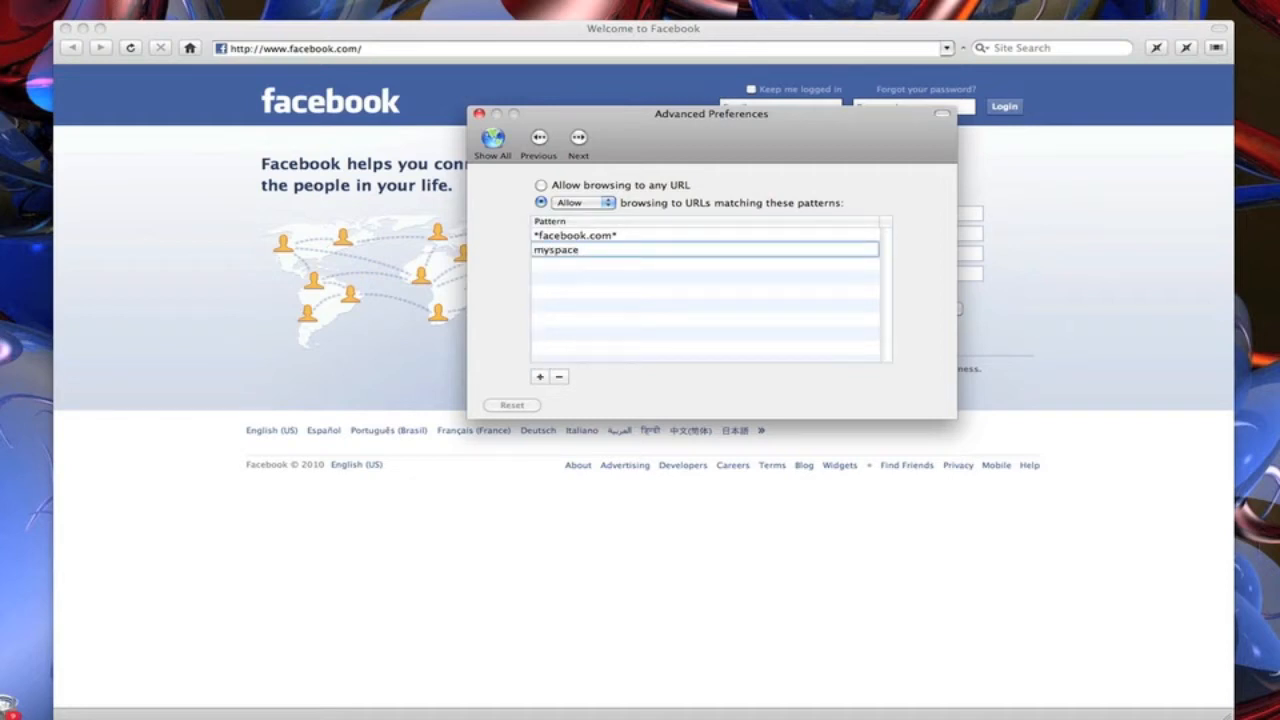
pyautogui.write('.com')
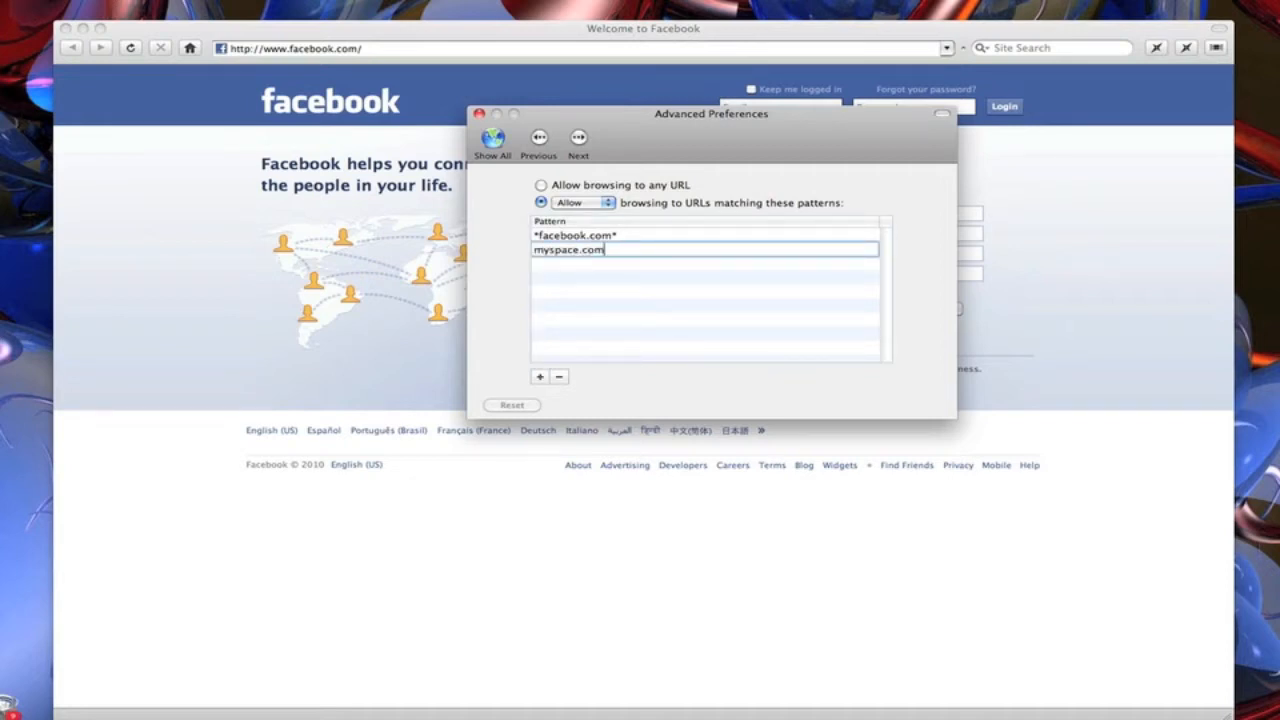
pyautogui.write('*')
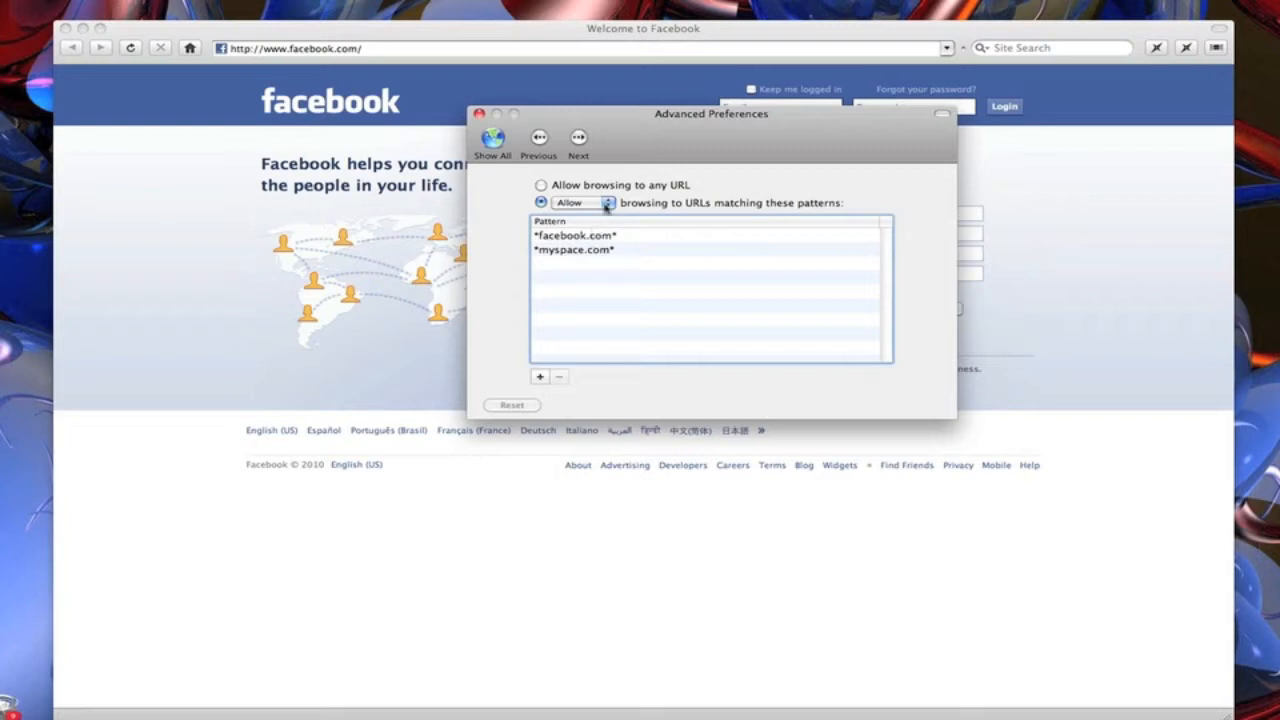
pyautogui.click(585, 202)
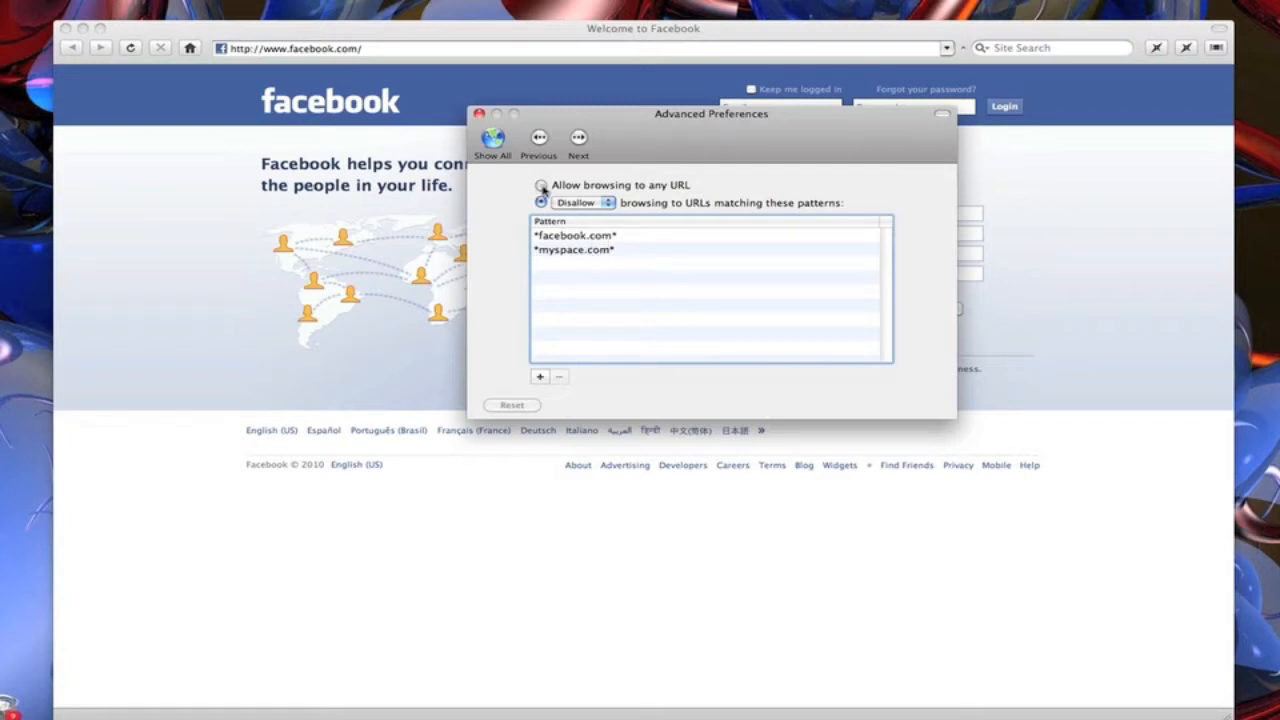
pyautogui.click(541, 185)
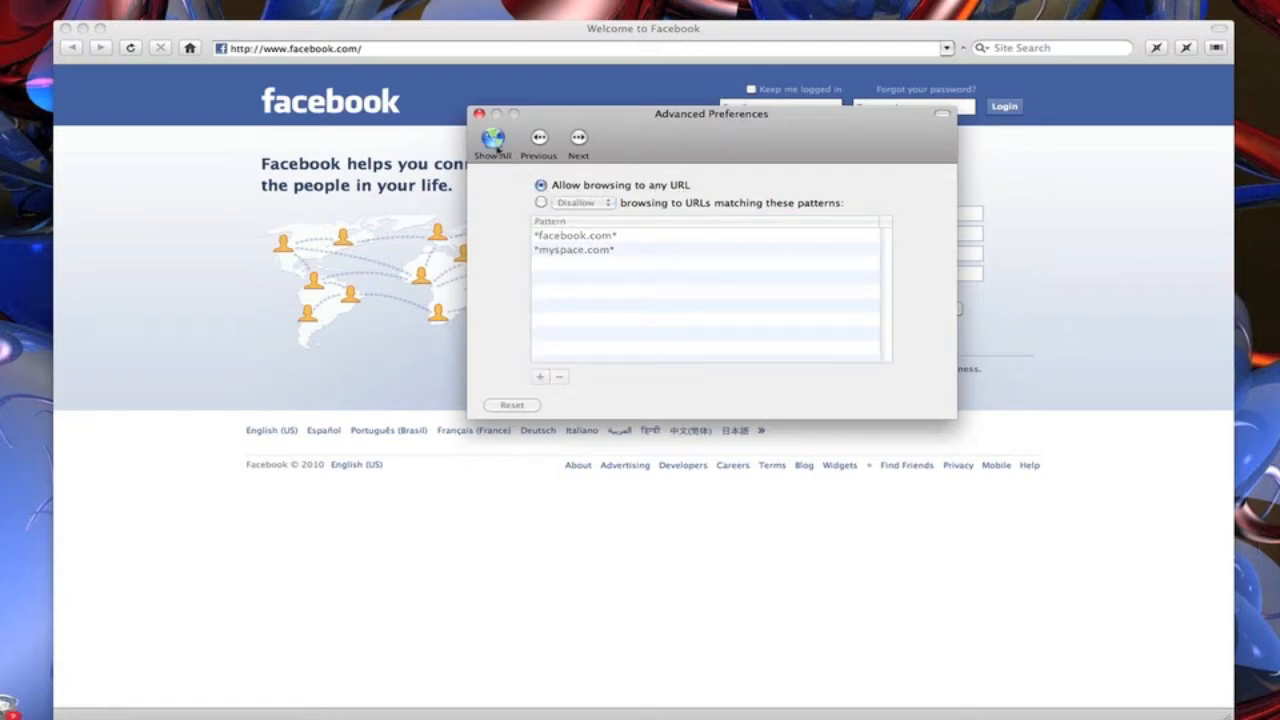
pyautogui.click(480, 113)
pyautogui.write('google.com')
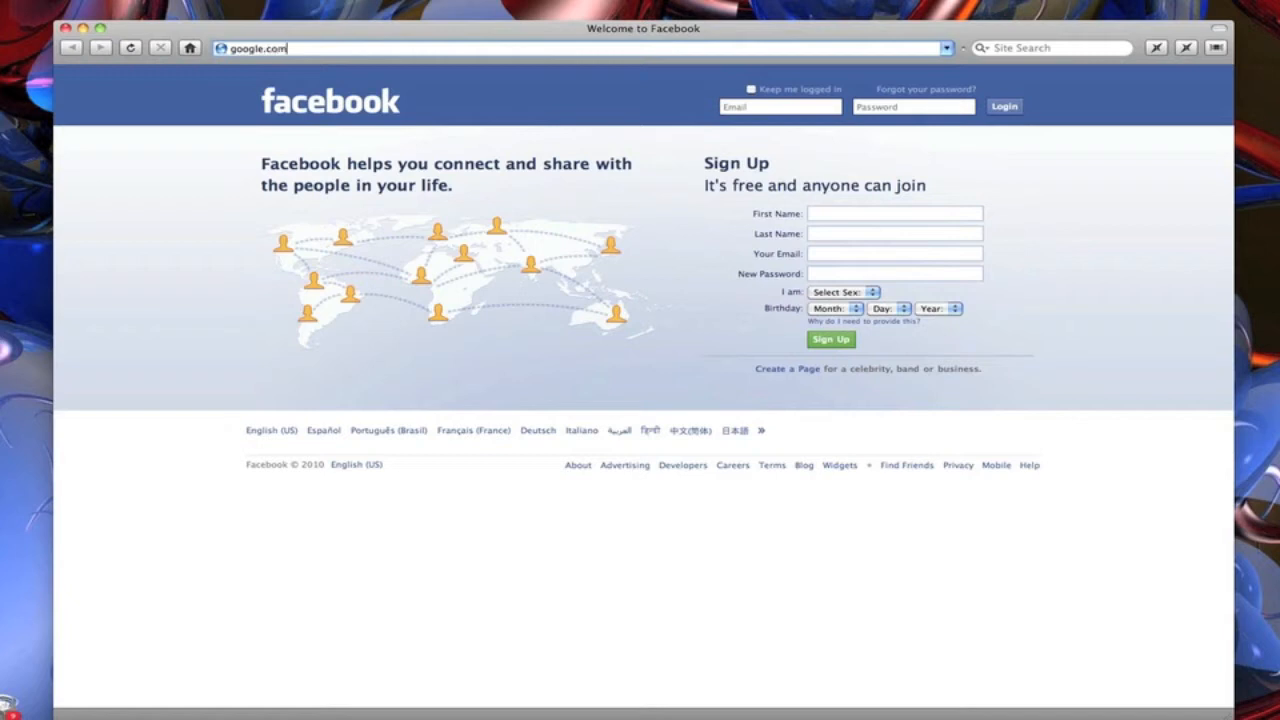
# Load google.com and search for fluid.
pyautogui.press('Return')
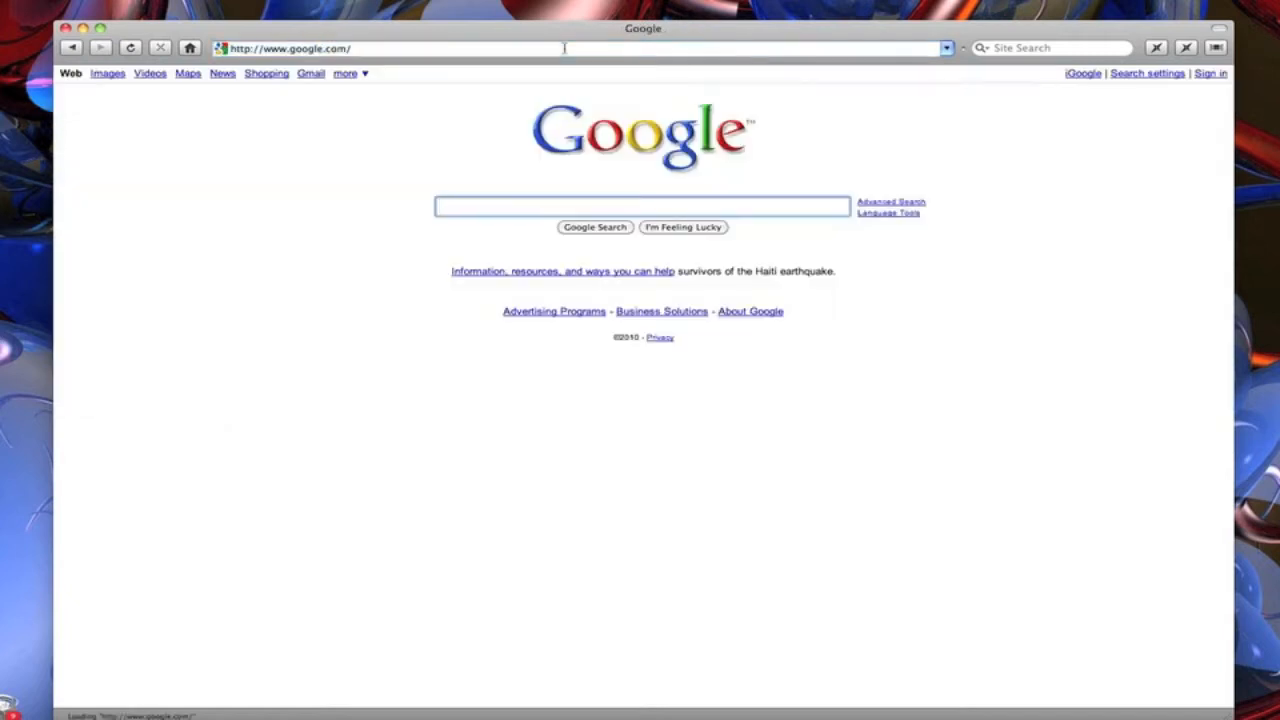
pyautogui.write('fluid')
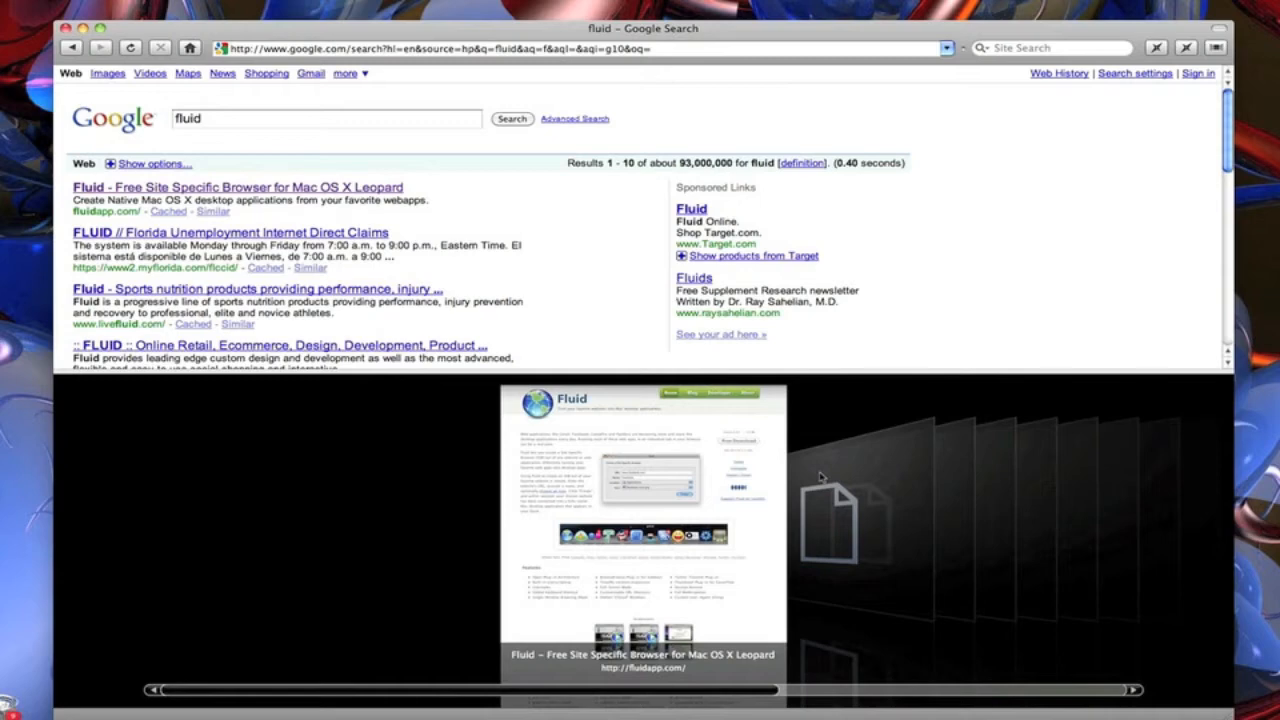
pyautogui.moveTo(671, 372)
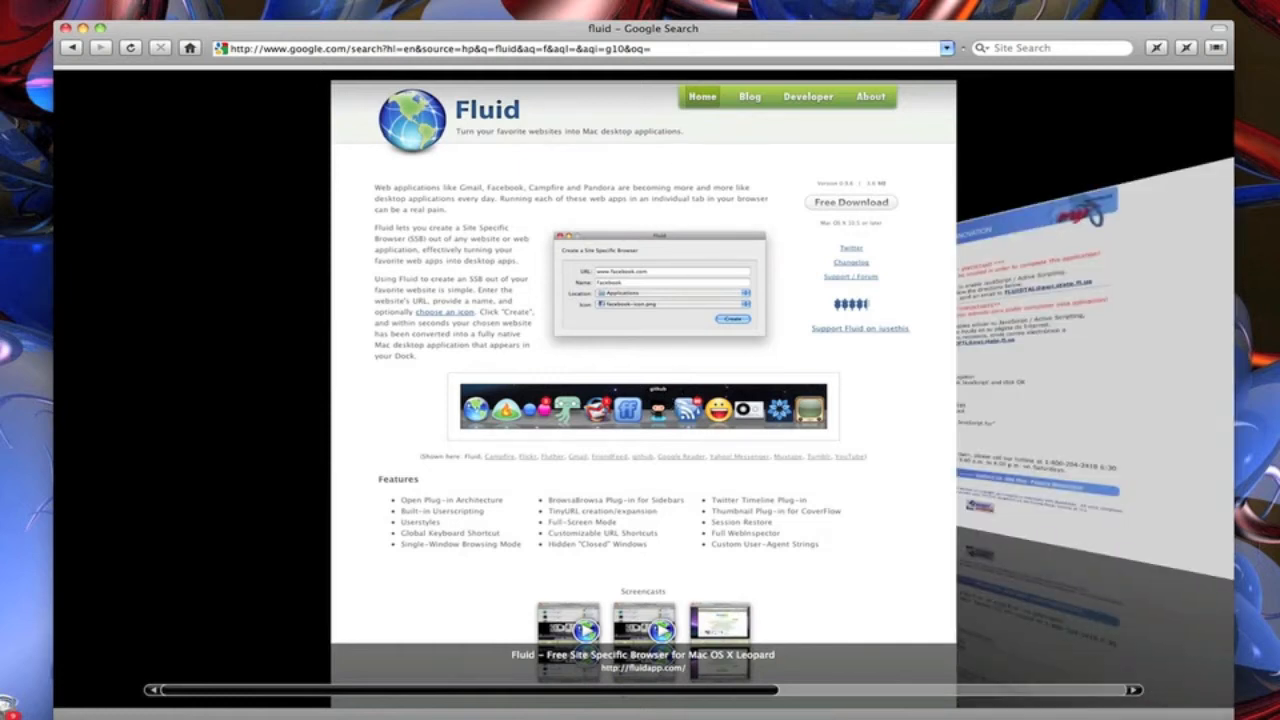
pyautogui.moveTo(288, 448)
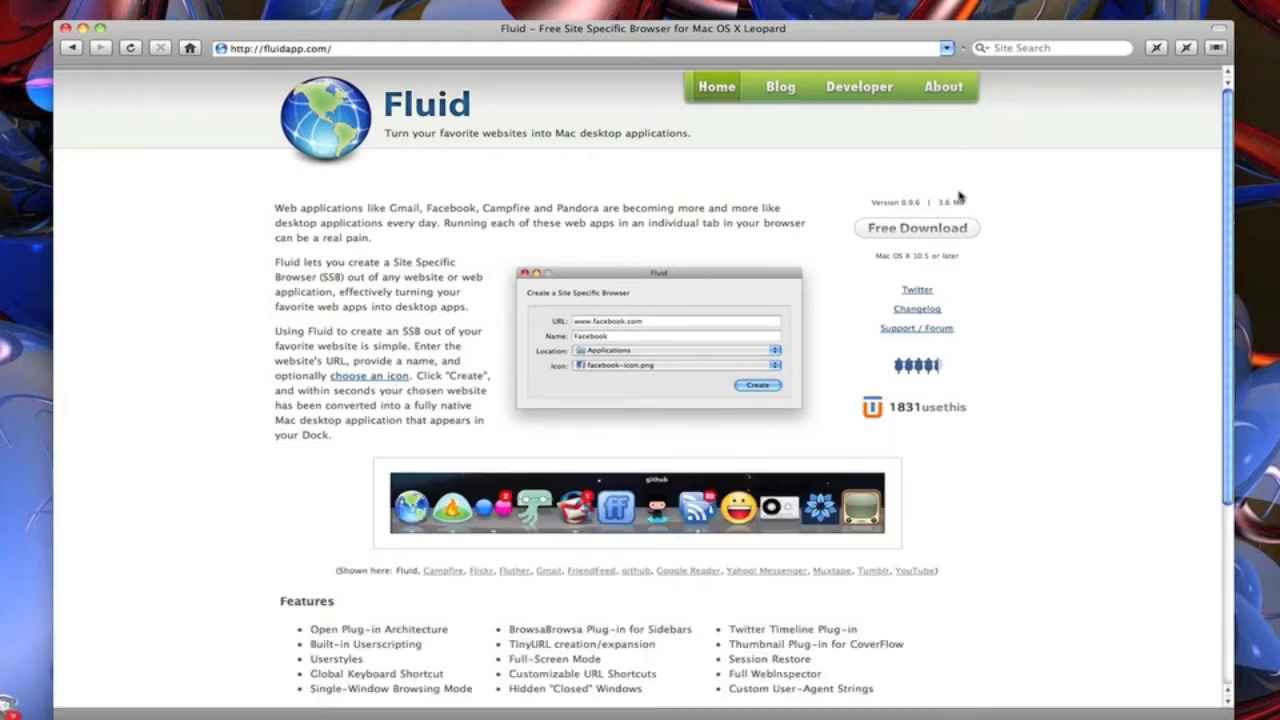
pyautogui.moveTo(465, 190)
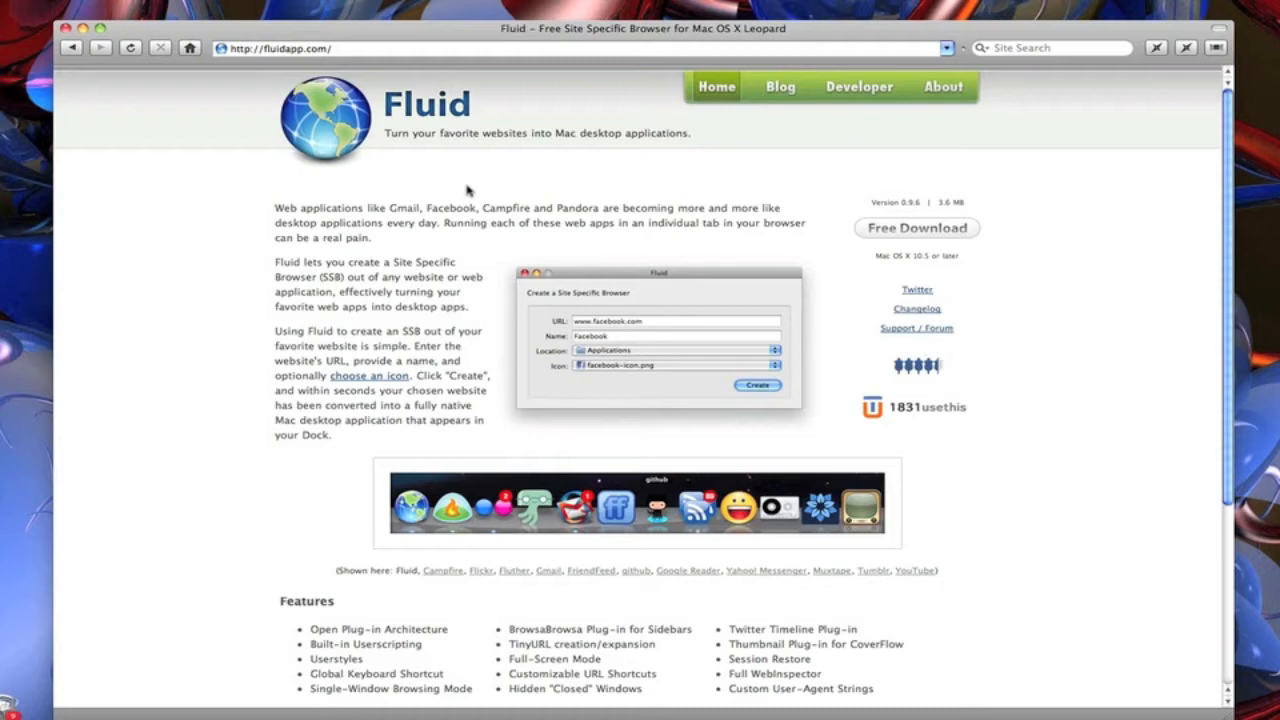
# Scroll down the fluidapp.com homepage and back up to the top.
pyautogui.scroll(-3)
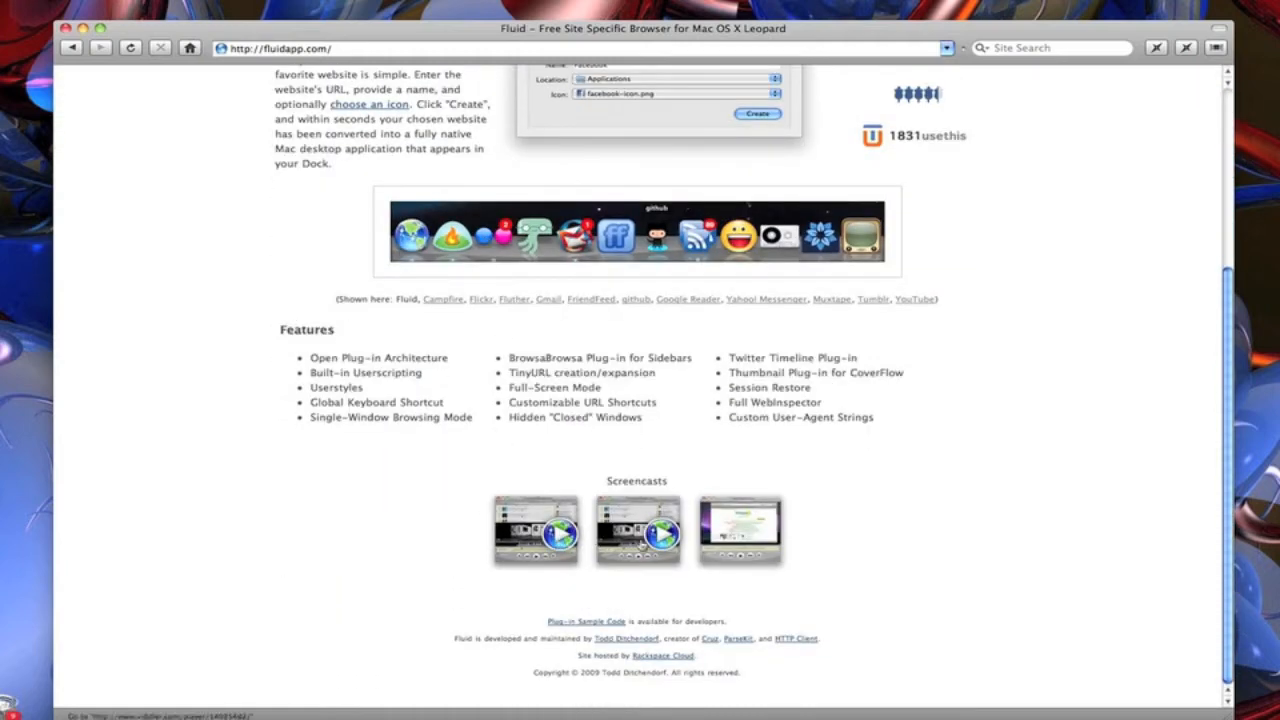
pyautogui.moveTo(690, 533)
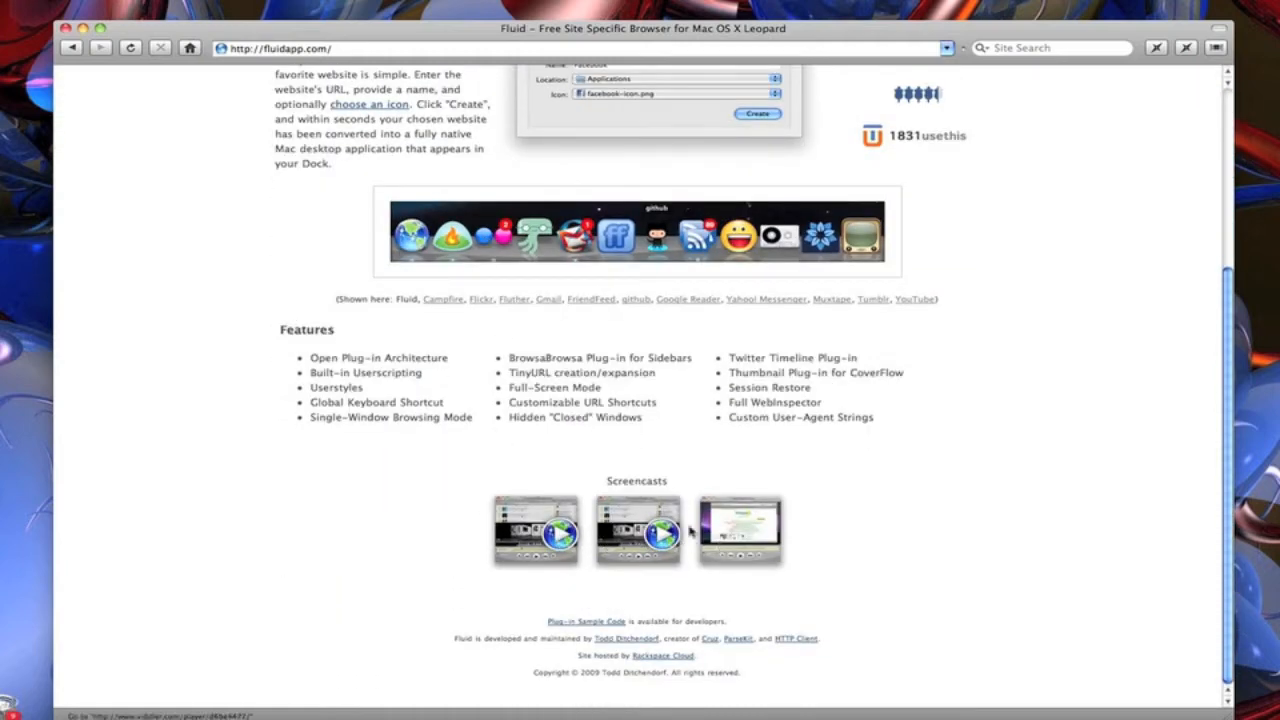
pyautogui.scroll(3)
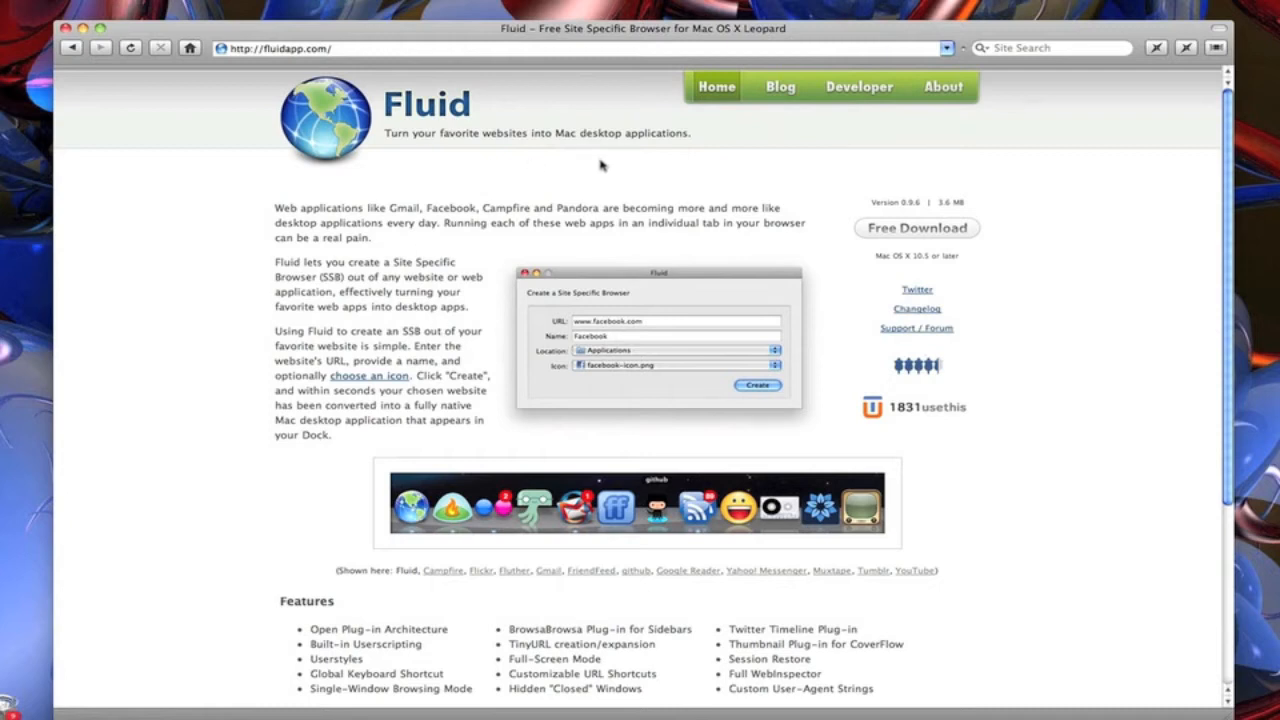
pyautogui.moveTo(250, 463)
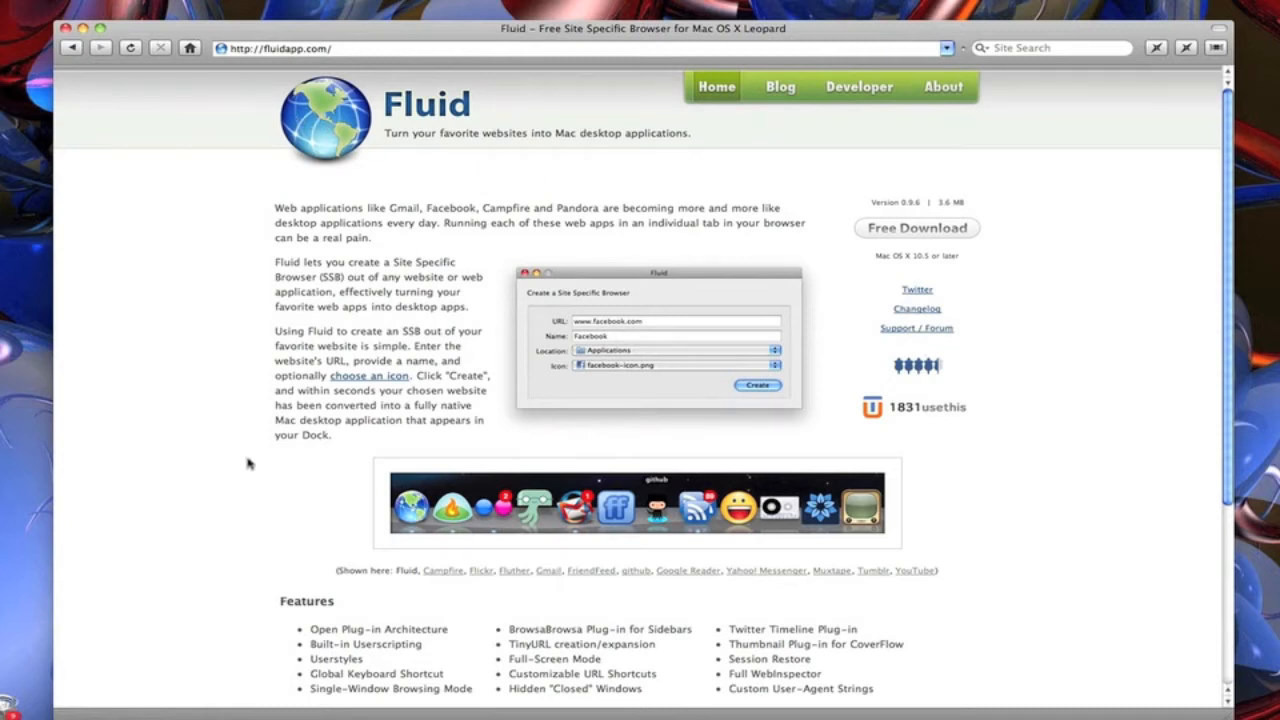
pyautogui.moveTo(1114, 96)
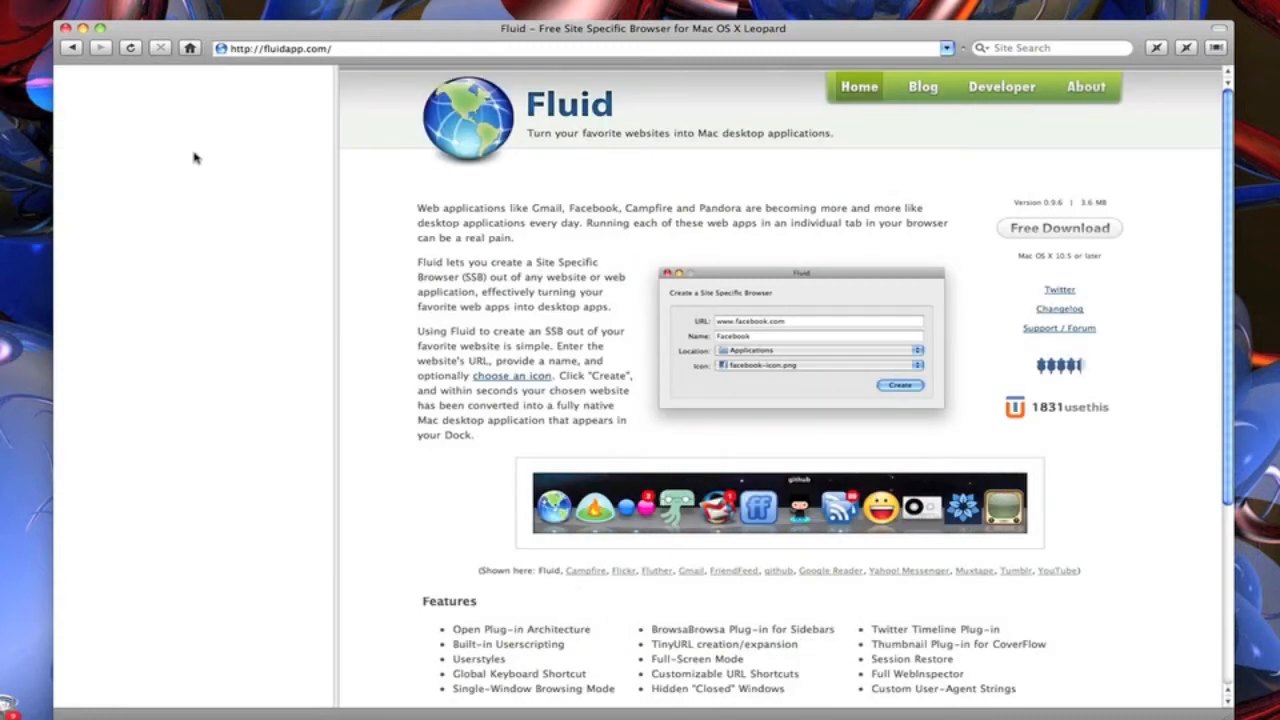
pyautogui.moveTo(221, 115)
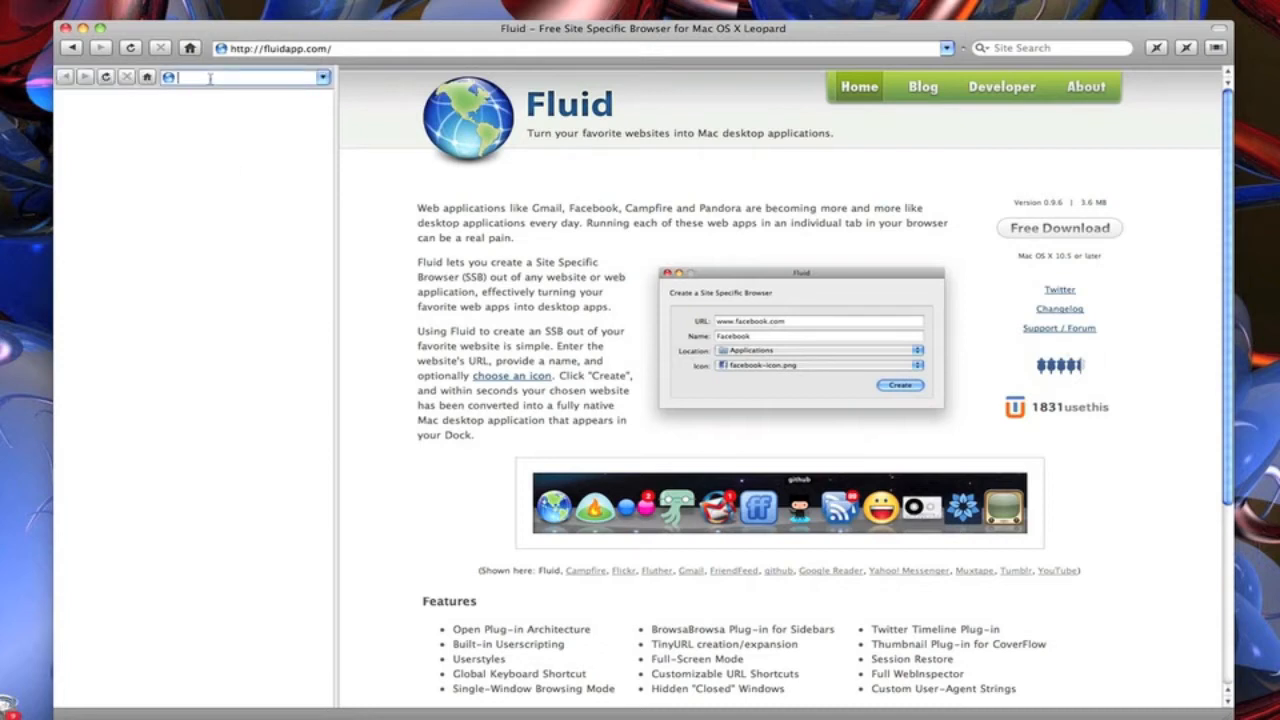
# Enter hahlo in the sidebar pane's address field.
pyautogui.write('hahlo')
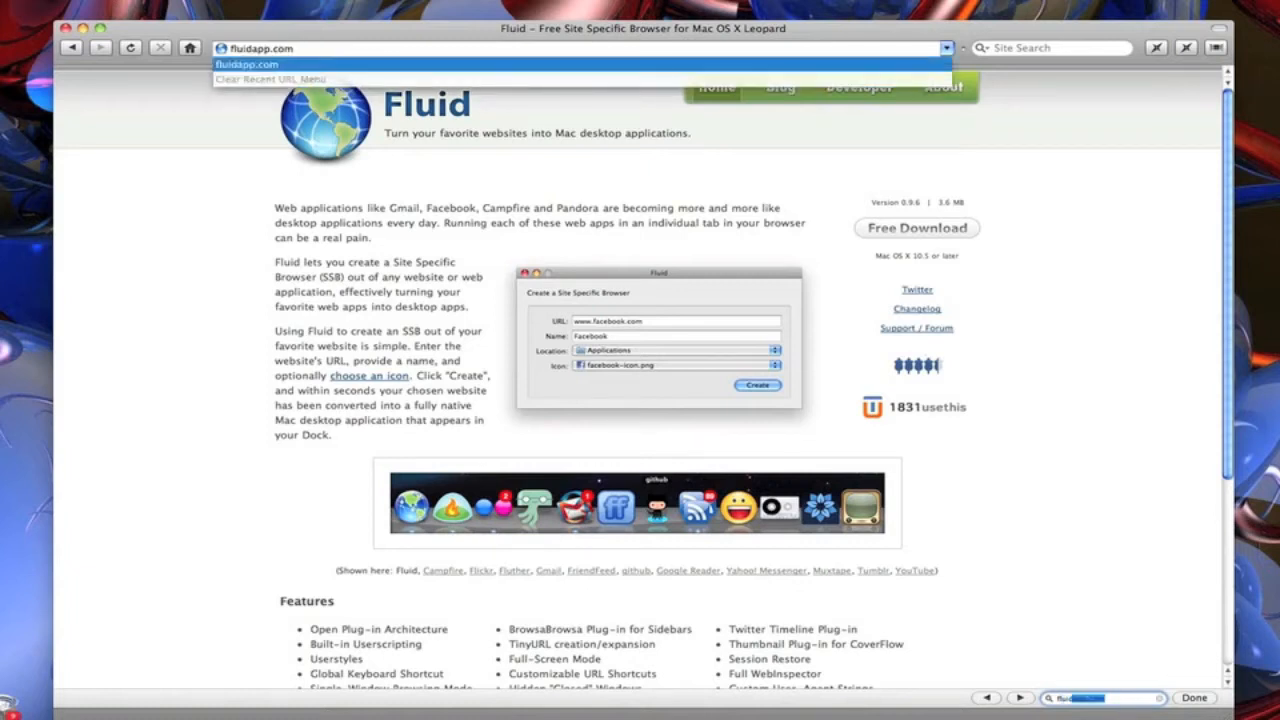
pyautogui.moveTo(846, 571)
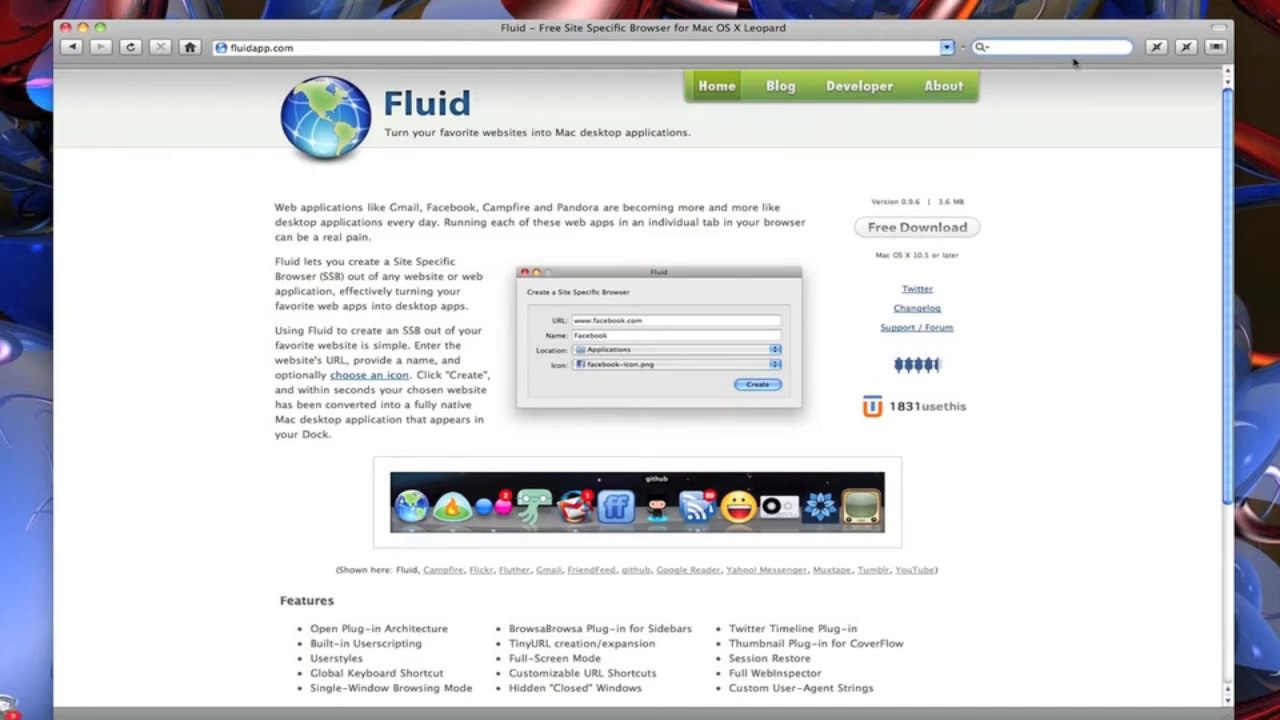
pyautogui.press('Return')
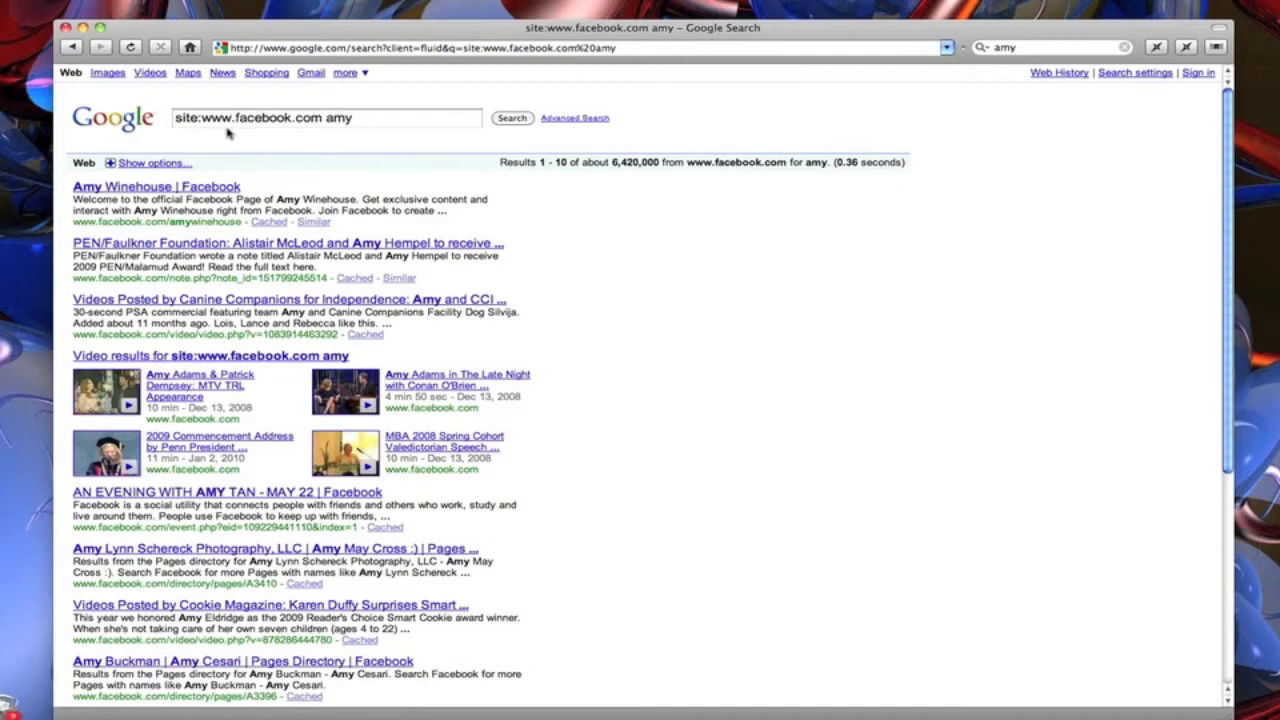
pyautogui.moveTo(137, 197)
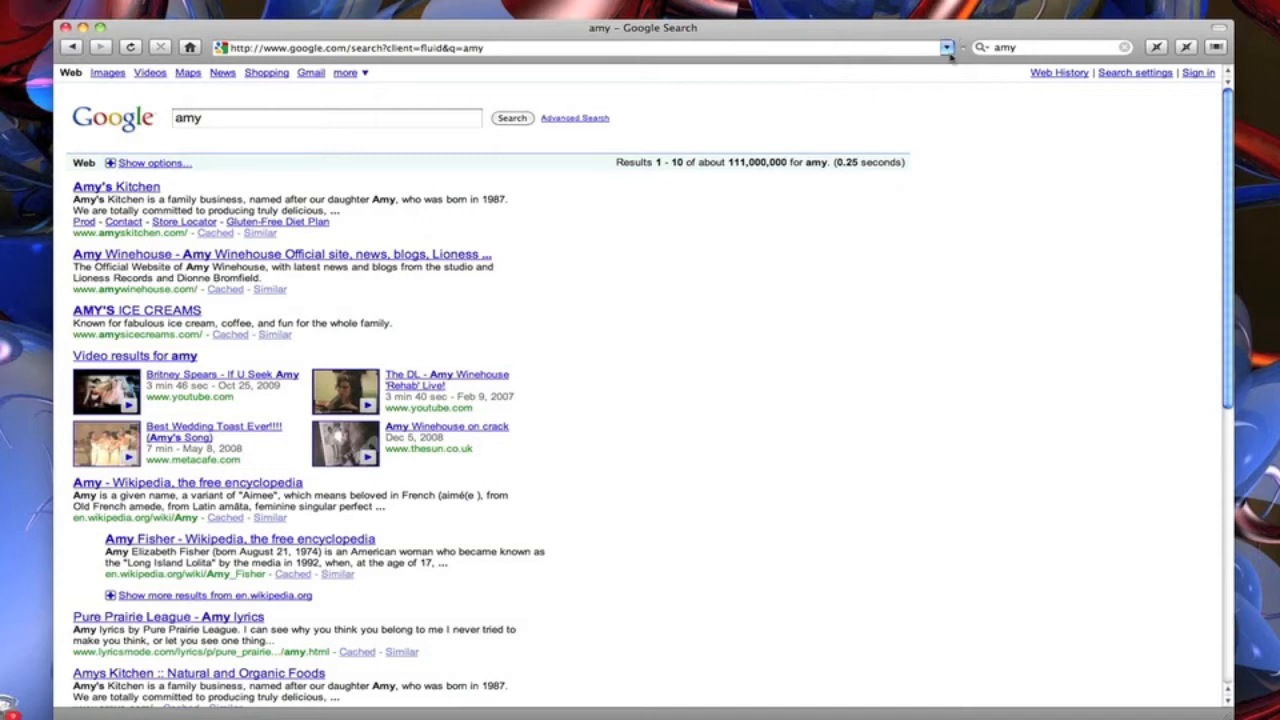
pyautogui.click(945, 48)
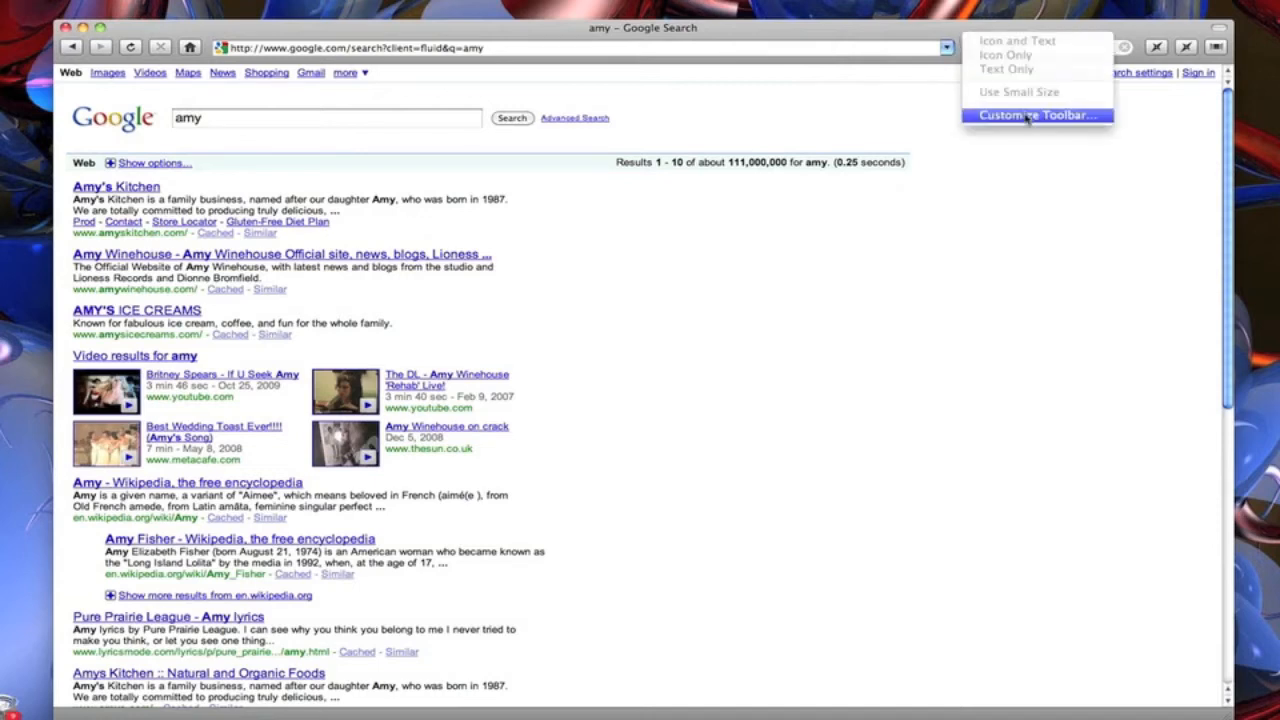
pyautogui.click(1037, 114)
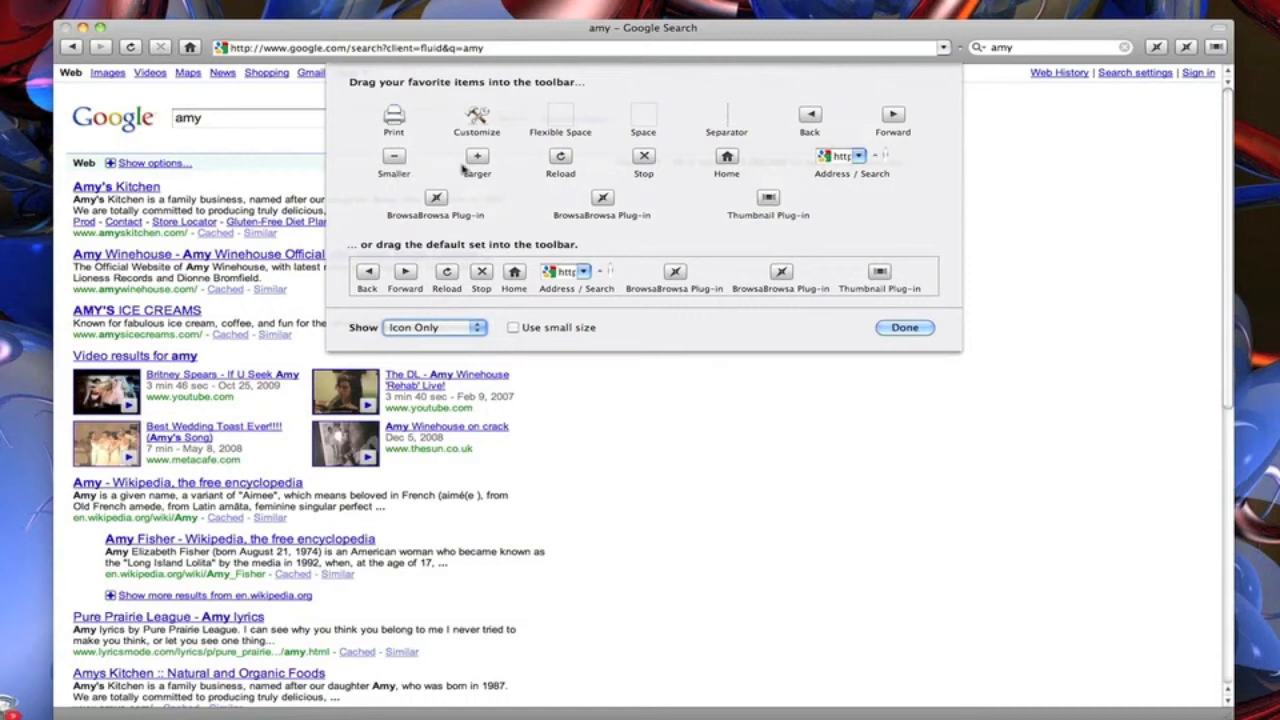
pyautogui.moveTo(429, 168)
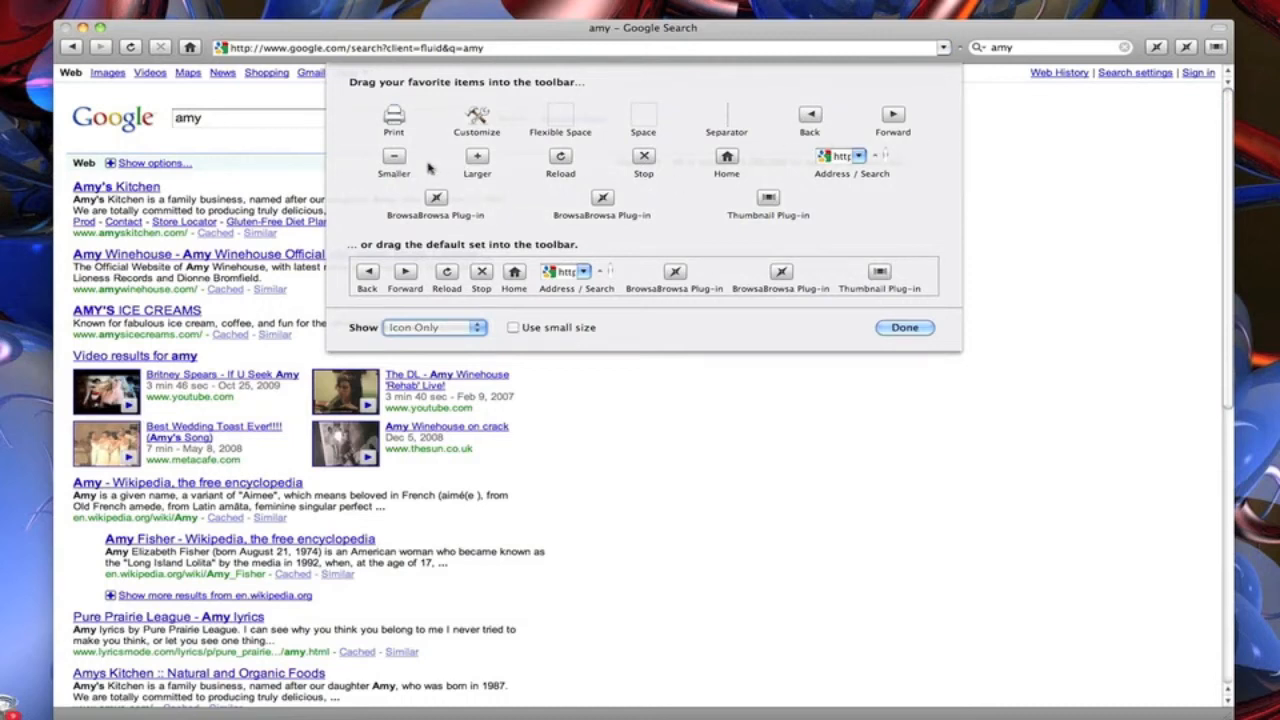
pyautogui.moveTo(560, 168)
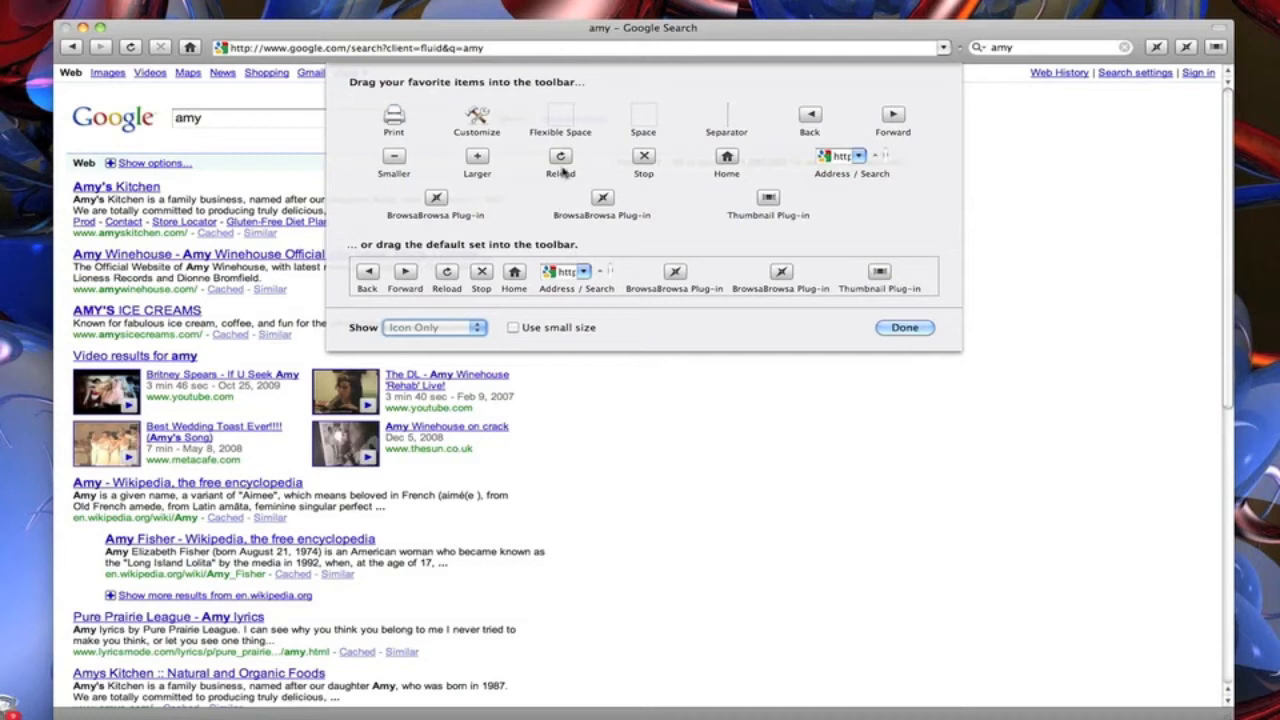
pyautogui.moveTo(567, 257)
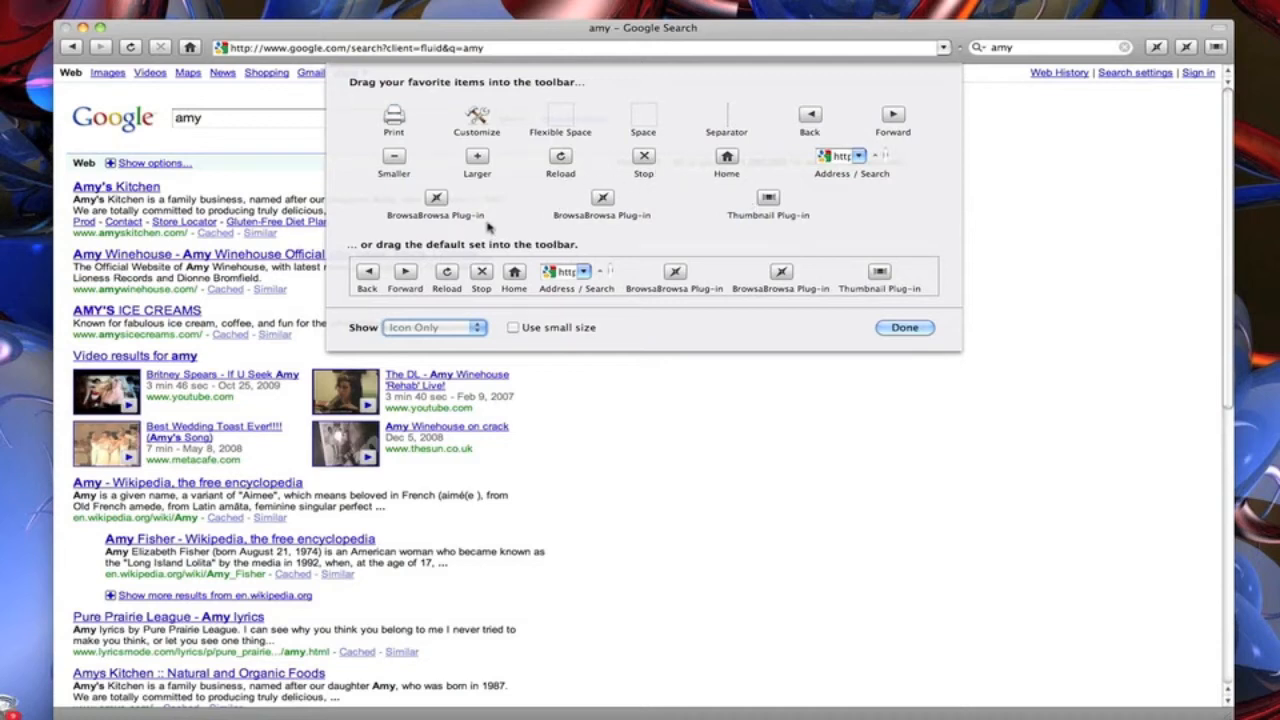
pyautogui.moveTo(733, 230)
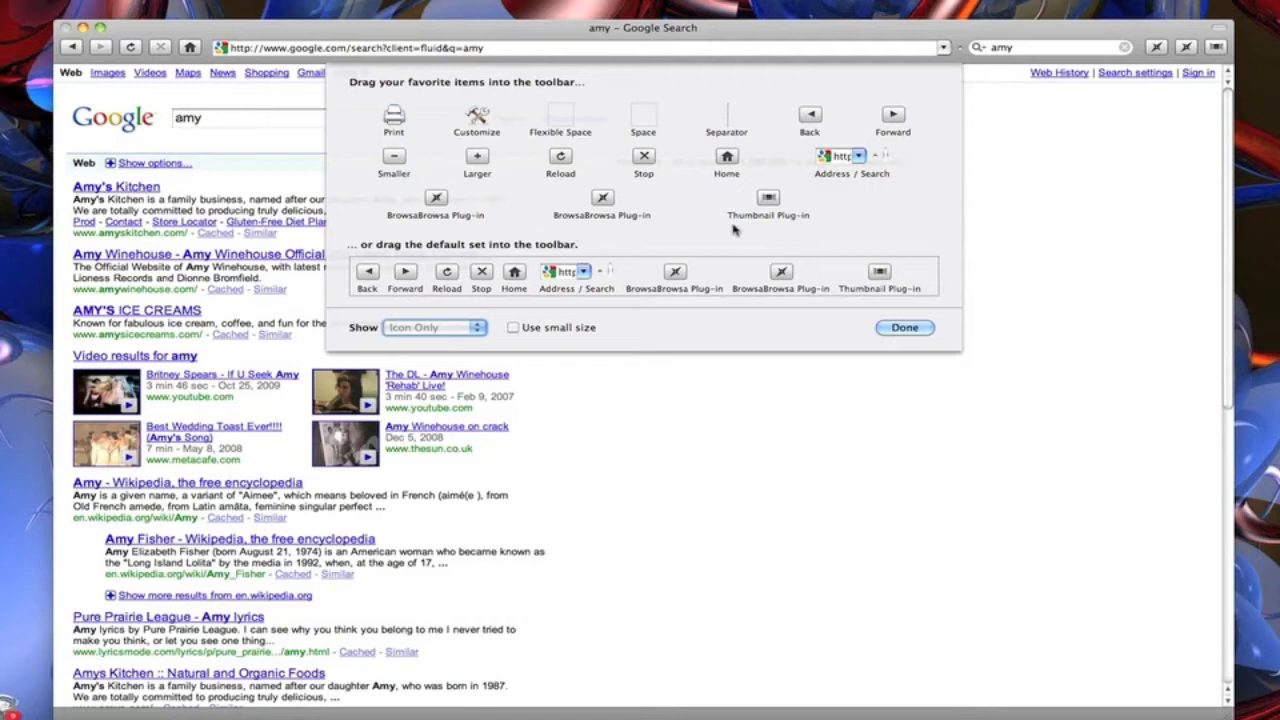
pyautogui.moveTo(798, 235)
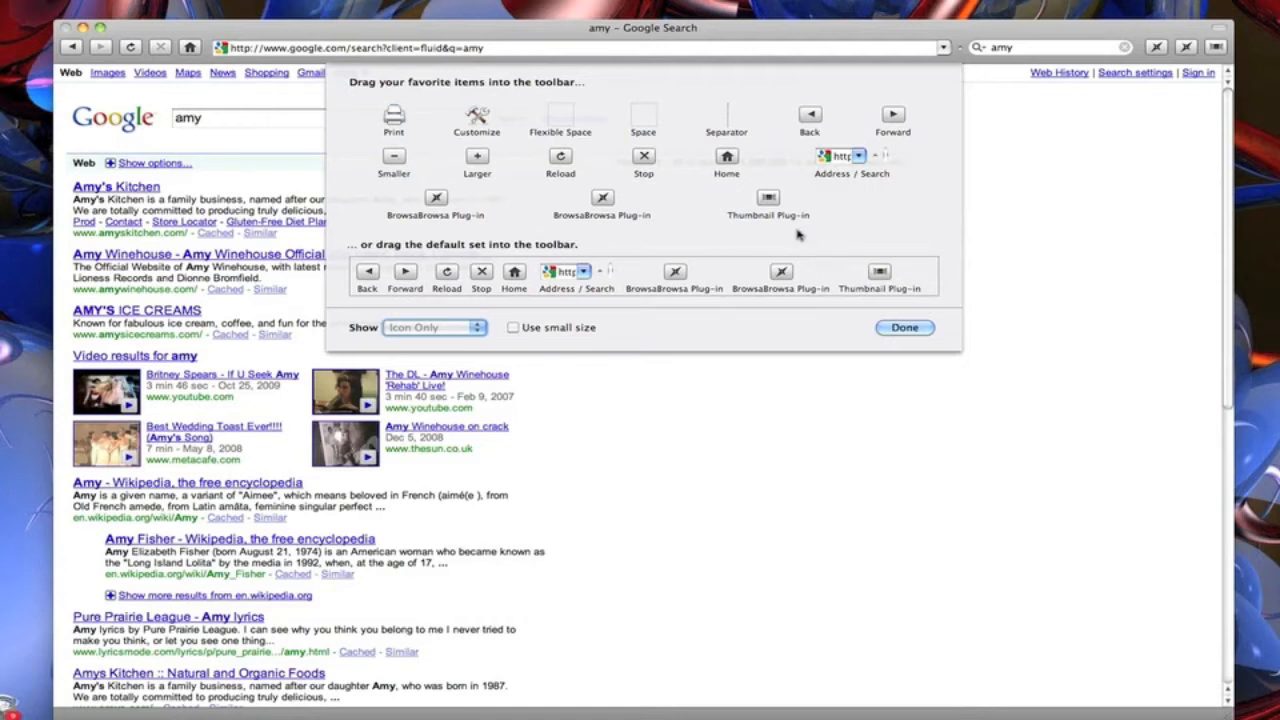
pyautogui.click(903, 327)
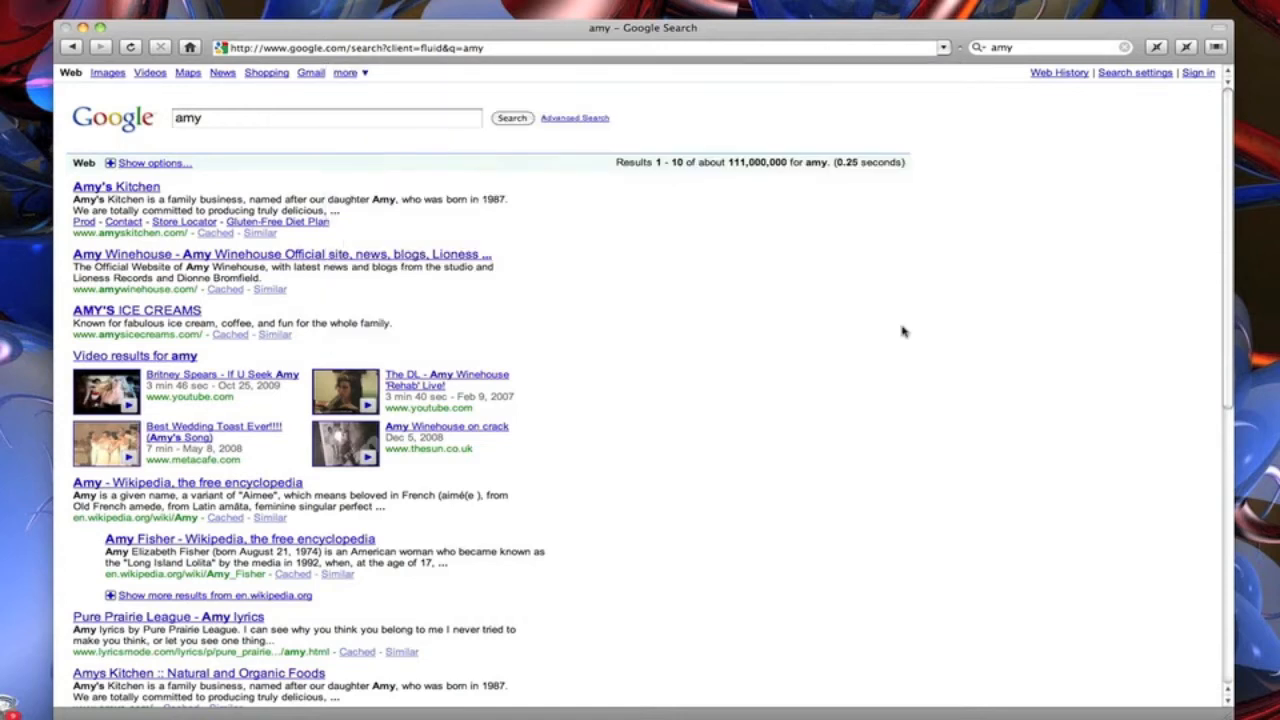
# Raise the BrowsaBrowsa Plug-ins count in the Plug-ins preferences.
pyautogui.press('cmd+,')
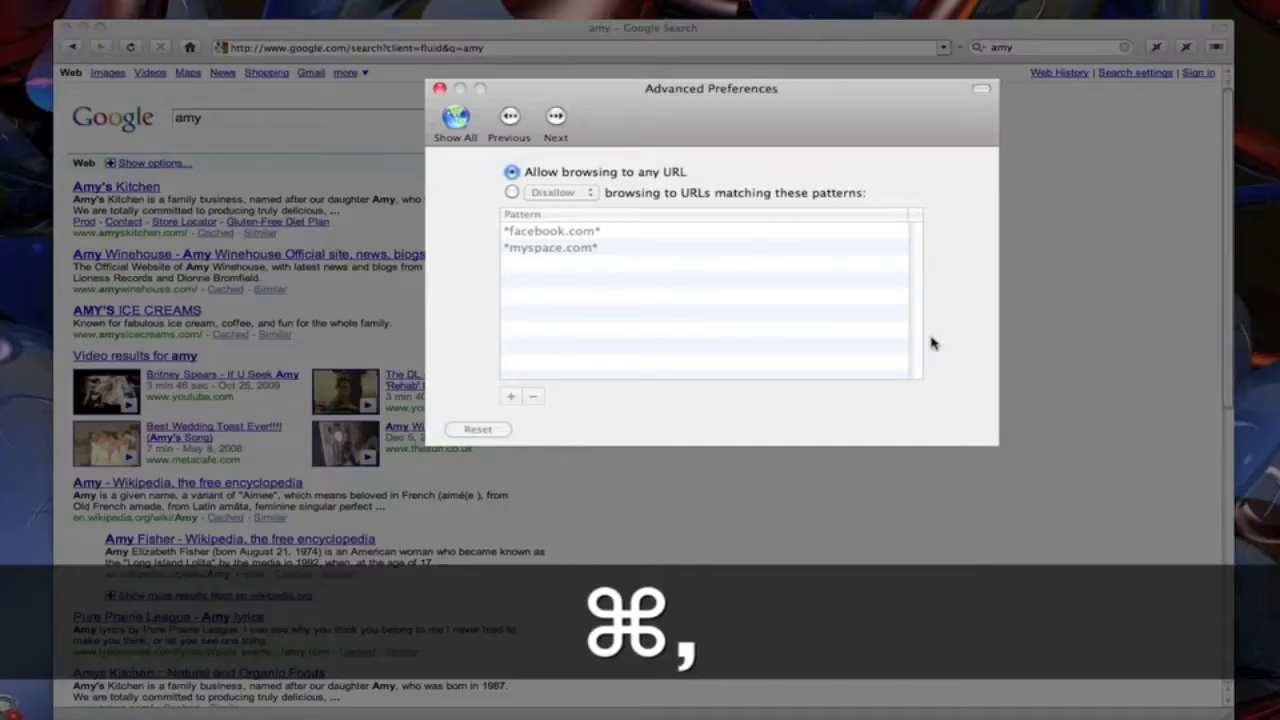
pyautogui.click(455, 120)
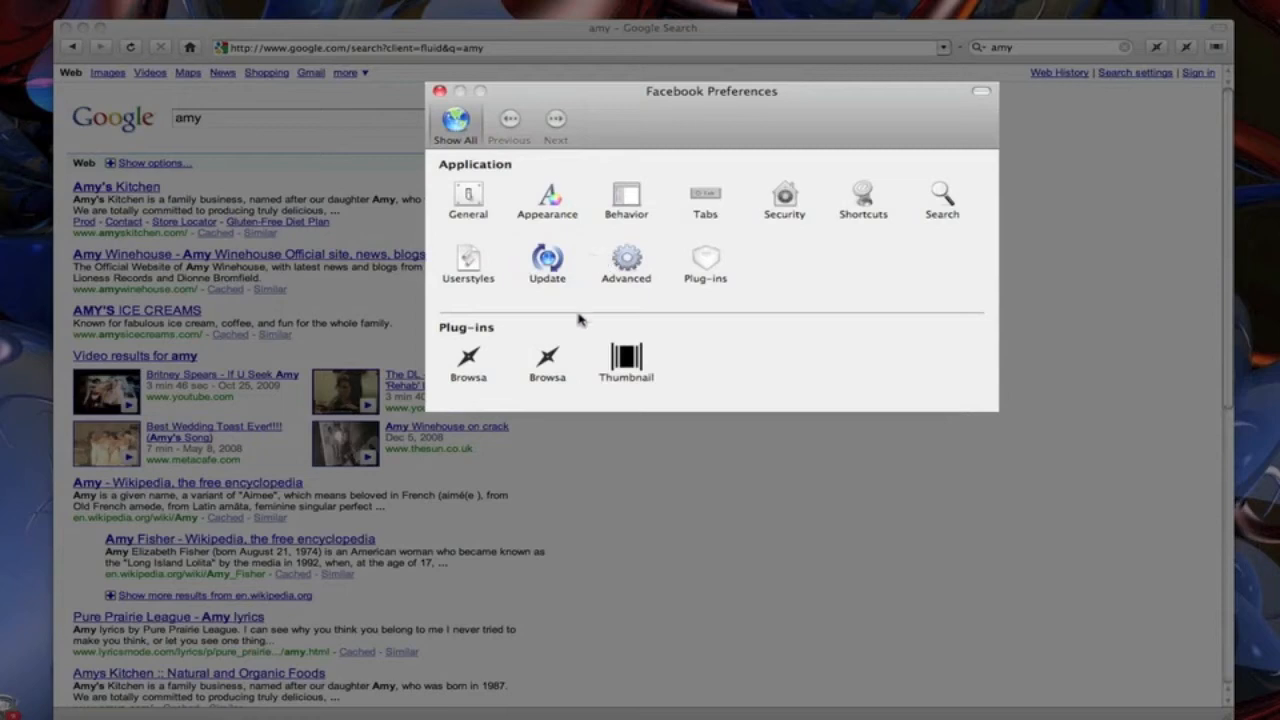
pyautogui.moveTo(485, 363)
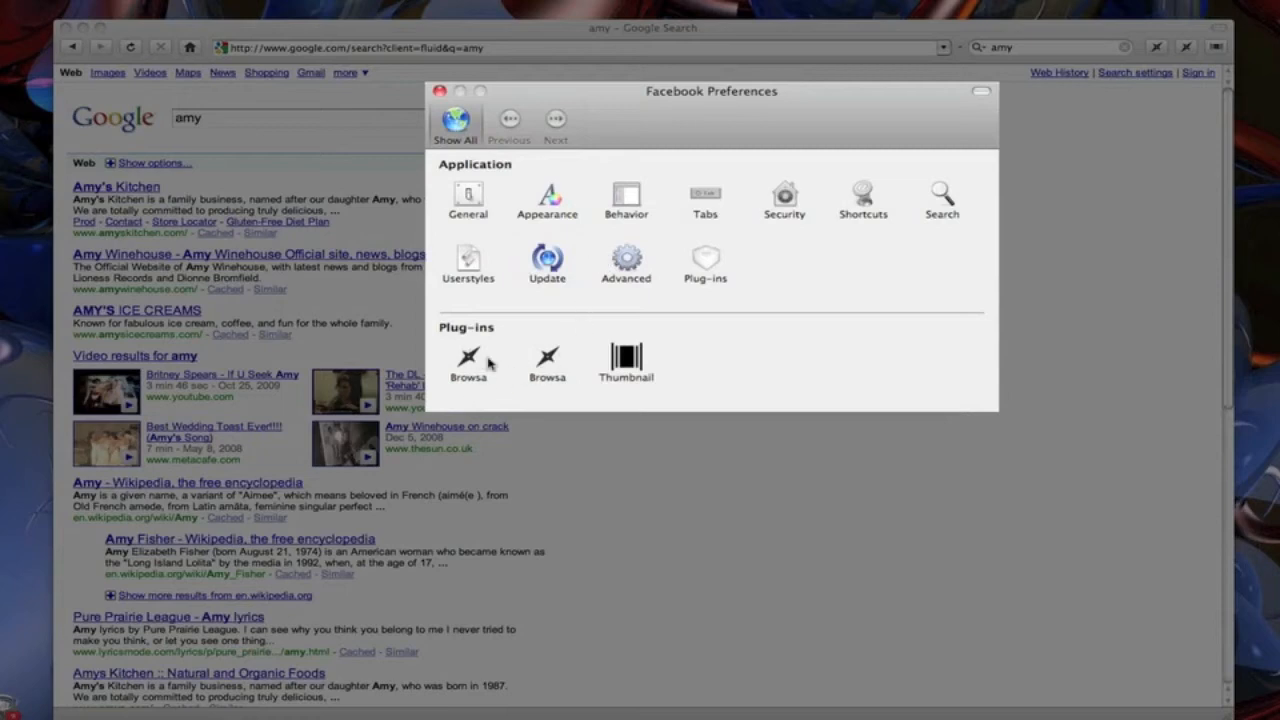
pyautogui.moveTo(708, 270)
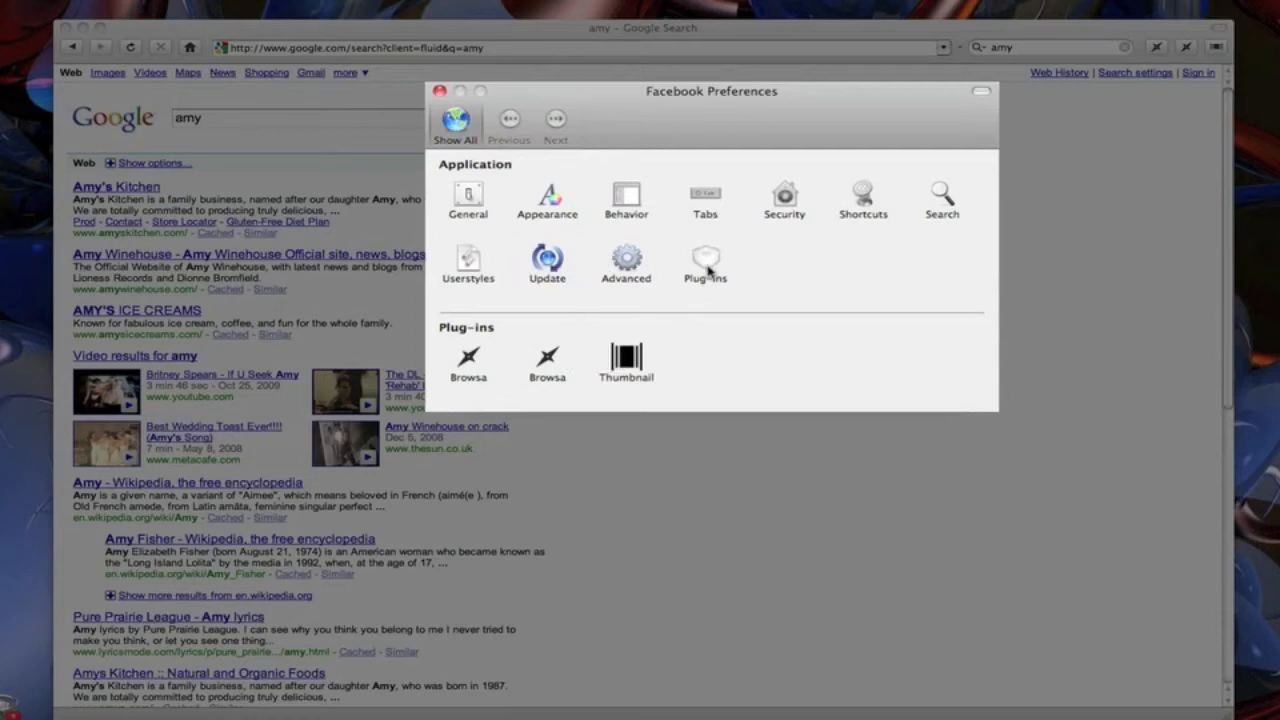
pyautogui.click(705, 260)
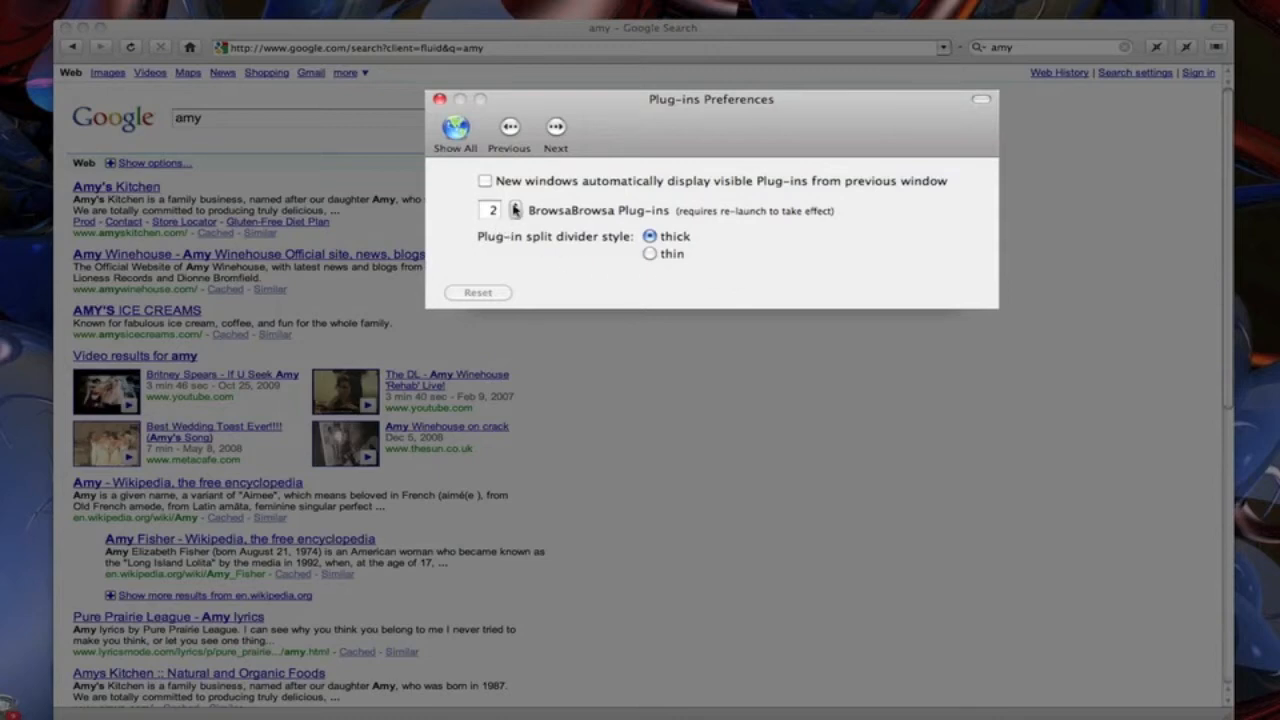
pyautogui.click(515, 206)
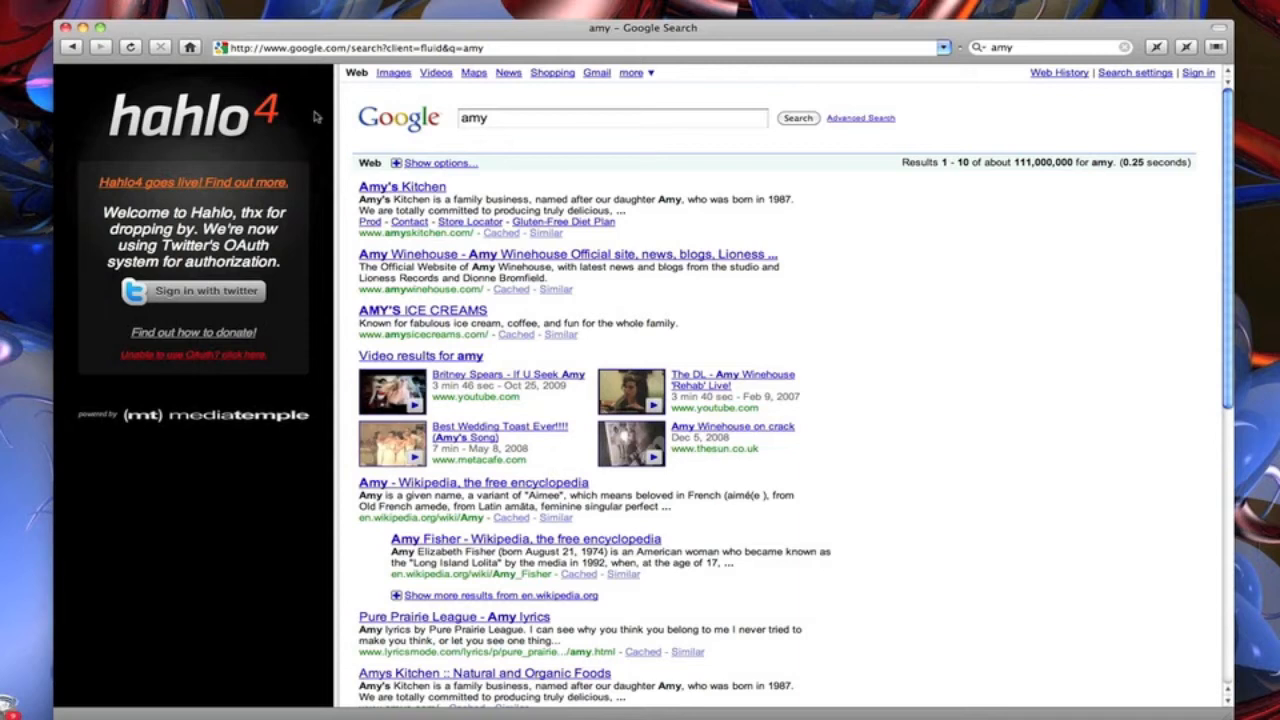
# Relaunch Fluid and choose Customize Toolbar from the toolbar's context menu.
pyautogui.press('cmd+s')
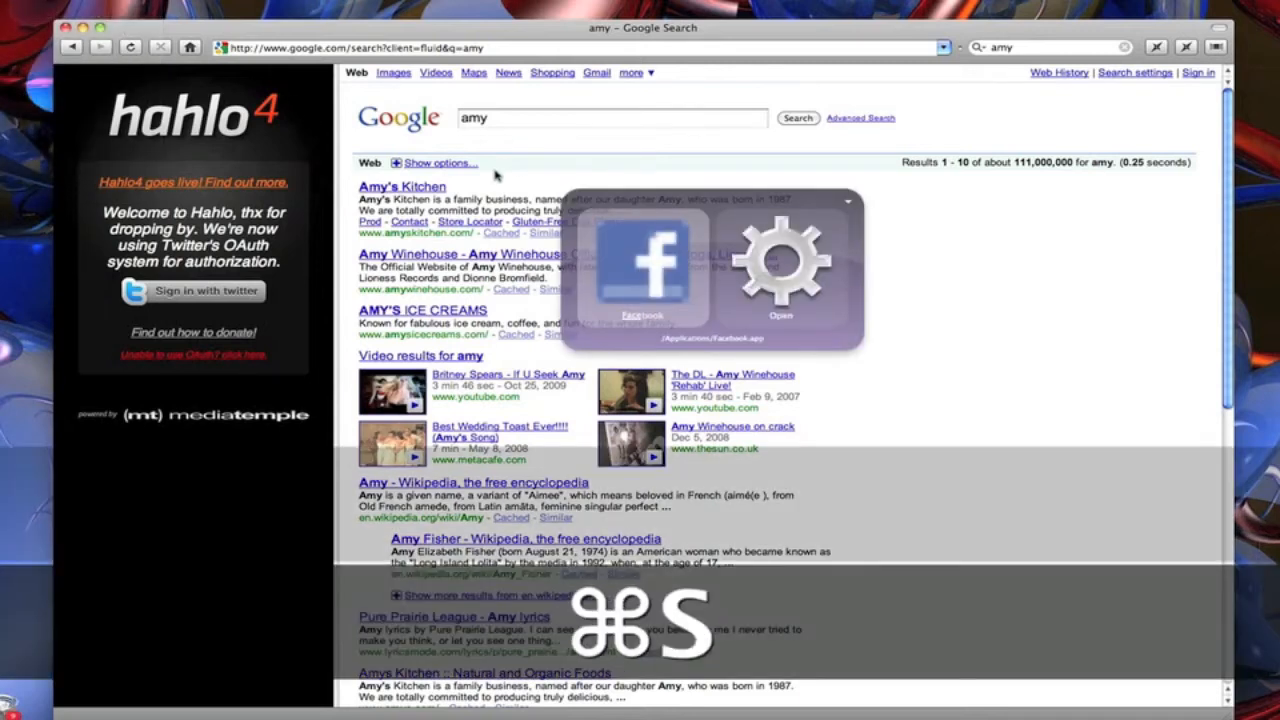
pyautogui.rightClick(781, 260)
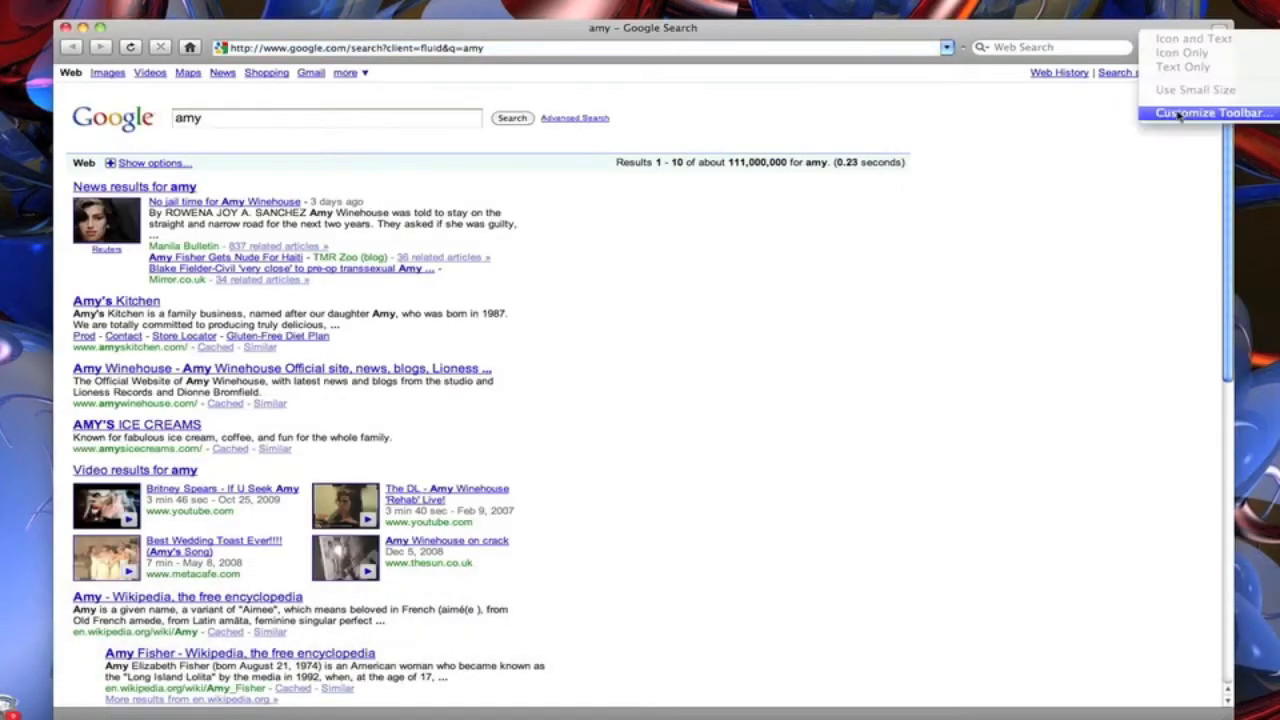
pyautogui.click(1210, 112)
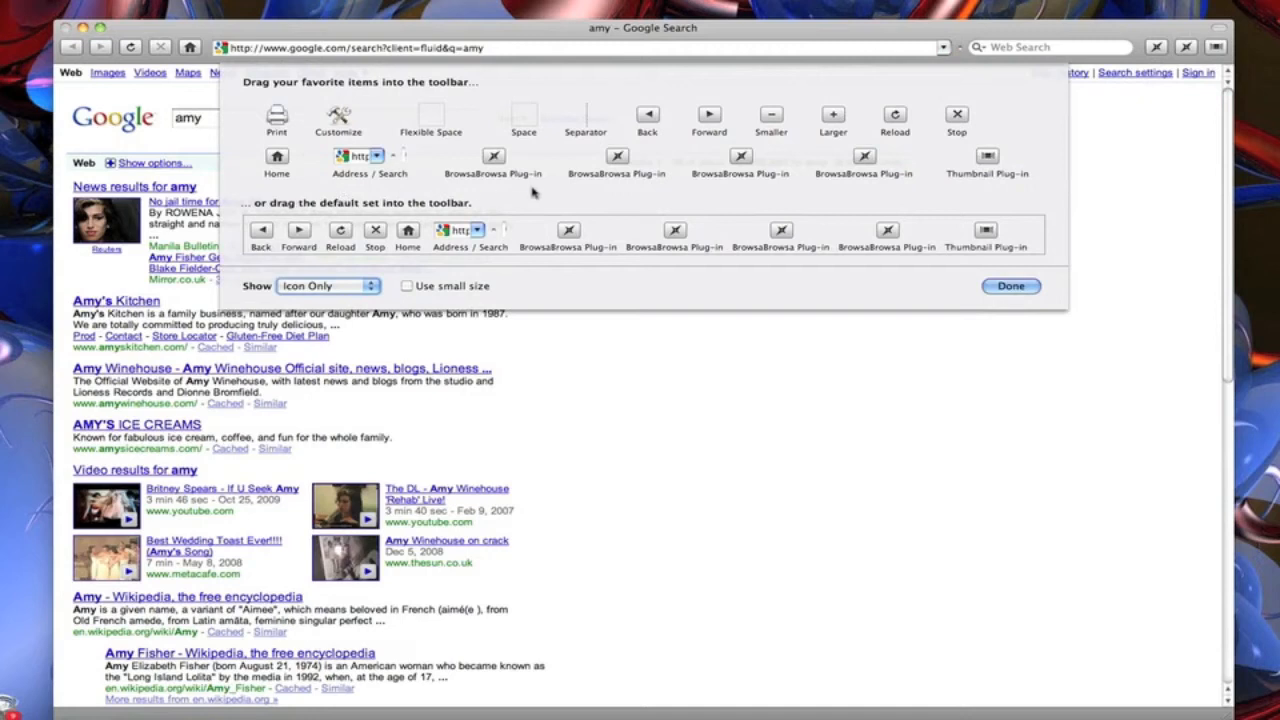
pyautogui.moveTo(870, 176)
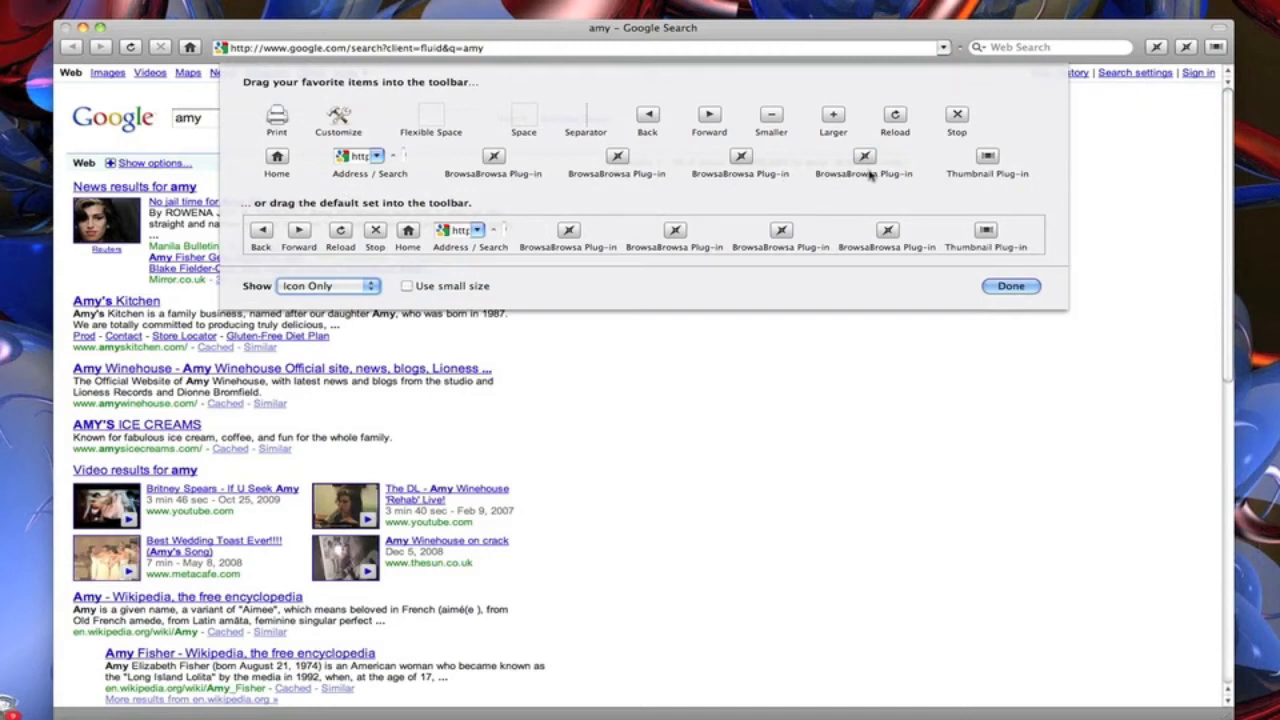
pyautogui.moveTo(547, 232)
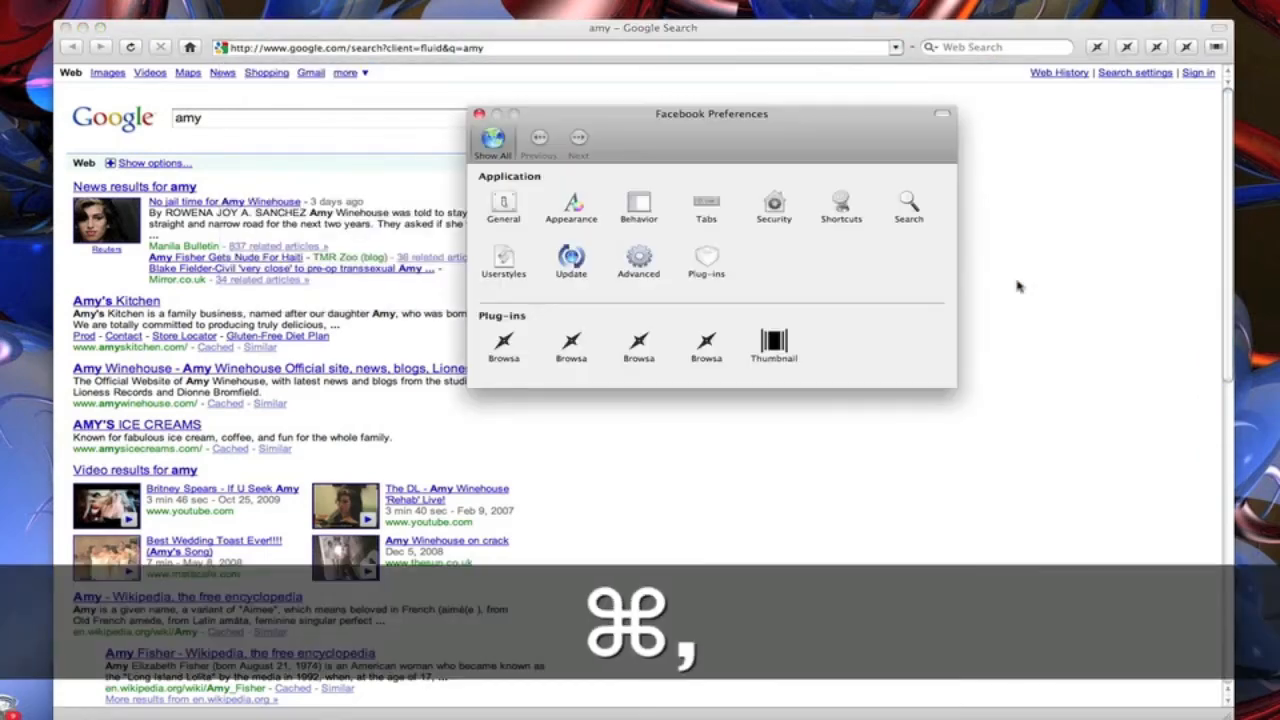
pyautogui.moveTo(525, 358)
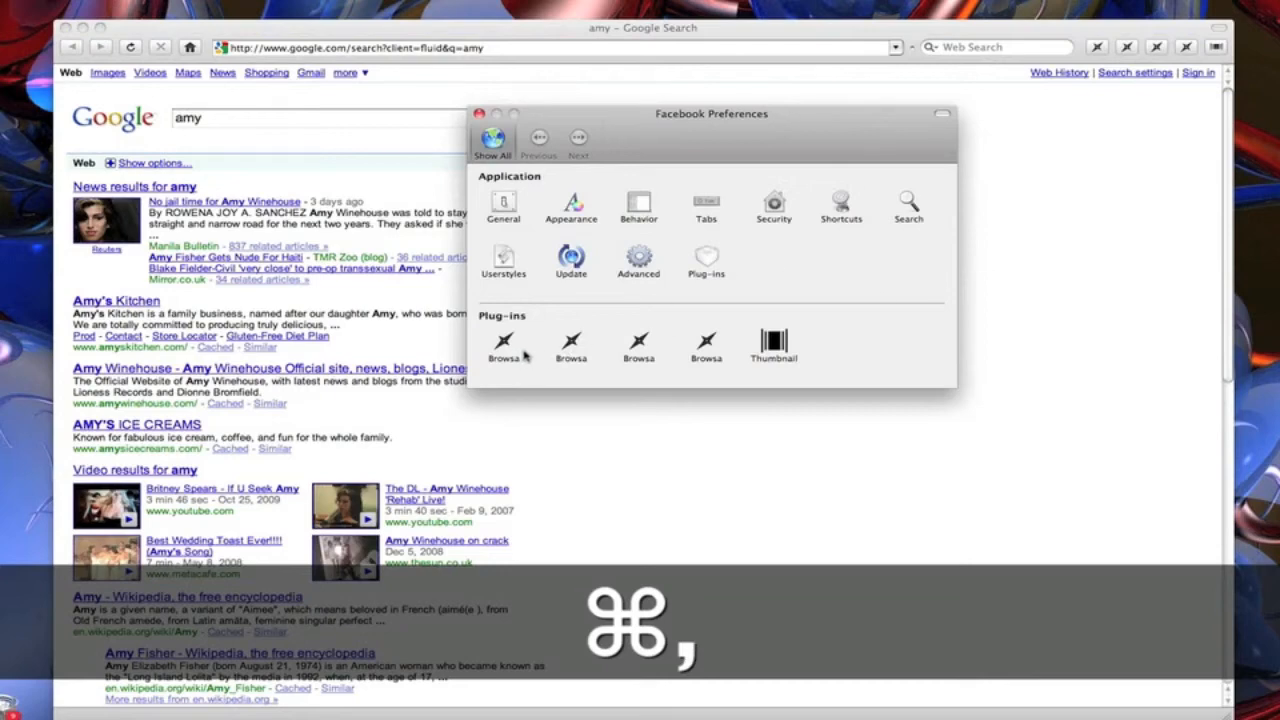
# Make the first Browsa plug-in a side drawer with hahlo.com as its home page.
pyautogui.click(504, 345)
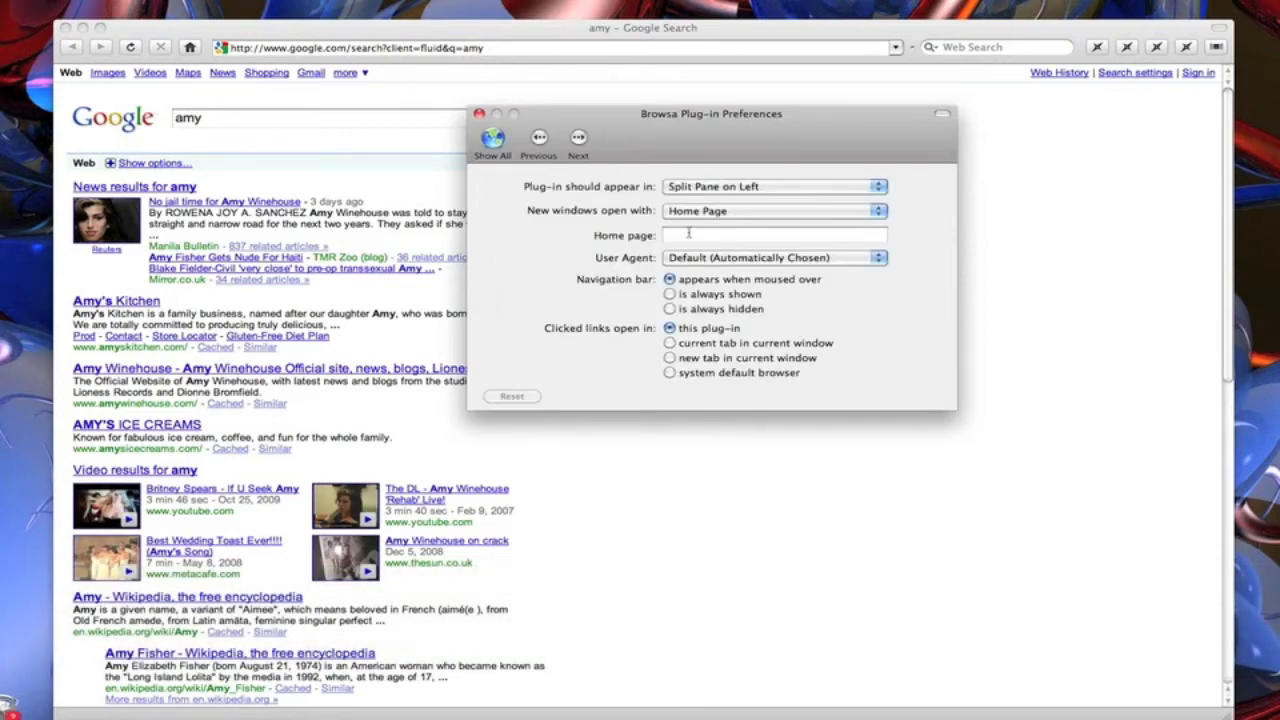
pyautogui.write('hahlo.')
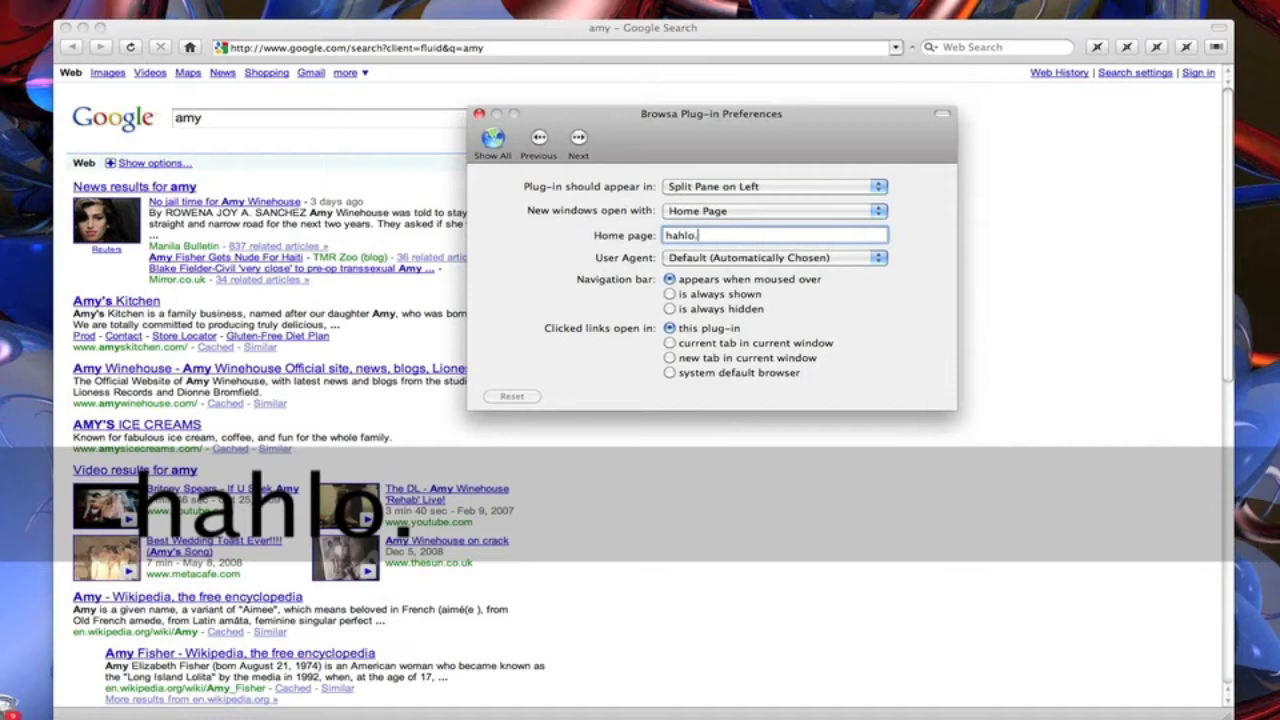
pyautogui.write('com')
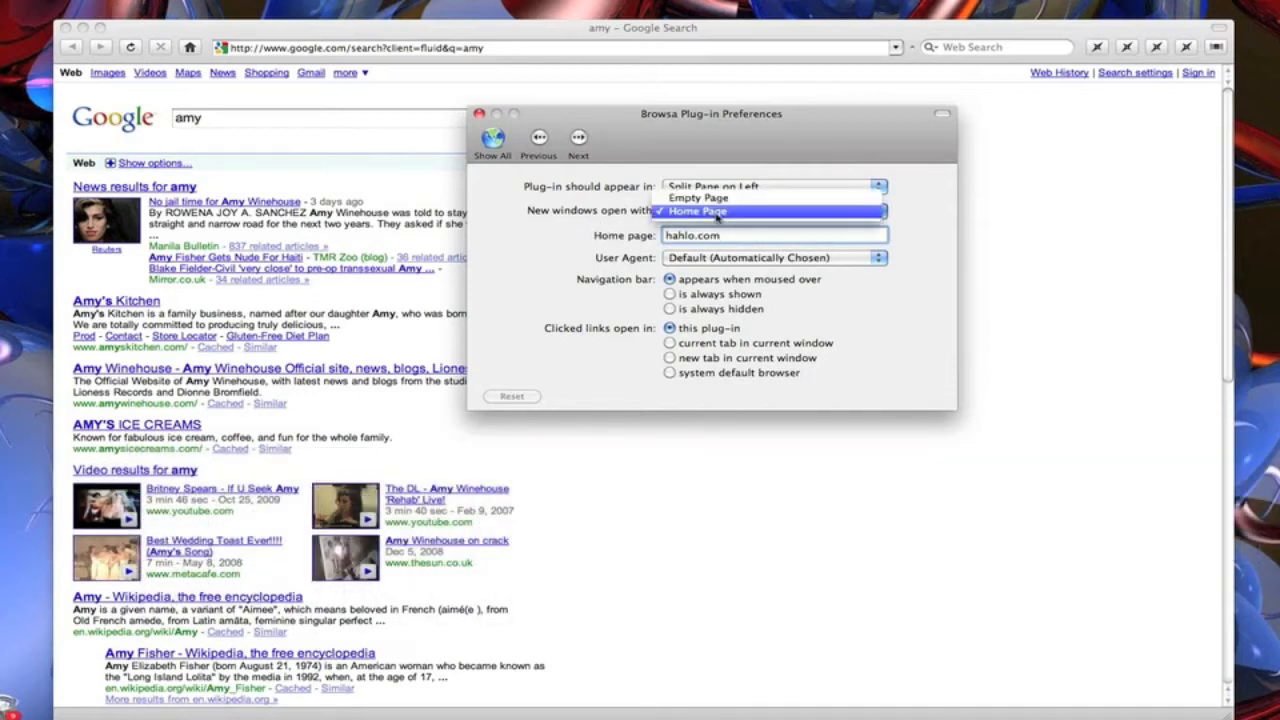
pyautogui.click(697, 211)
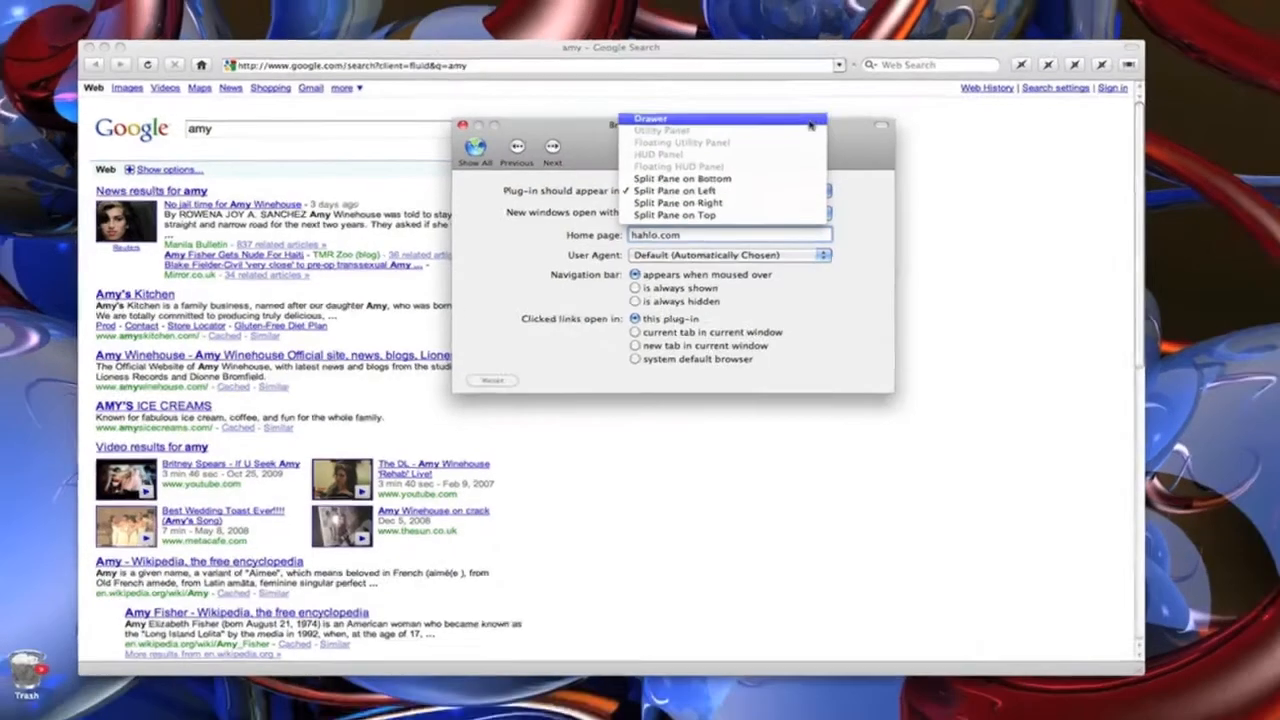
pyautogui.click(650, 118)
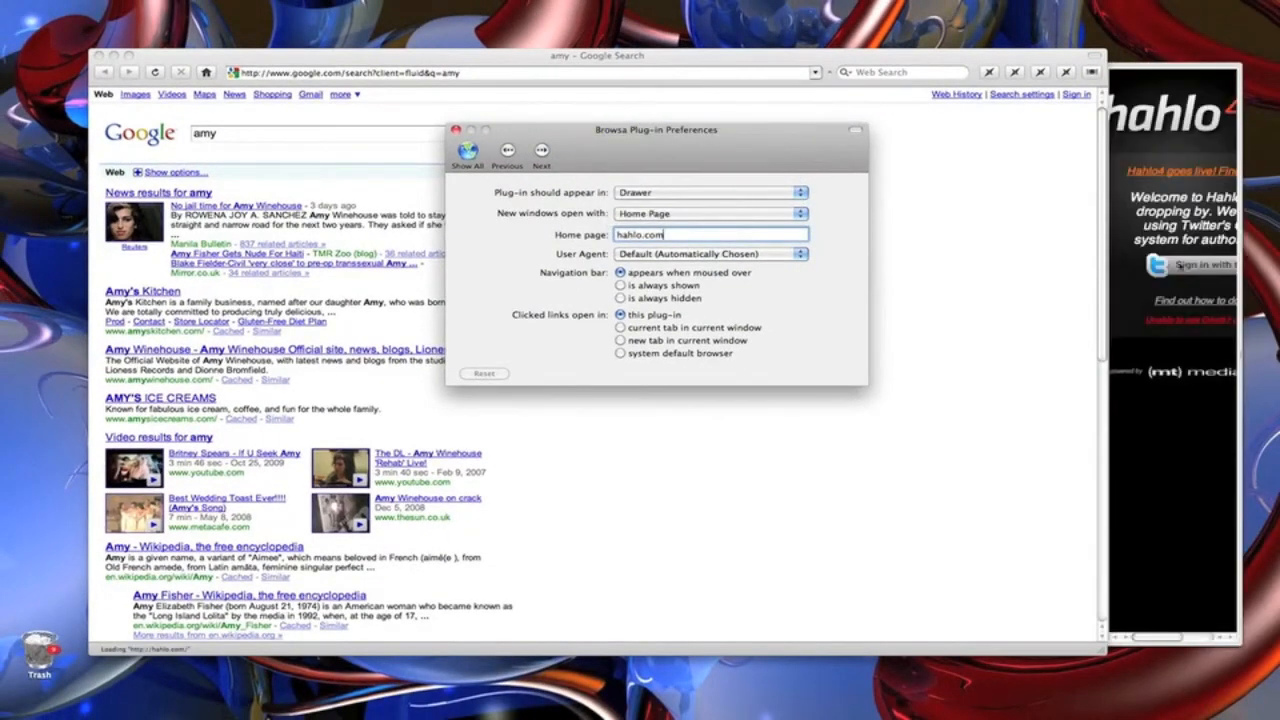
pyautogui.click(456, 129)
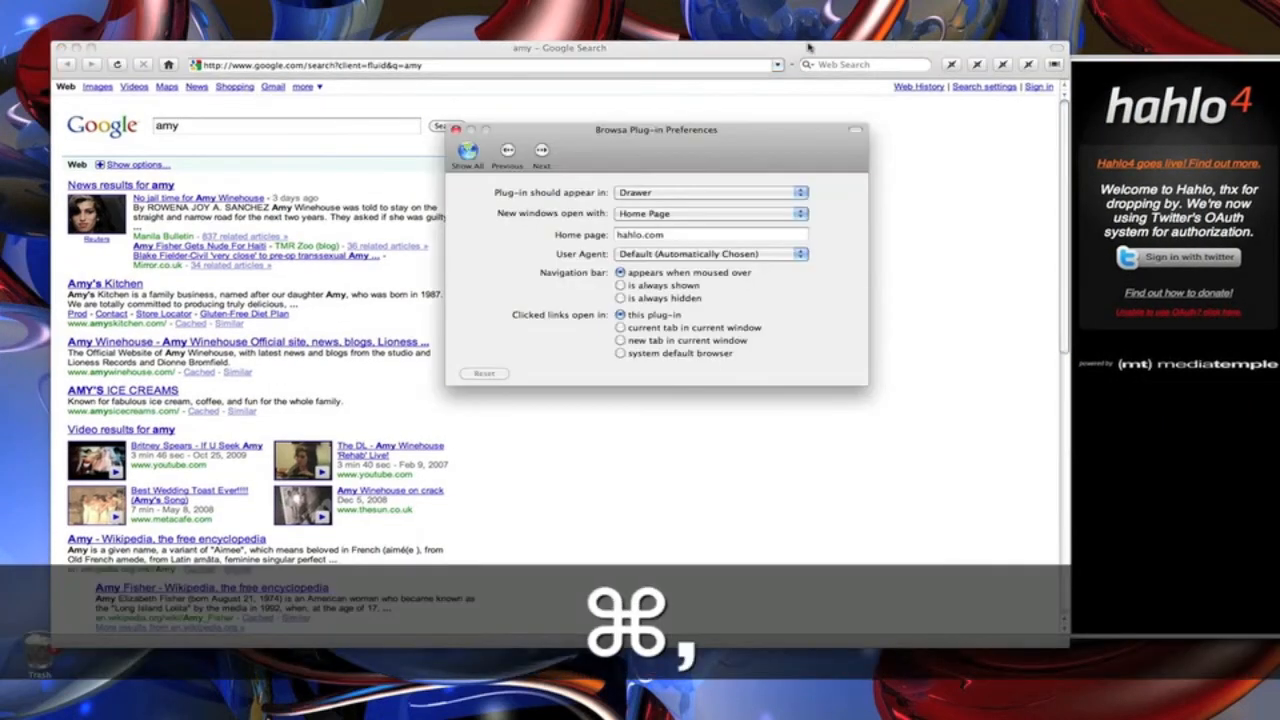
# Set a second Browsa plug-in to load myspace.com in a bottom split pane, keeping the default user agent.
pyautogui.click(467, 153)
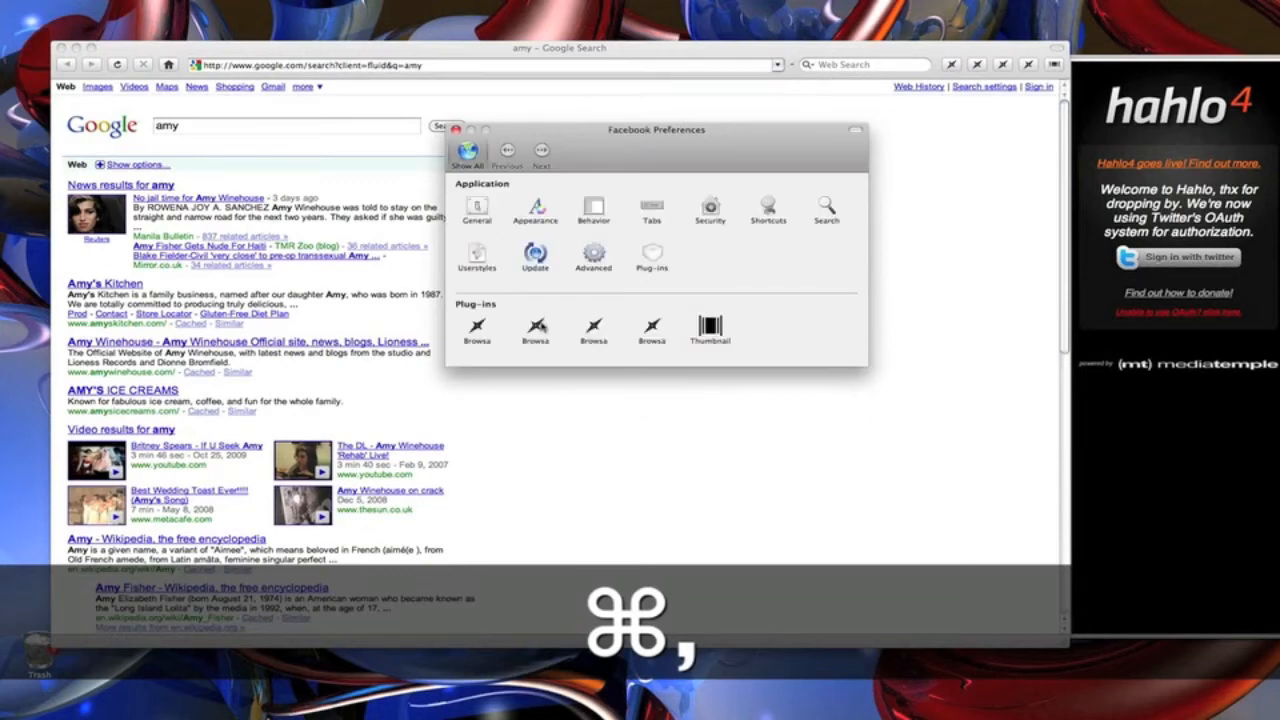
pyautogui.click(477, 330)
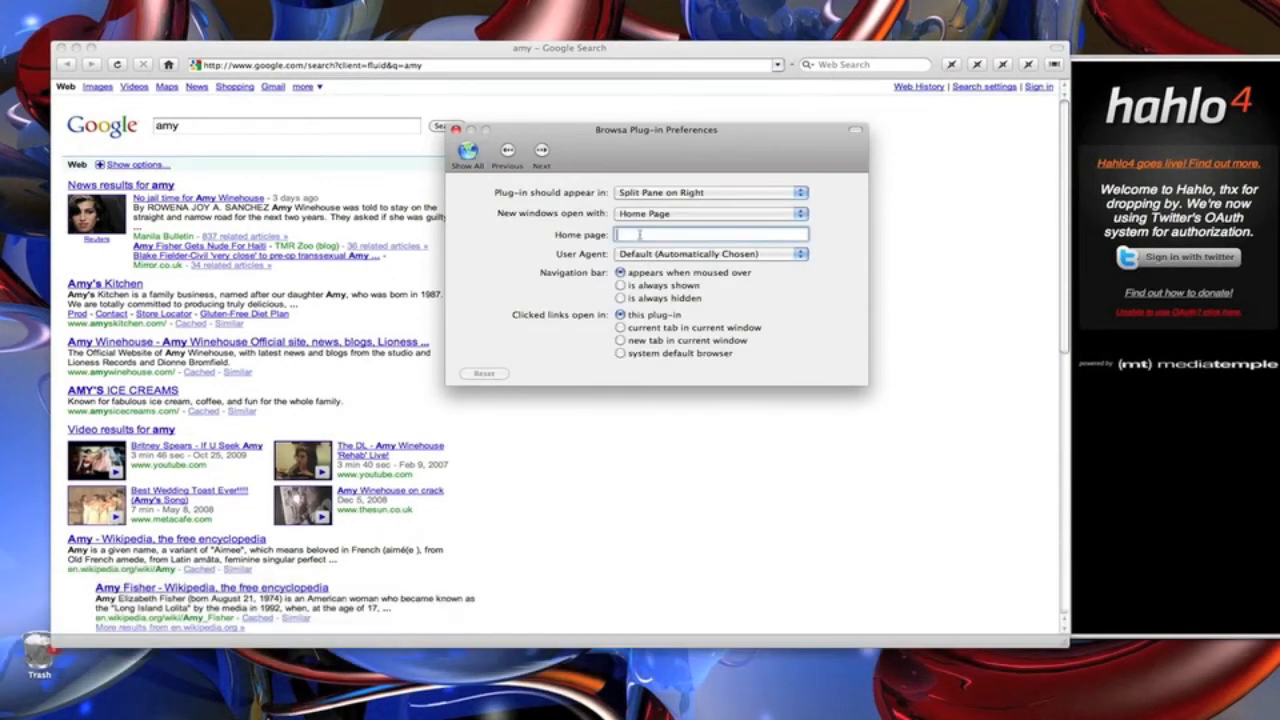
pyautogui.write('myspace.com')
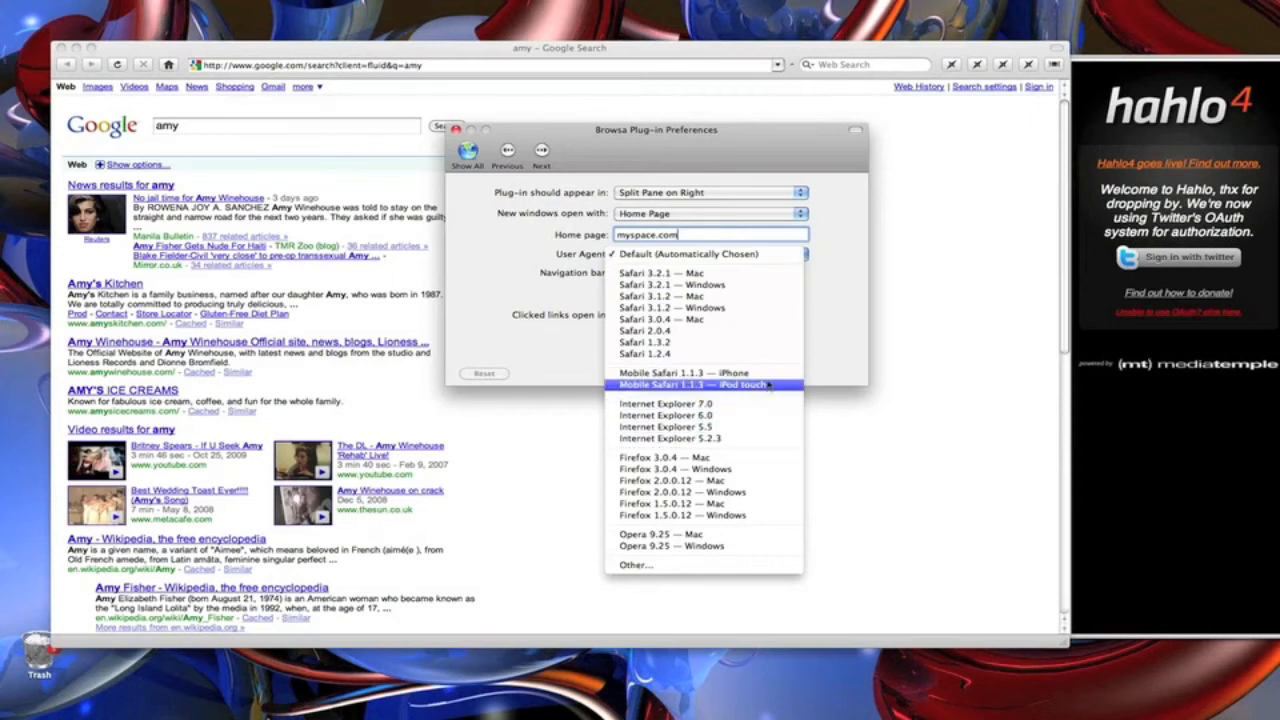
pyautogui.moveTo(753, 572)
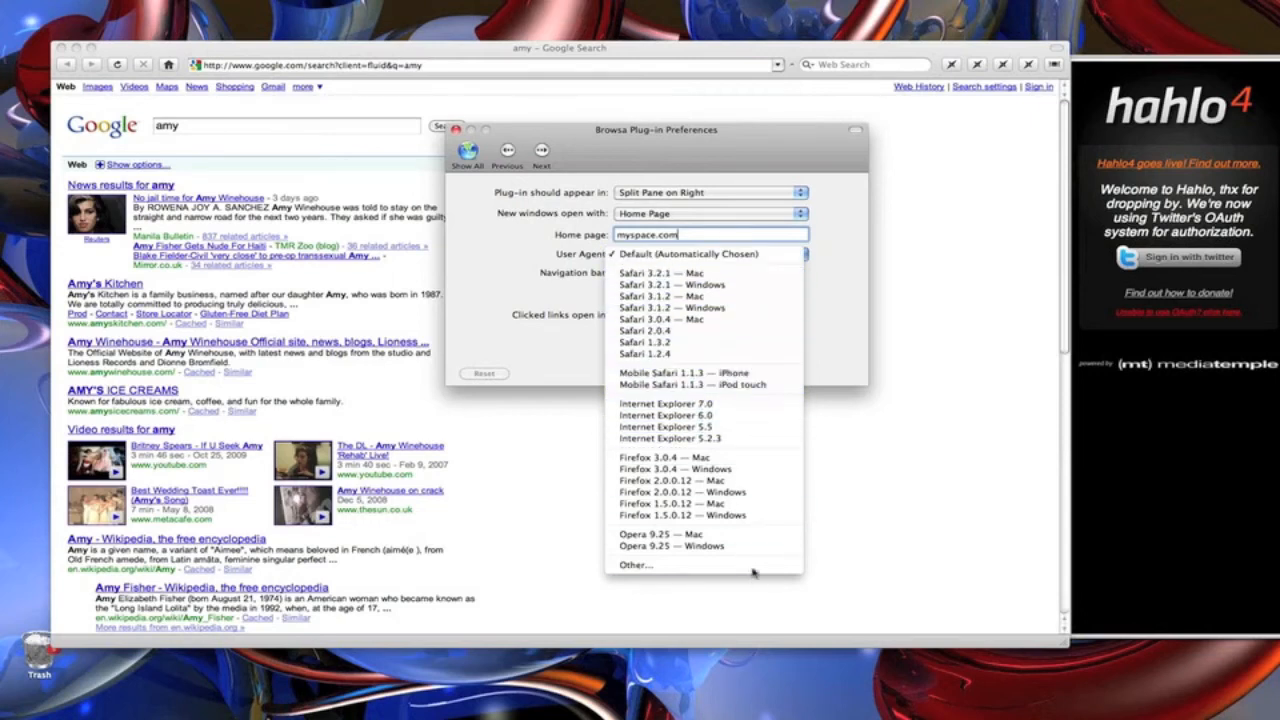
pyautogui.click(703, 253)
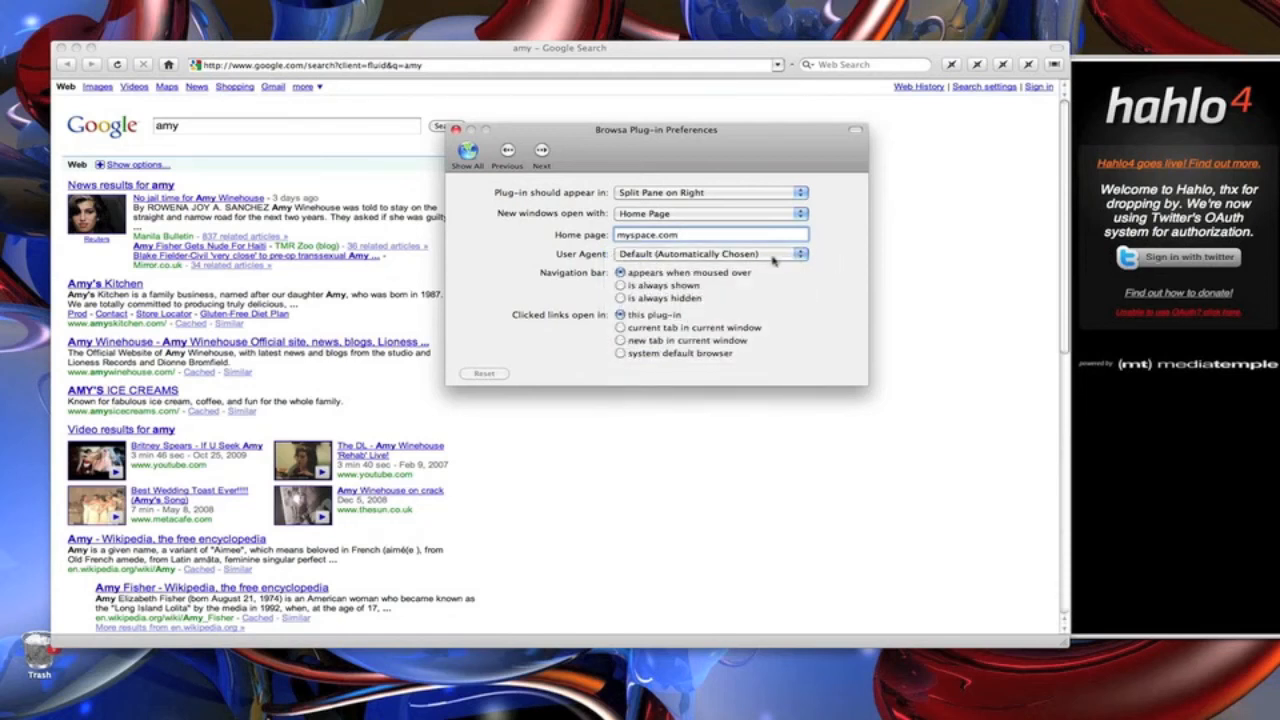
pyautogui.moveTo(785, 292)
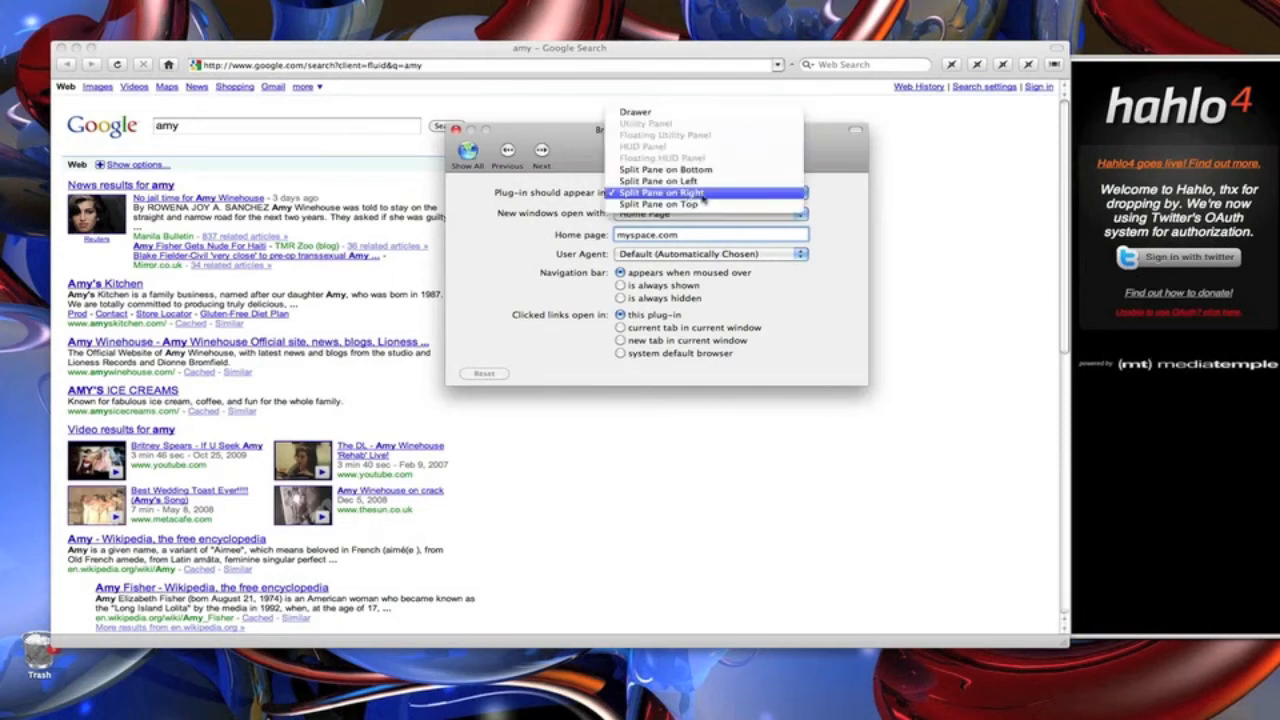
pyautogui.click(658, 181)
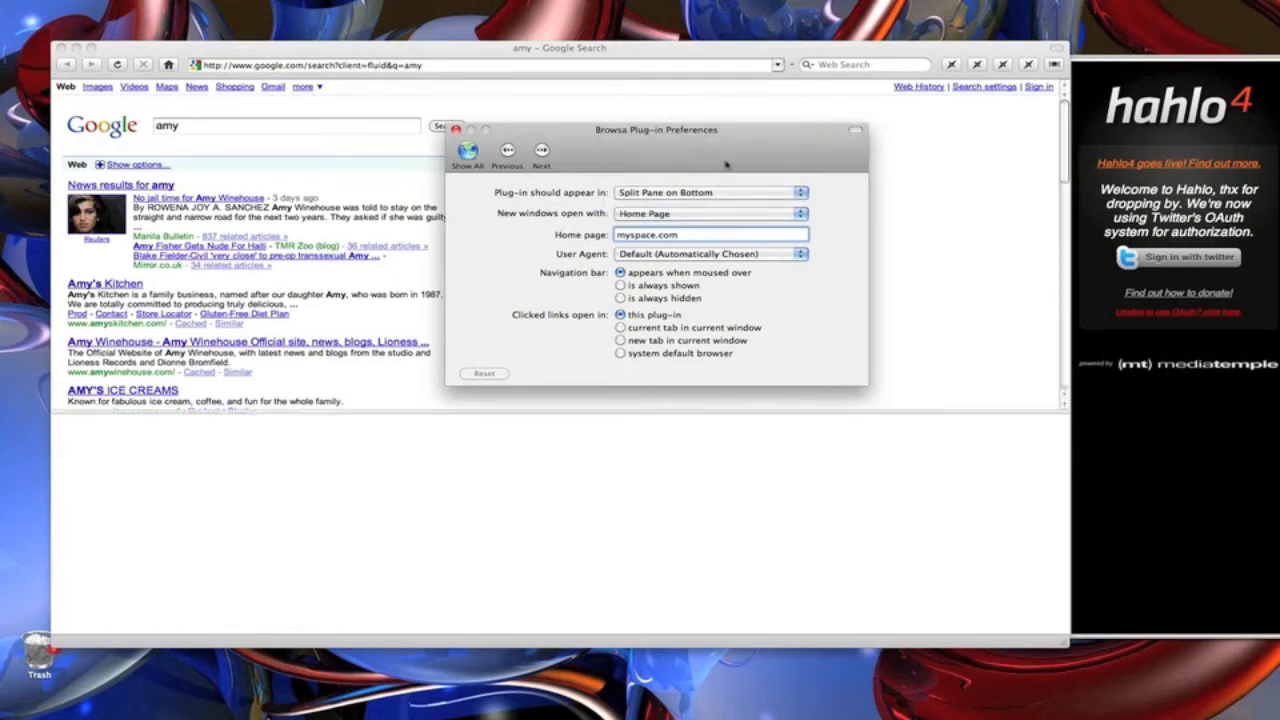
pyautogui.click(456, 129)
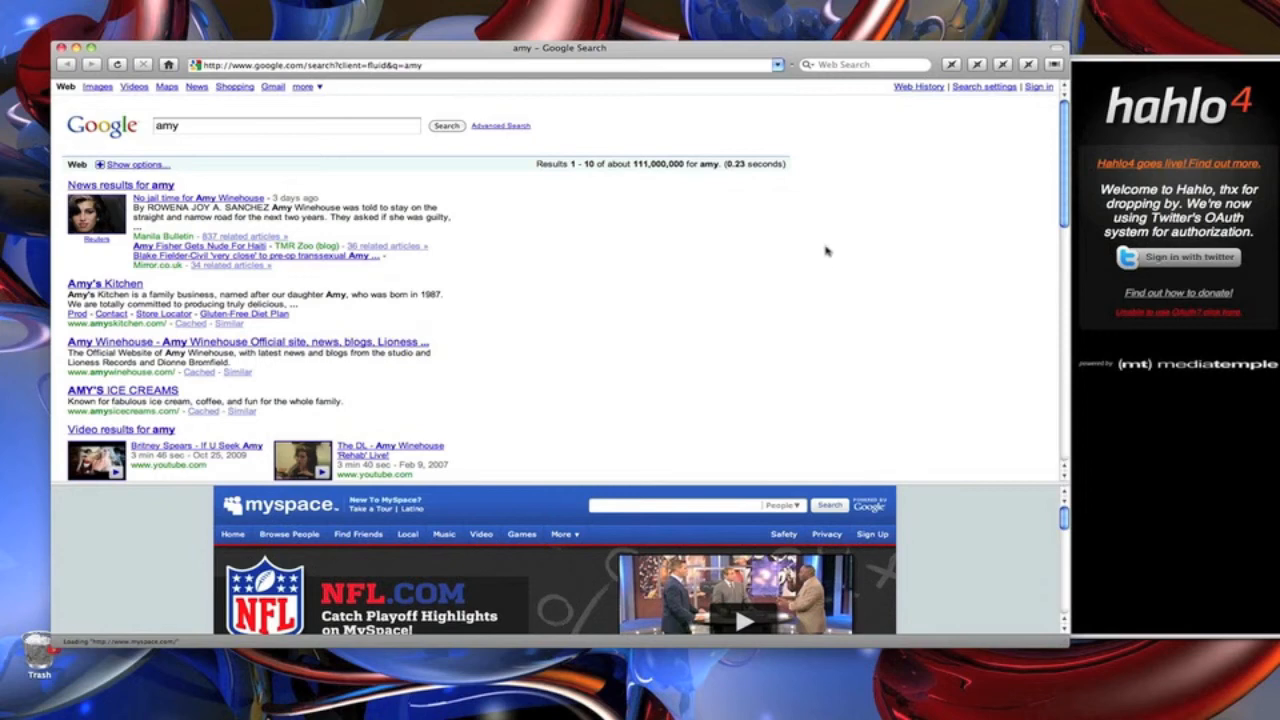
pyautogui.moveTo(793, 53)
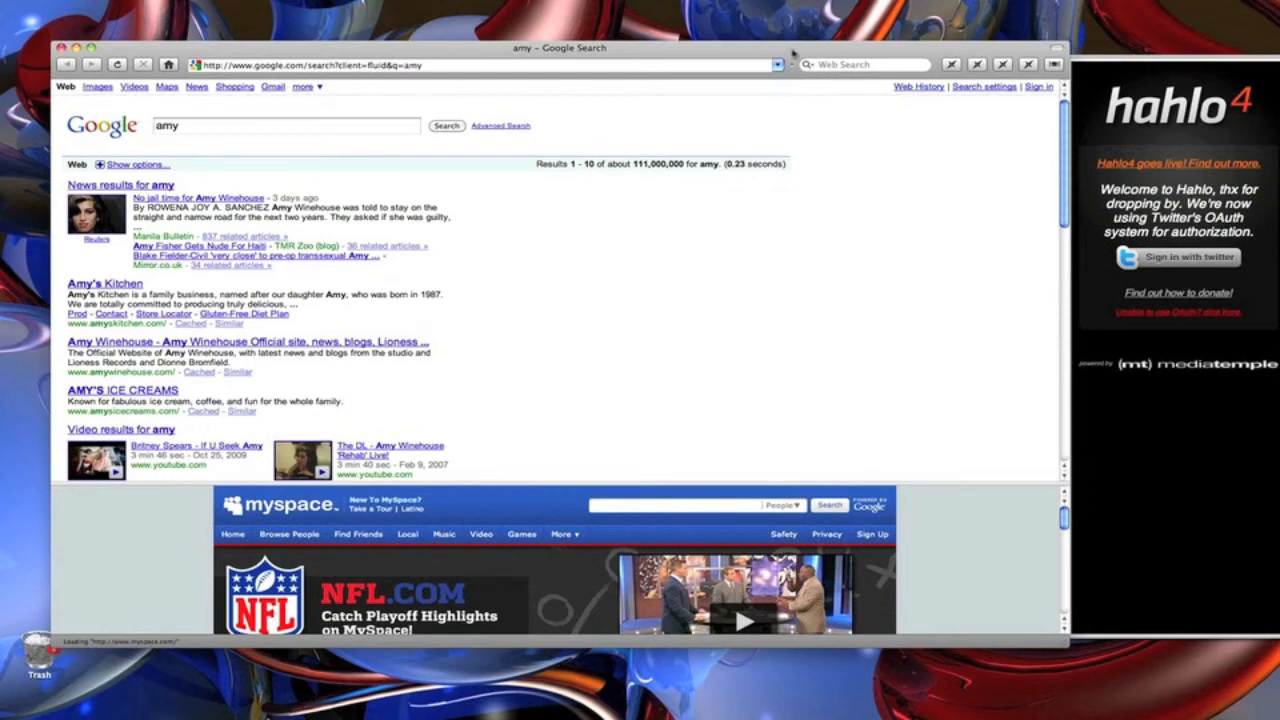
pyautogui.press('cmd+,')
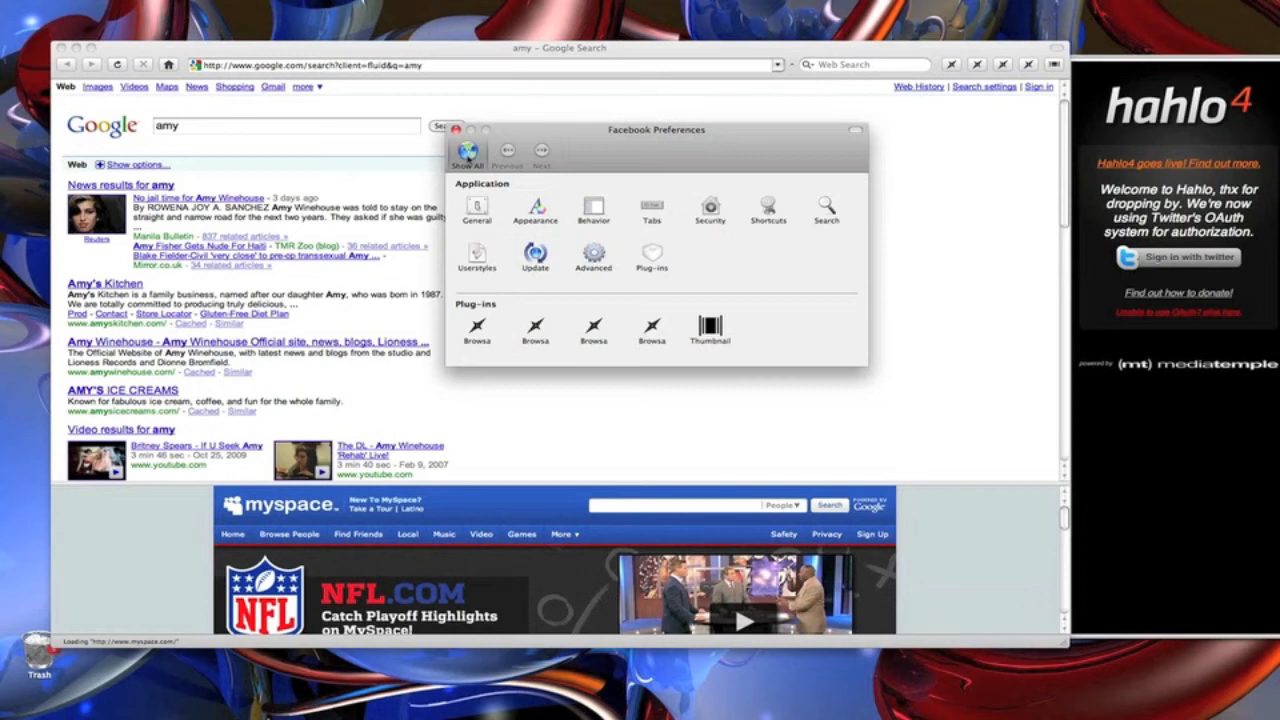
# Switch the Facebook window style to HUD (Black) with Window Level kept at Normal.
pyautogui.click(535, 208)
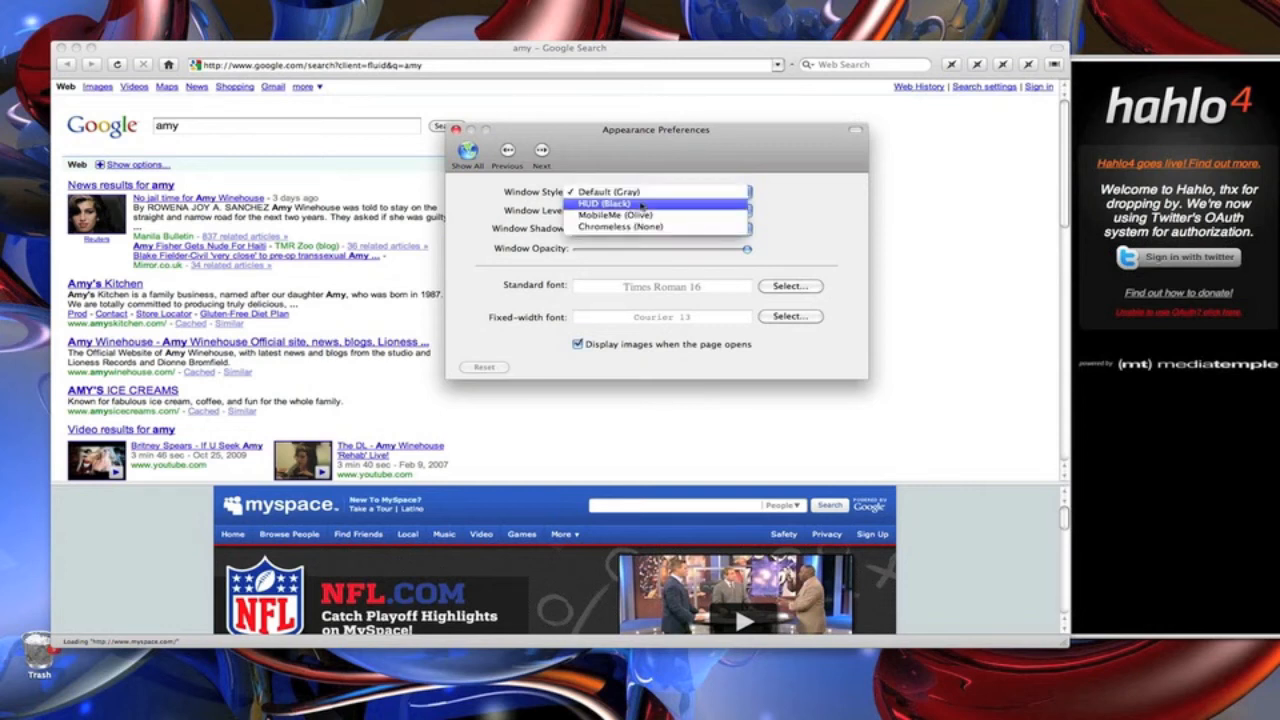
pyautogui.click(620, 204)
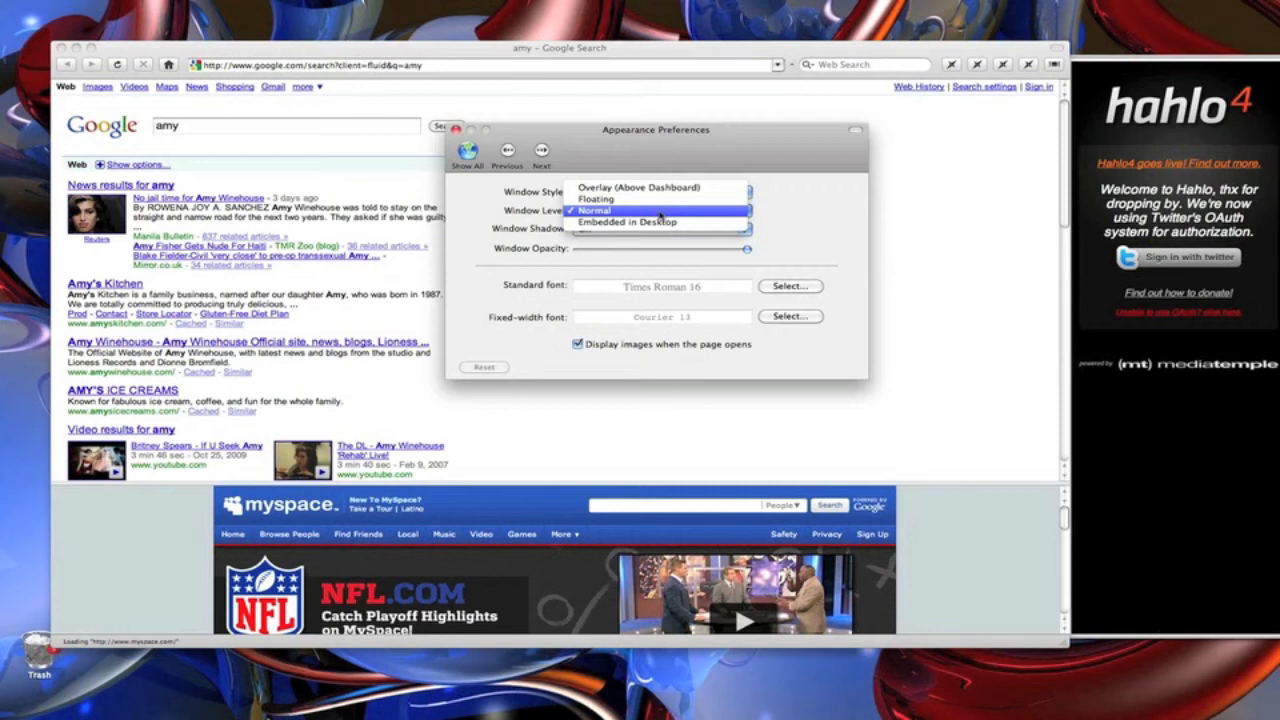
pyautogui.click(660, 192)
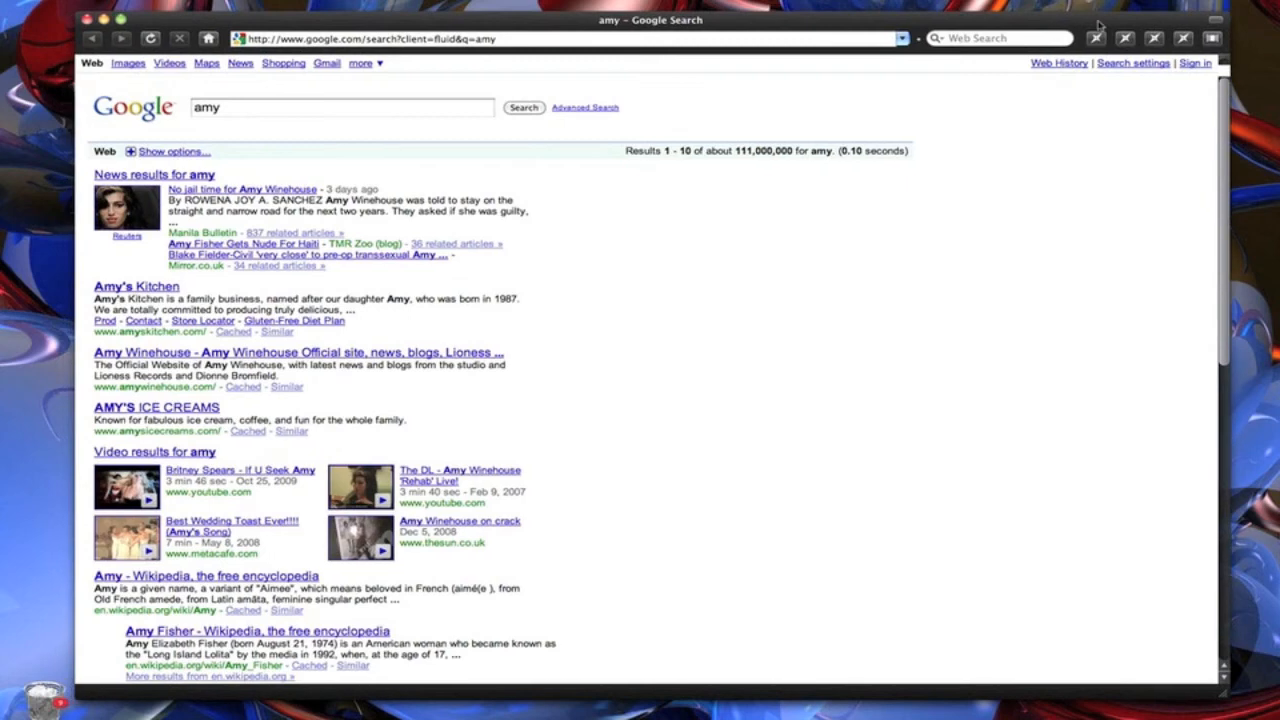
pyautogui.moveTo(1080, 181)
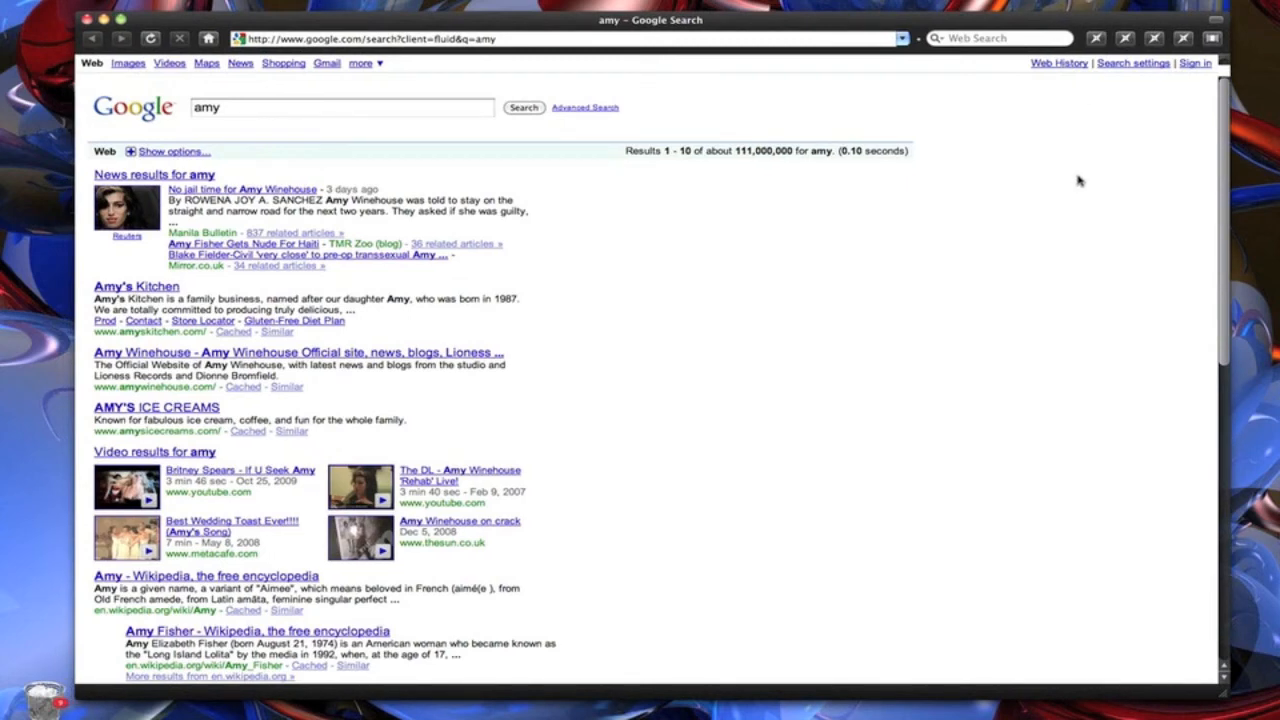
pyautogui.moveTo(789, 262)
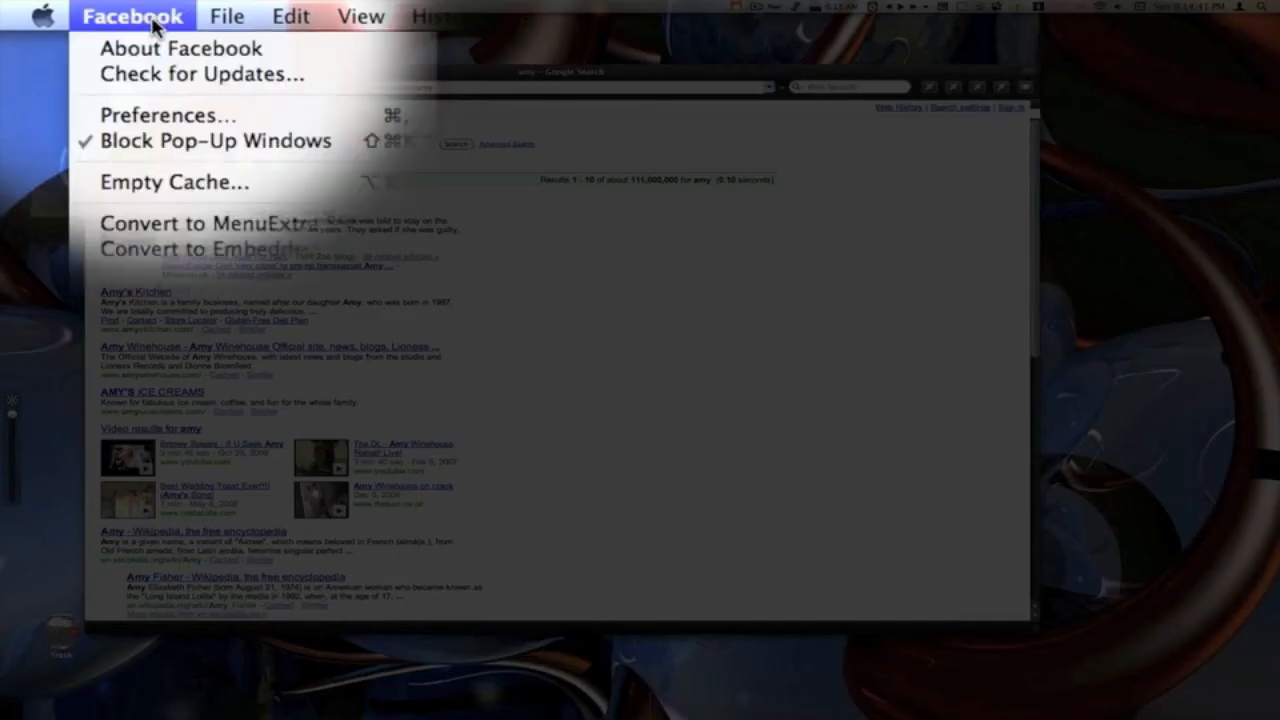
pyautogui.moveTo(237, 223)
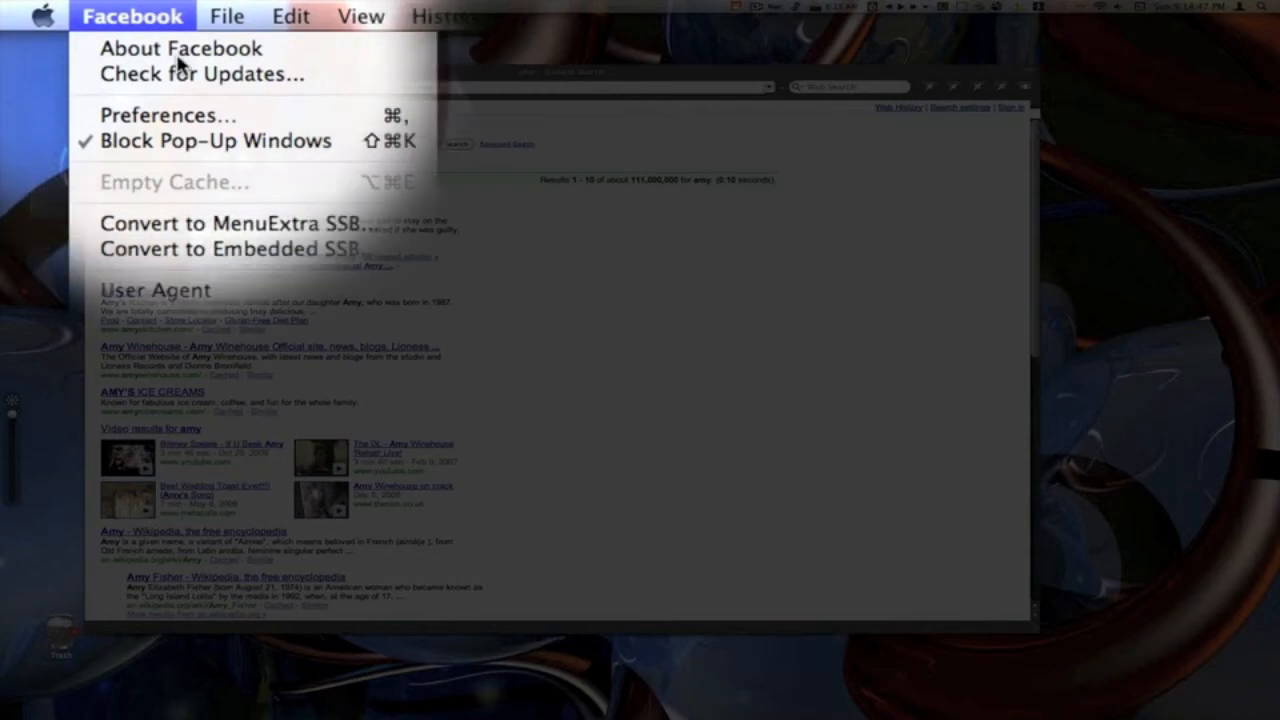
pyautogui.moveTo(210, 238)
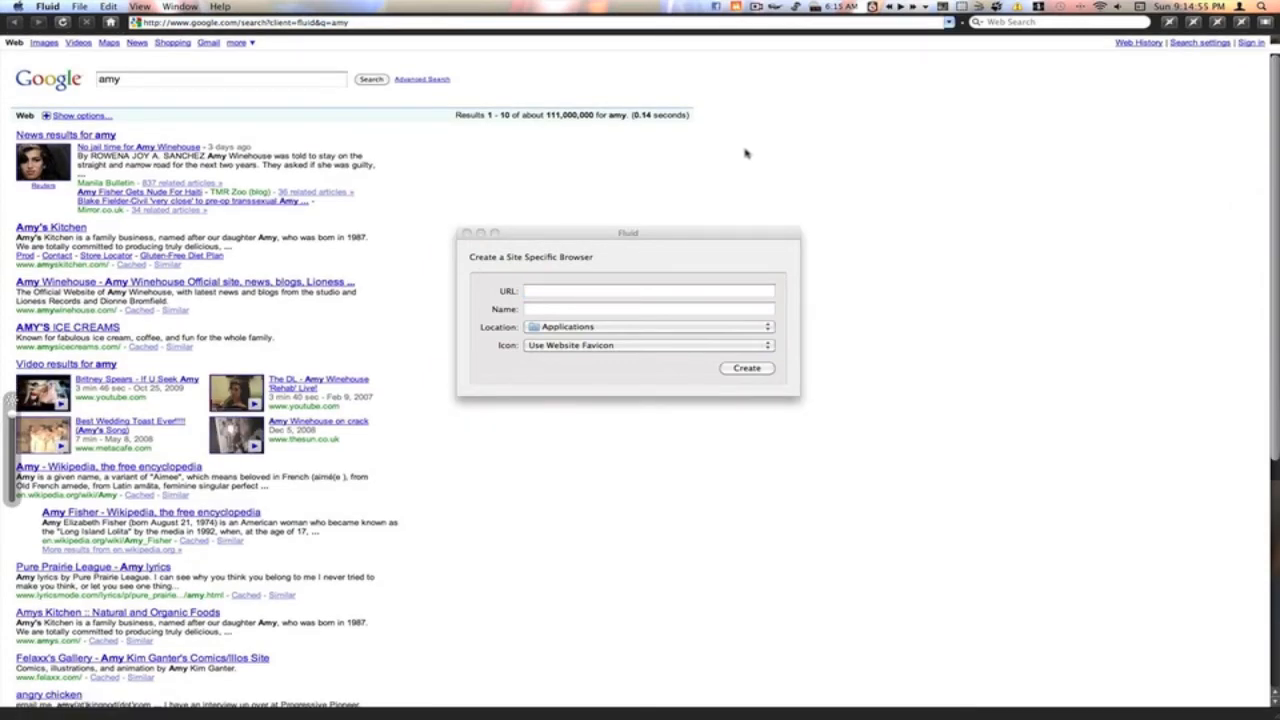
# Convert Facebook to a MenuExtra SSB and open its new menu-bar icon menu.
pyautogui.scroll(-3)
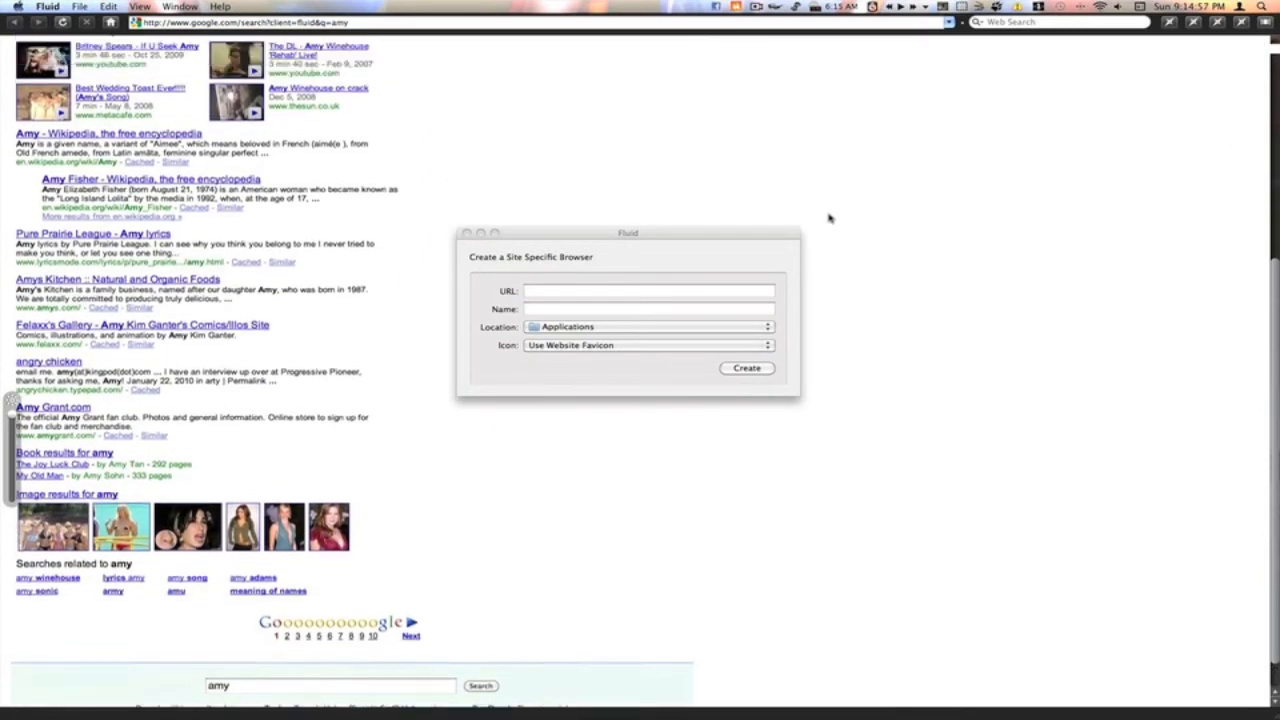
pyautogui.scroll(3)
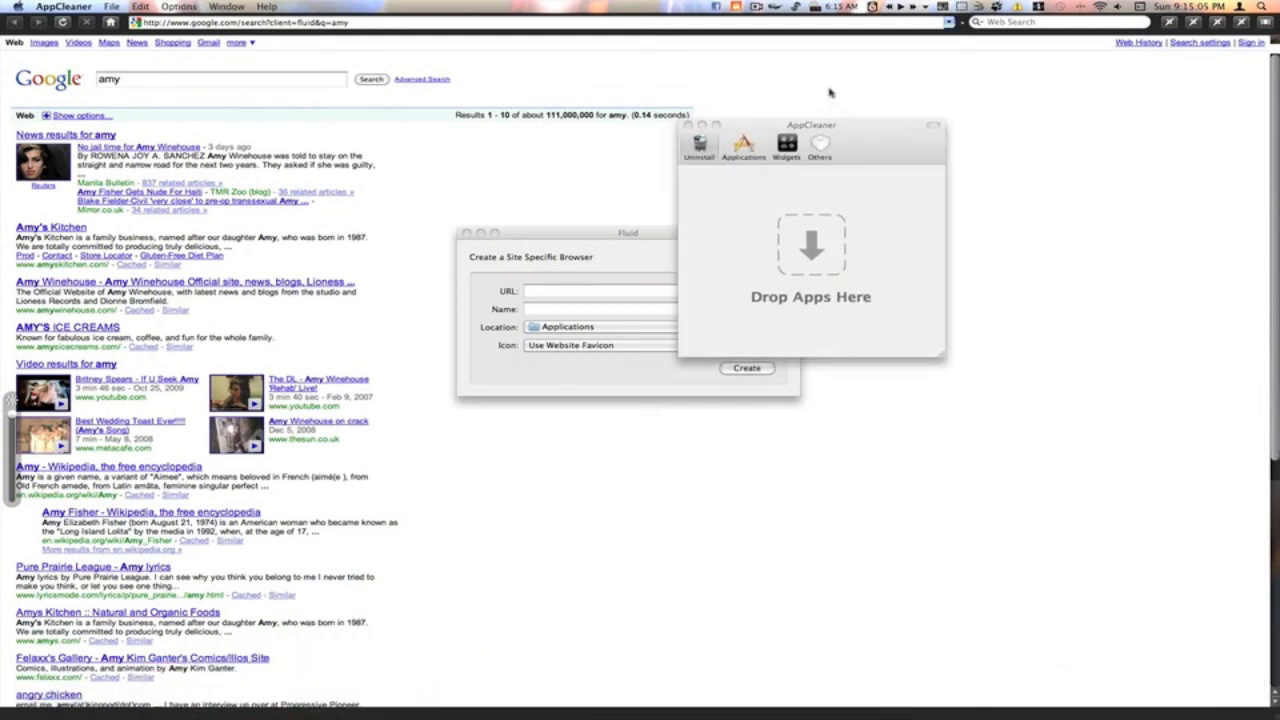
pyautogui.moveTo(354, 334)
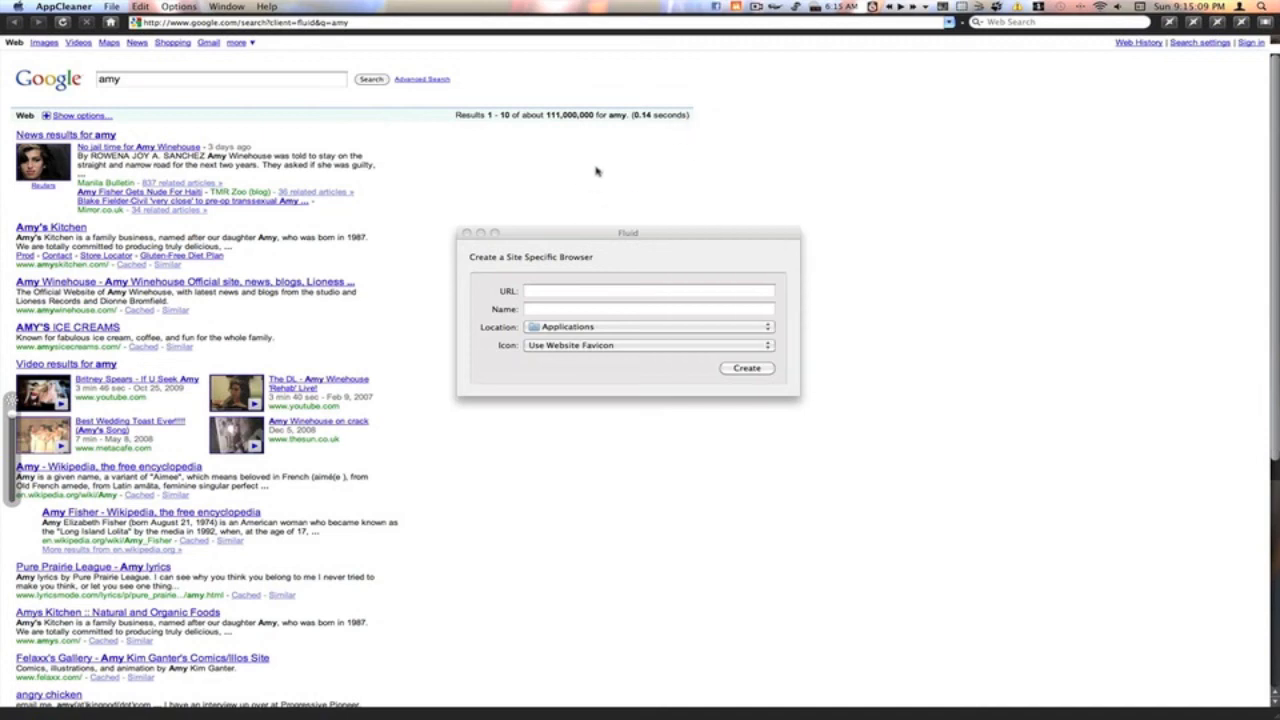
pyautogui.click(716, 7)
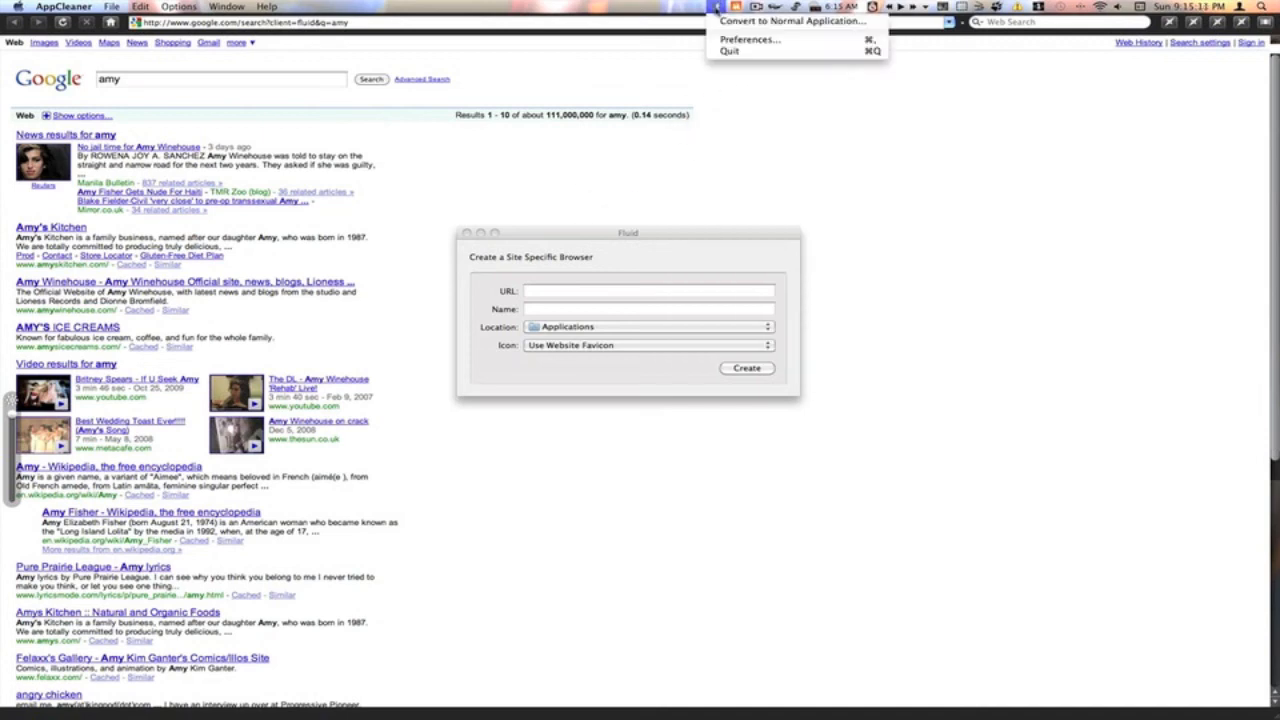
pyautogui.moveTo(790, 21)
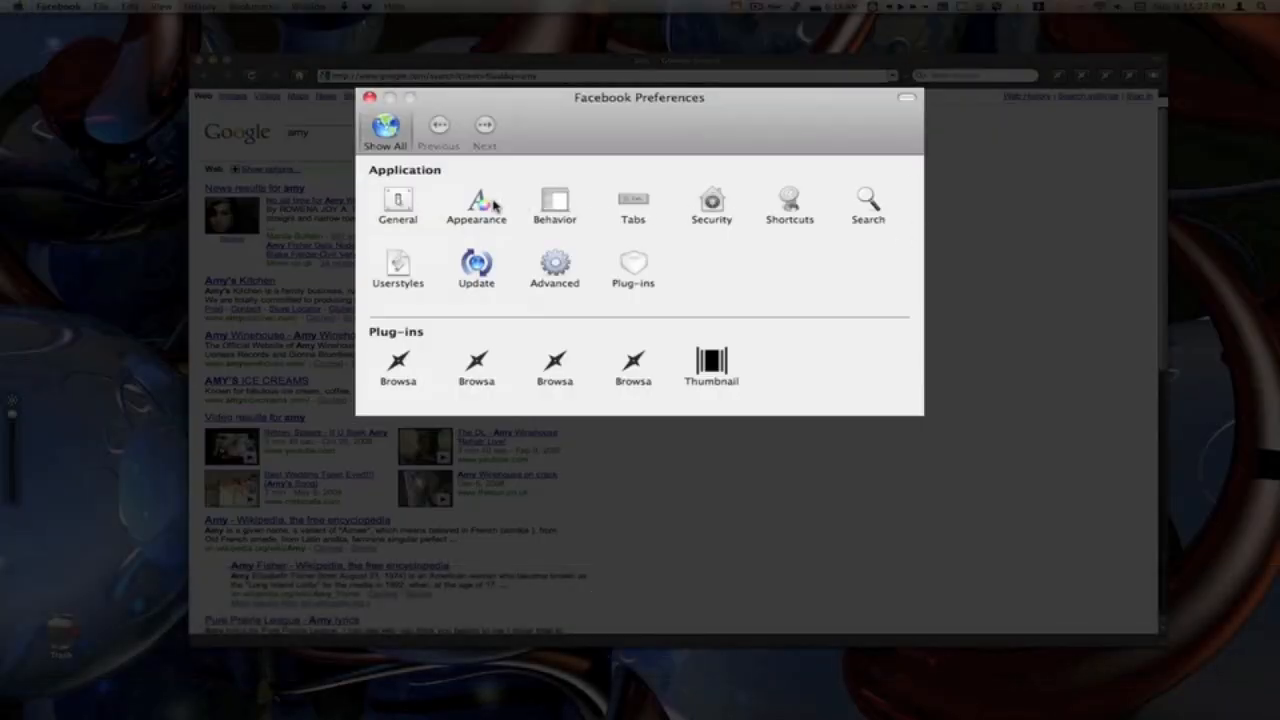
# Set the Facebook window level to Embedded in Desktop under Appearance preferences.
pyautogui.click(476, 205)
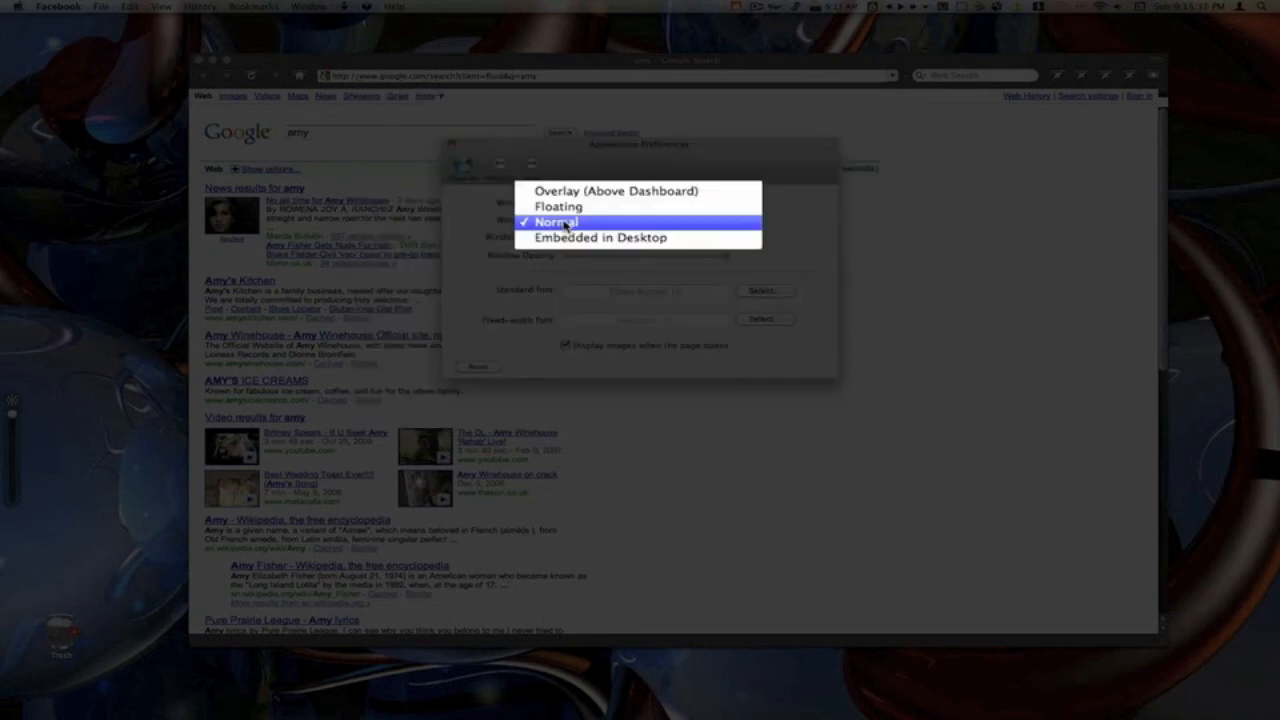
pyautogui.moveTo(605, 237)
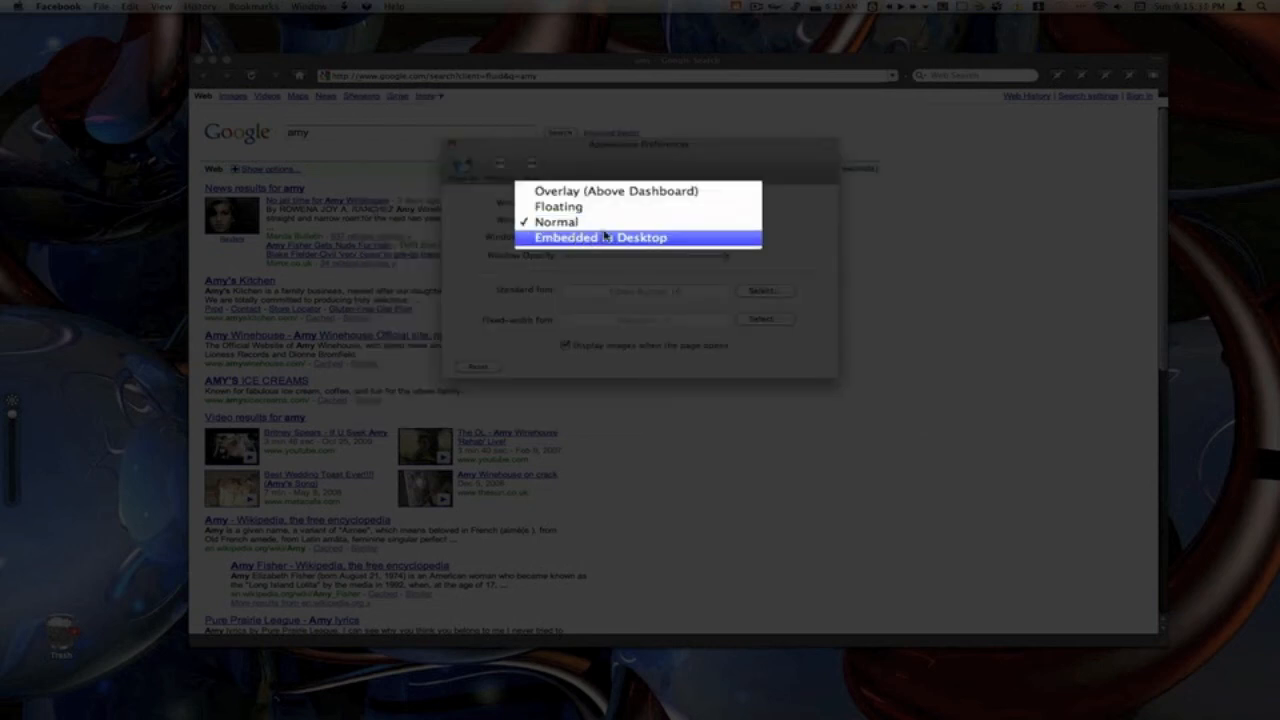
pyautogui.click(605, 237)
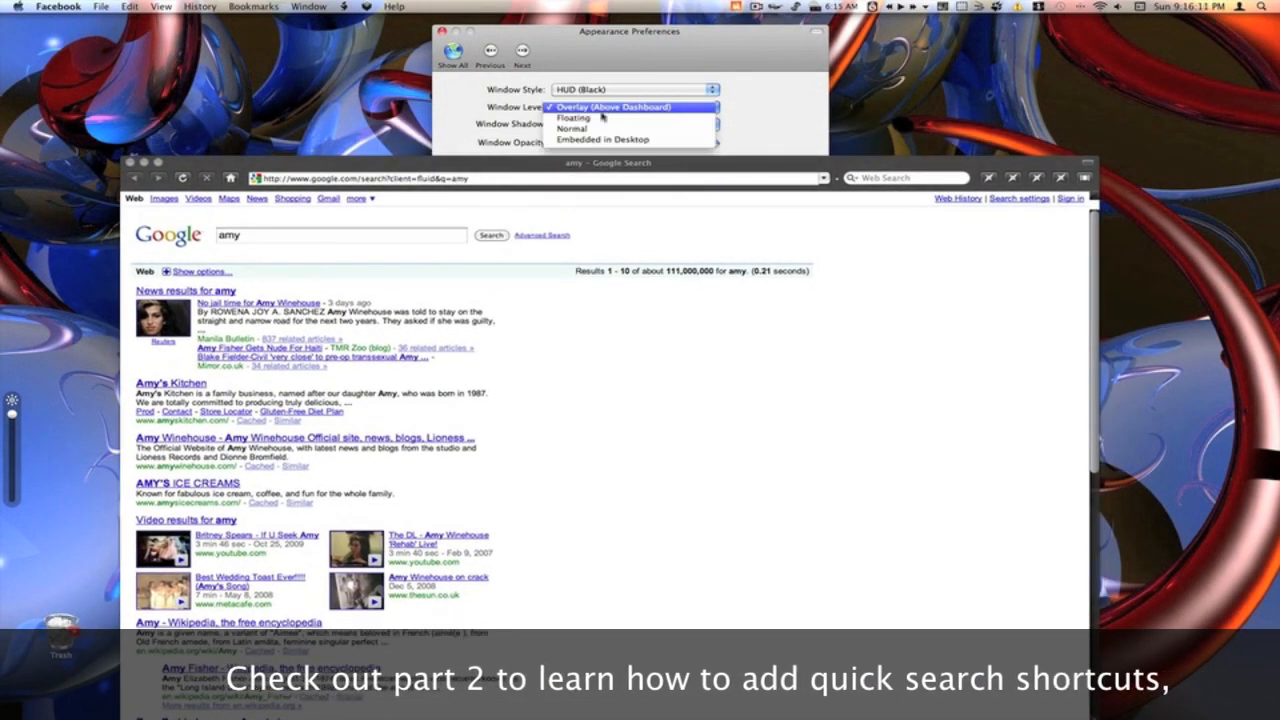
# Return the window level to Normal and lower the window opacity partway.
pyautogui.click(571, 128)
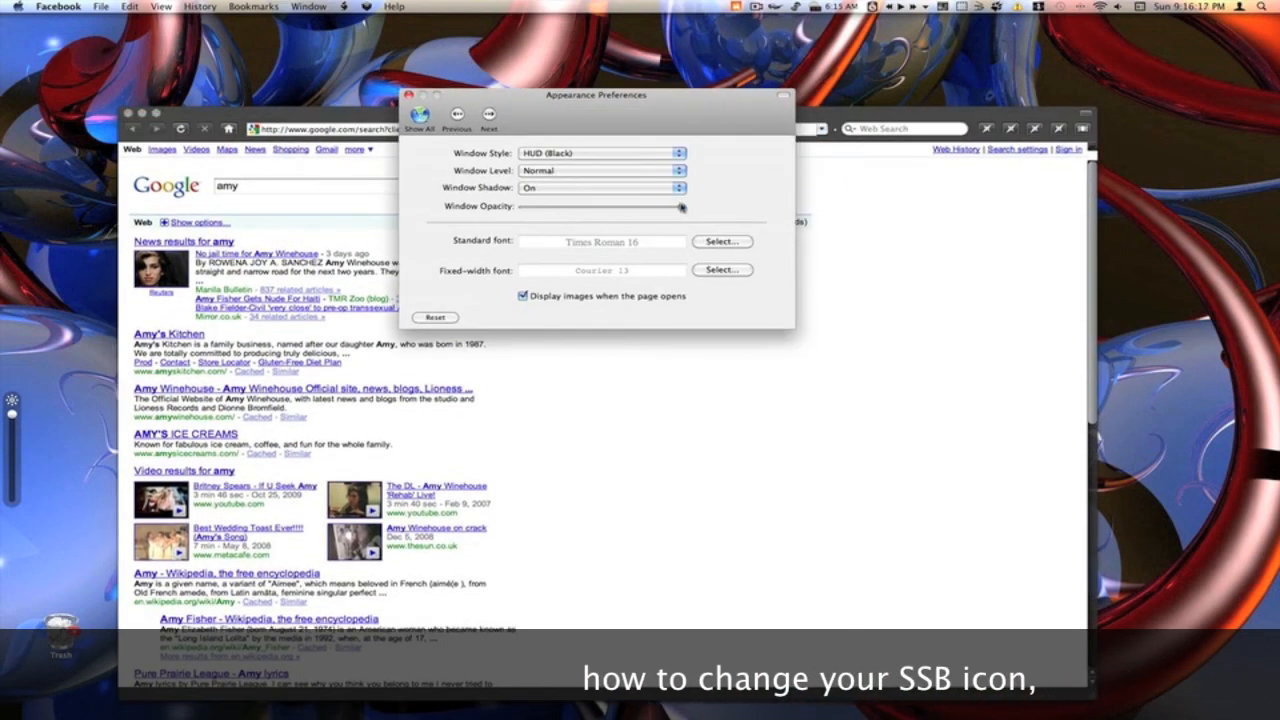
pyautogui.moveTo(680, 207); pyautogui.dragTo(560, 210)
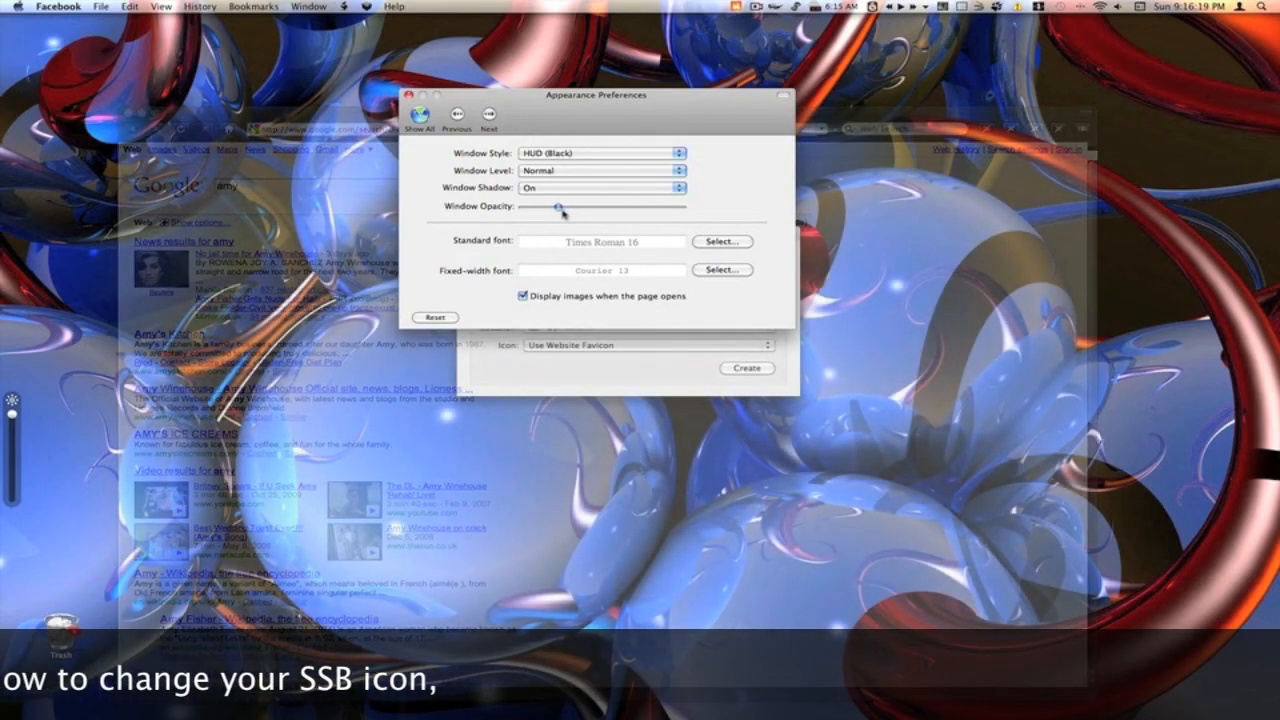
pyautogui.moveTo(562, 206); pyautogui.dragTo(635, 206)
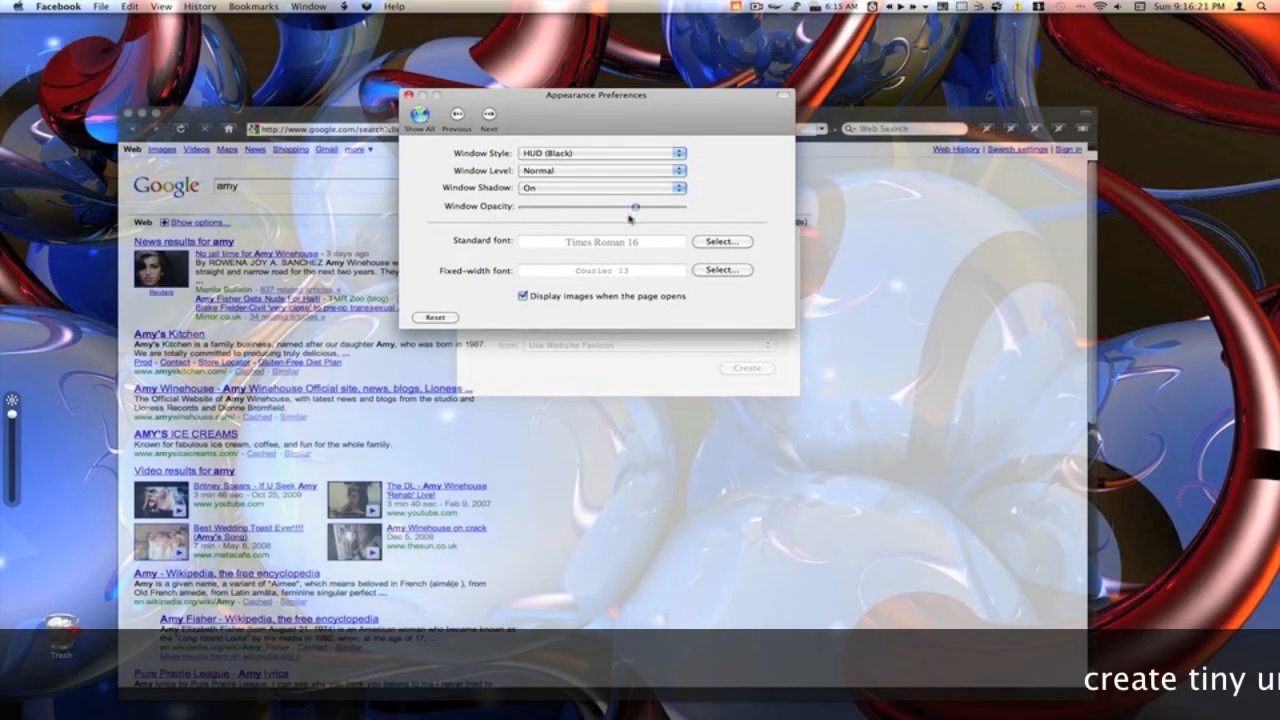
pyautogui.moveTo(635, 206); pyautogui.dragTo(583, 206)
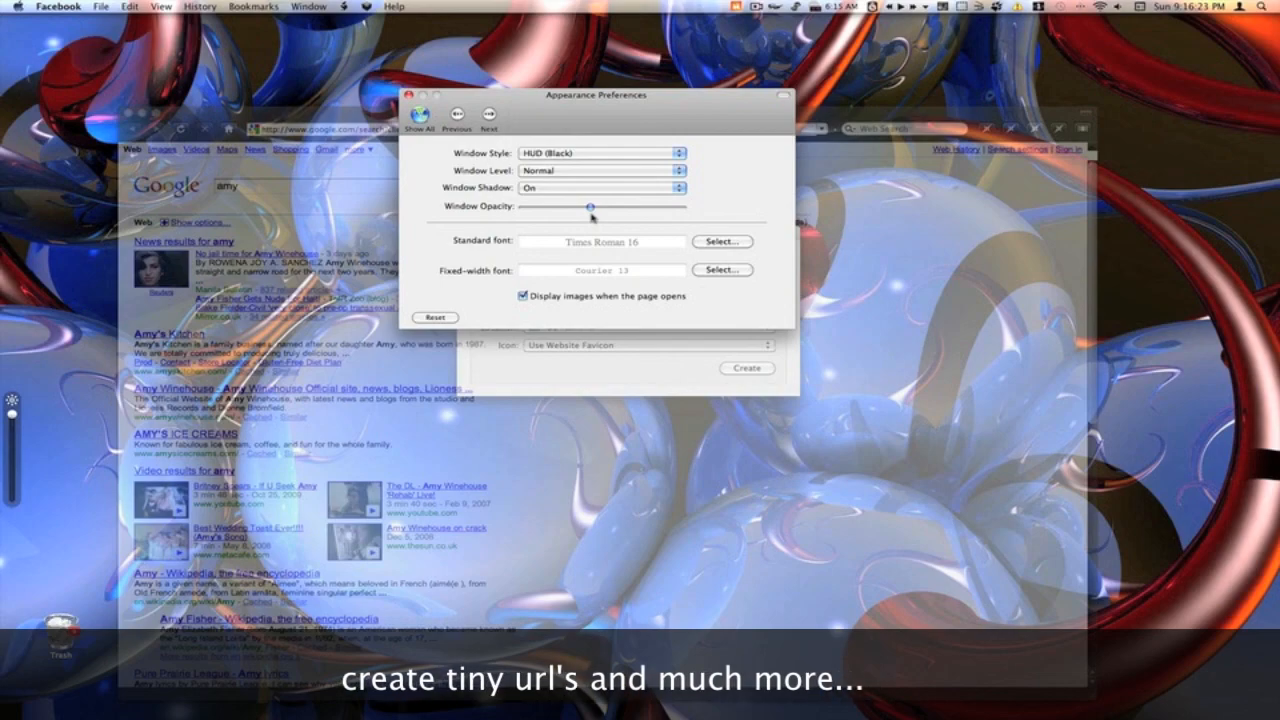